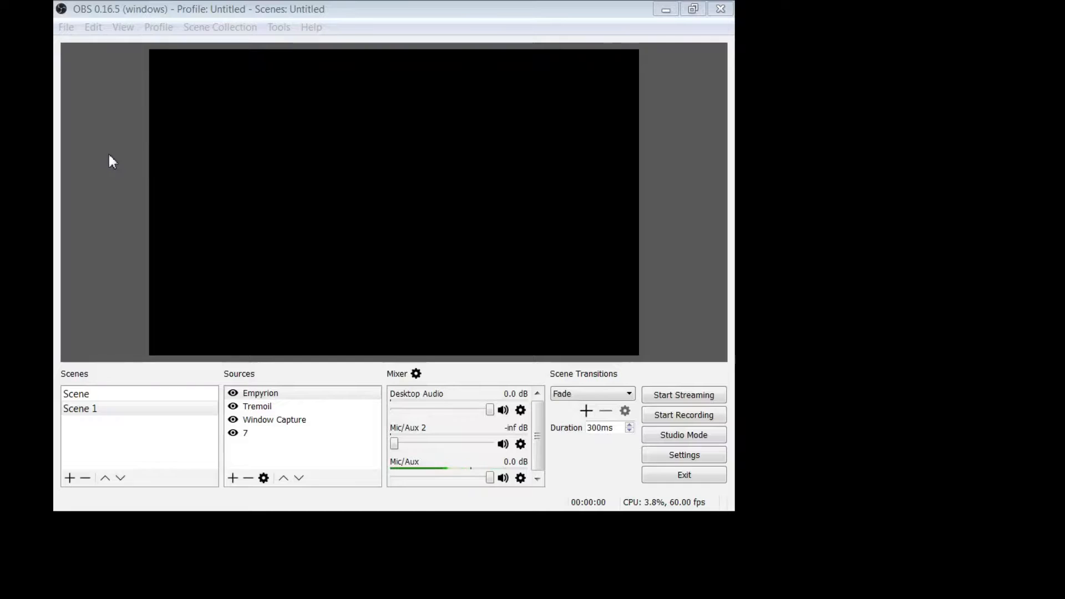
pyautogui.moveTo(109, 149)
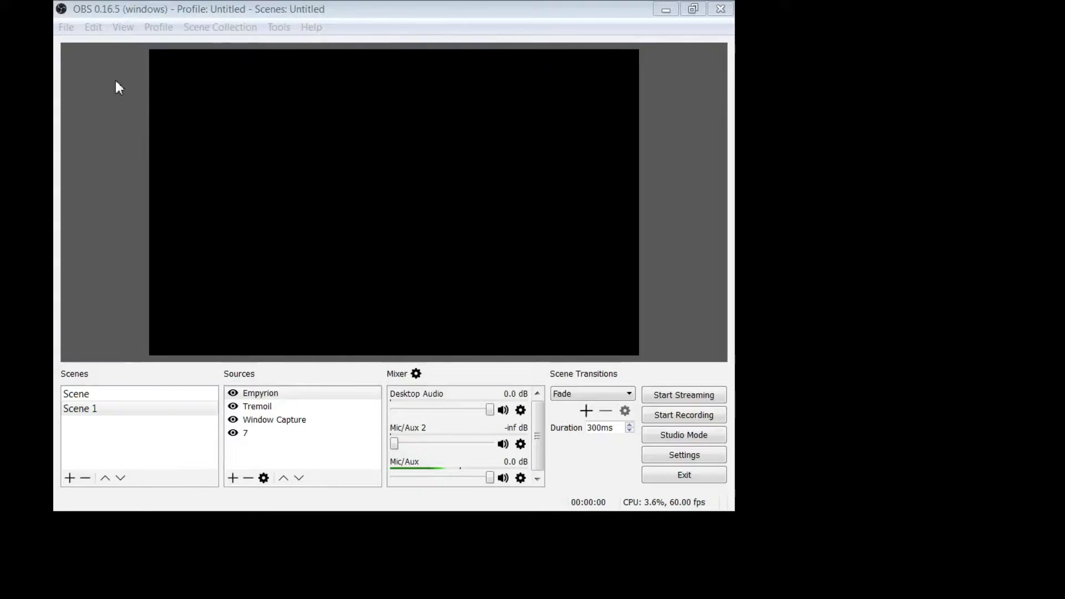
pyautogui.moveTo(122, 27)
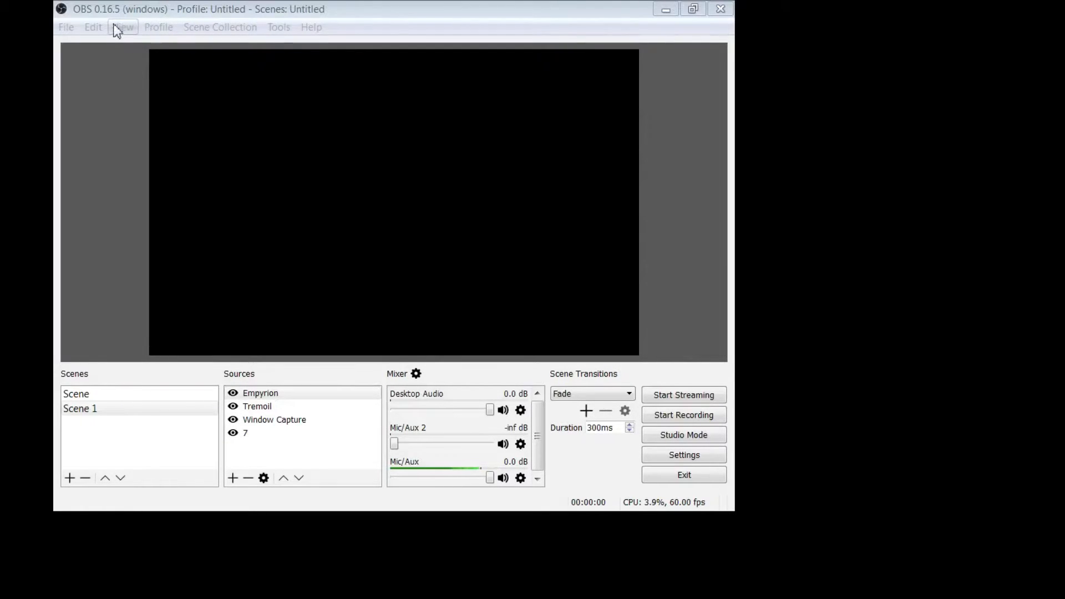
pyautogui.moveTo(88, 20)
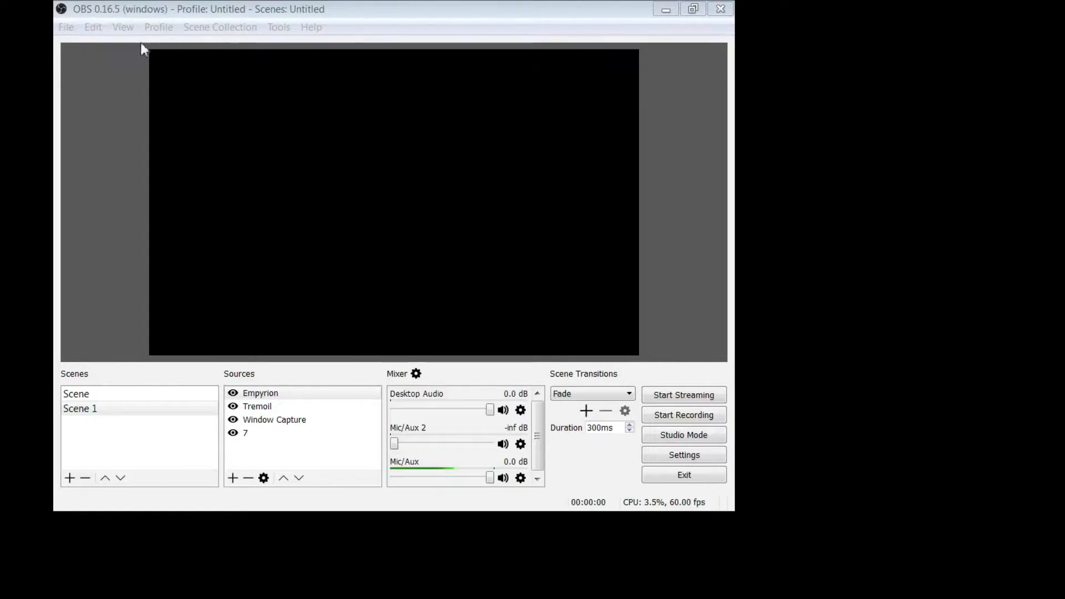
pyautogui.moveTo(93, 27)
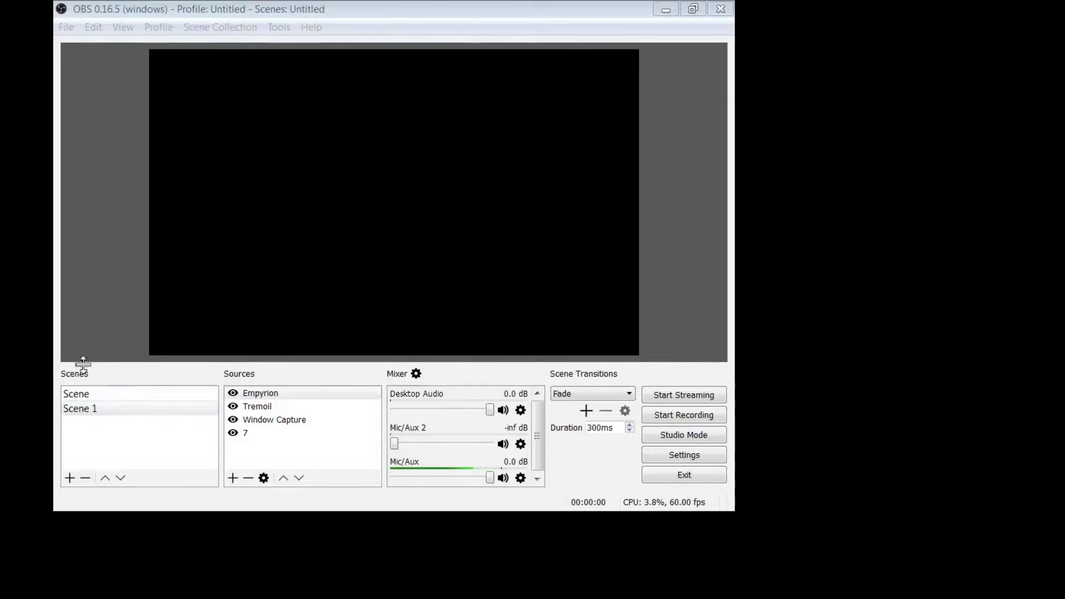
# Step: Start adding a new scene and a Game Capture source, cancelling both
pyautogui.click(79, 409)
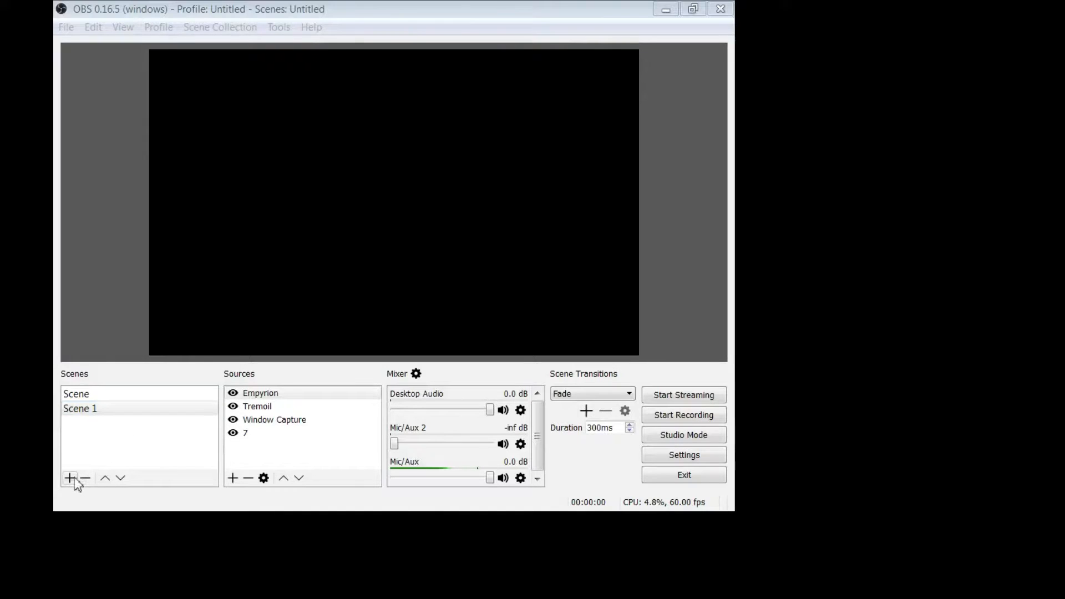
pyautogui.click(69, 478)
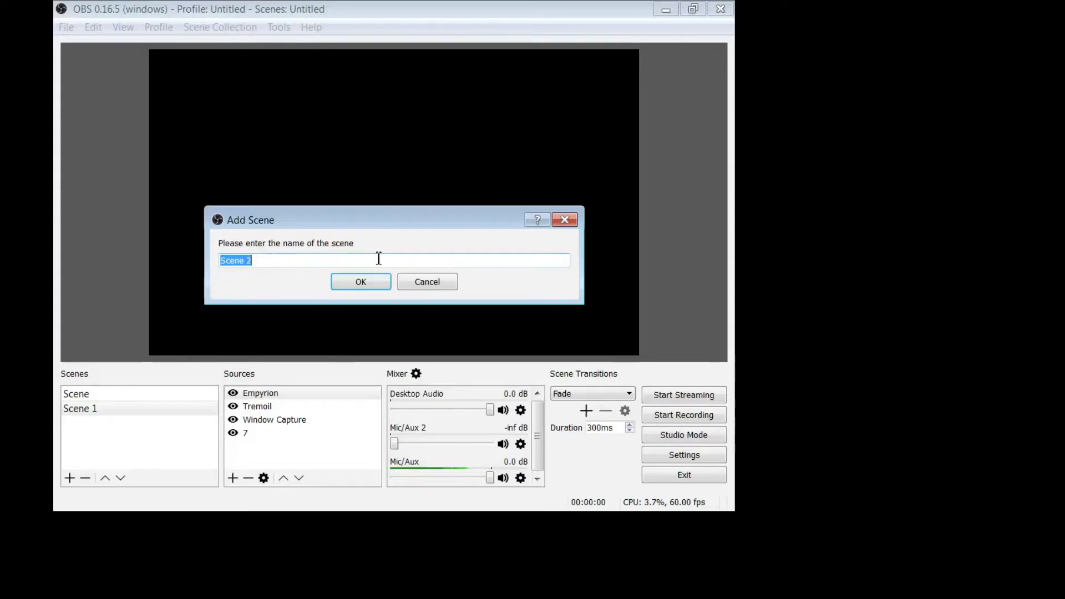
pyautogui.click(427, 281)
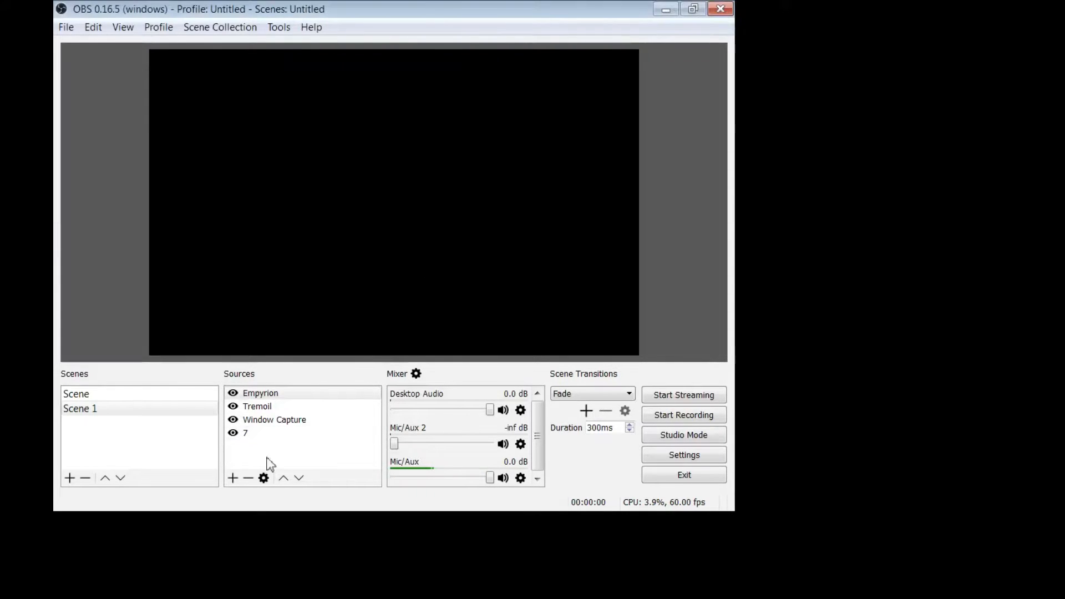
pyautogui.click(257, 406)
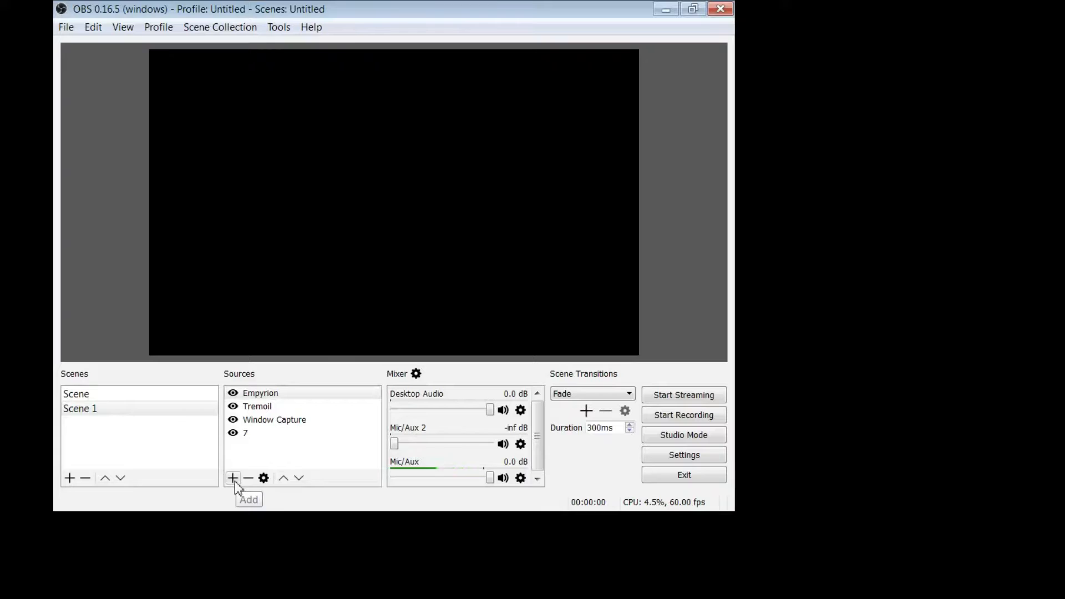
pyautogui.click(233, 478)
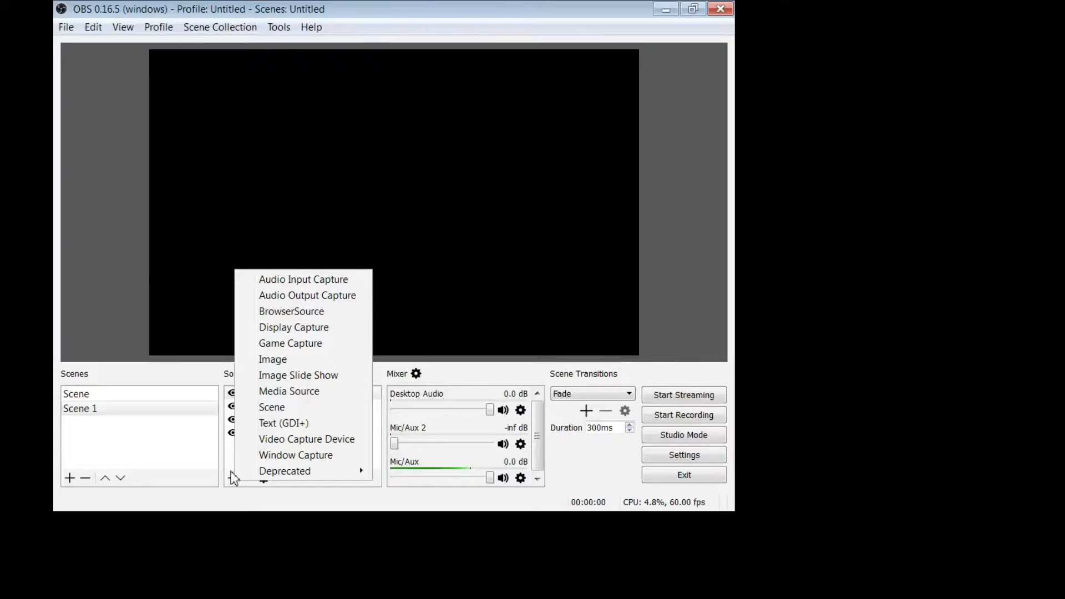
pyautogui.moveTo(296, 455)
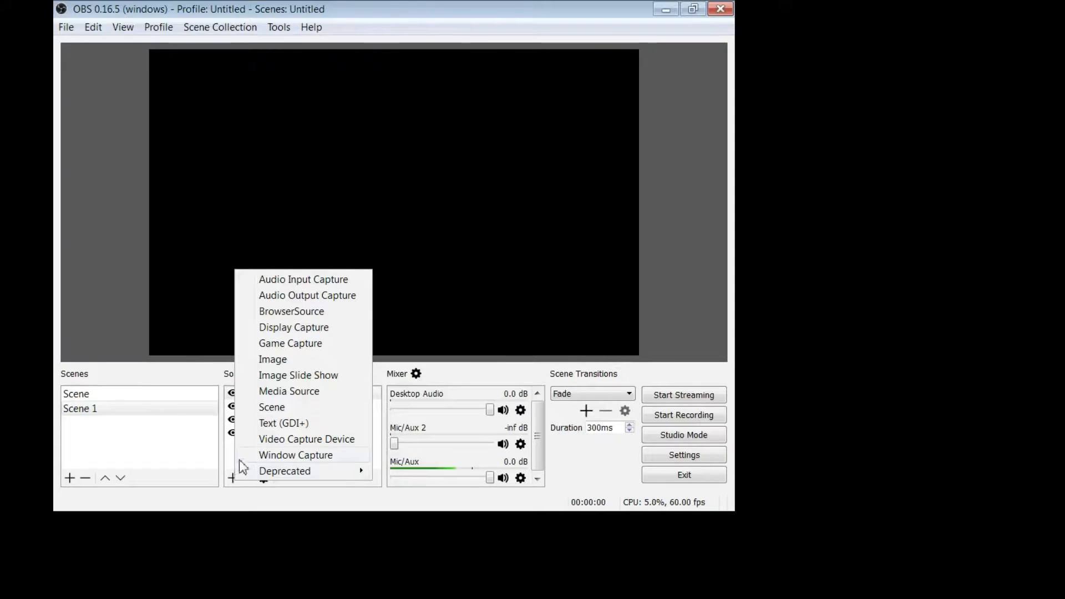
pyautogui.moveTo(306, 348)
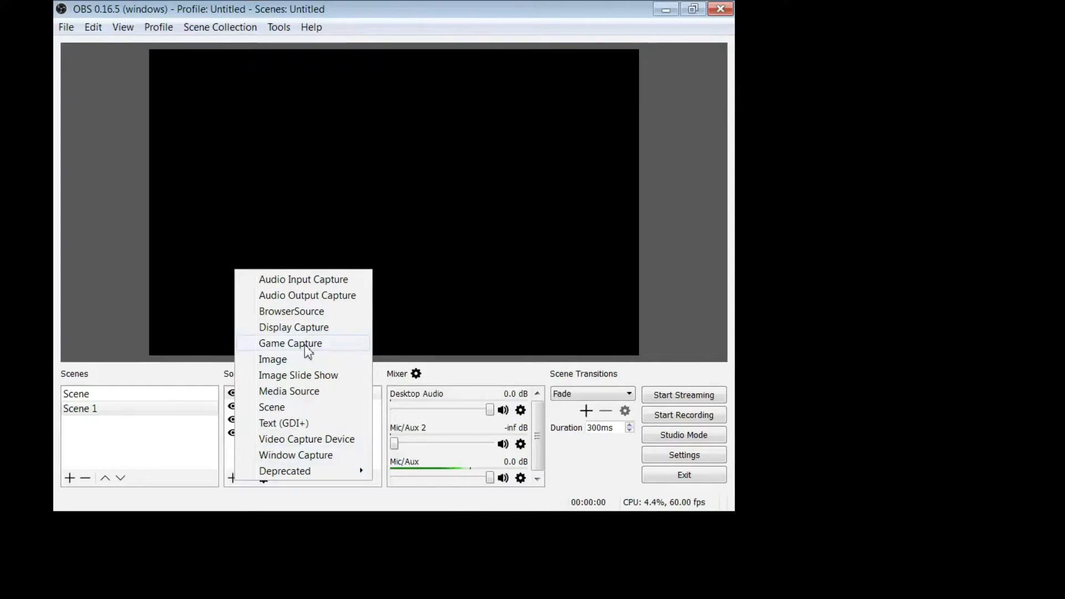
pyautogui.click(290, 342)
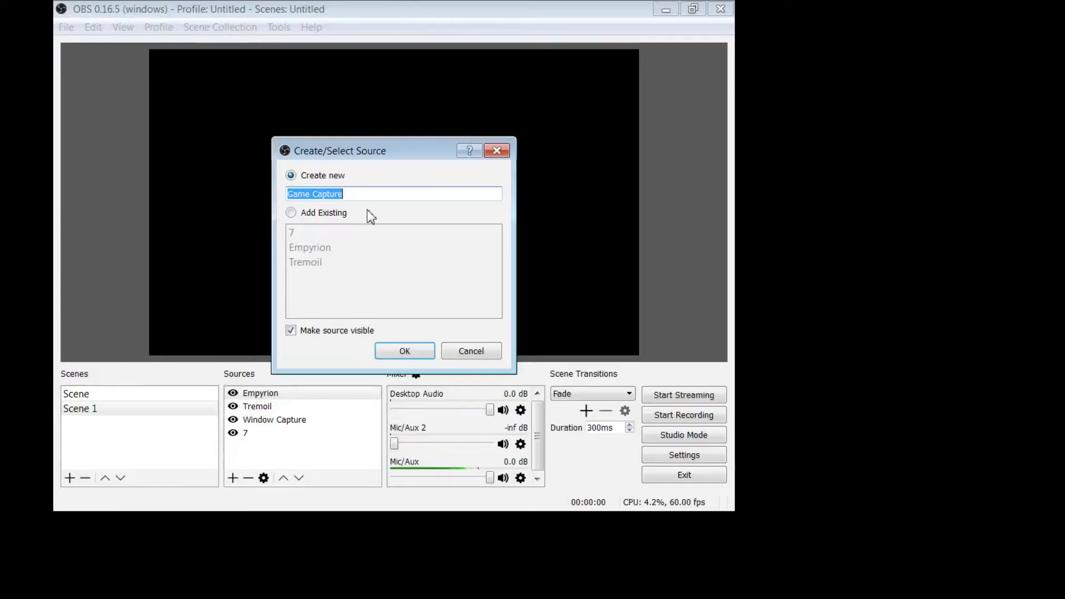
pyautogui.moveTo(287, 209)
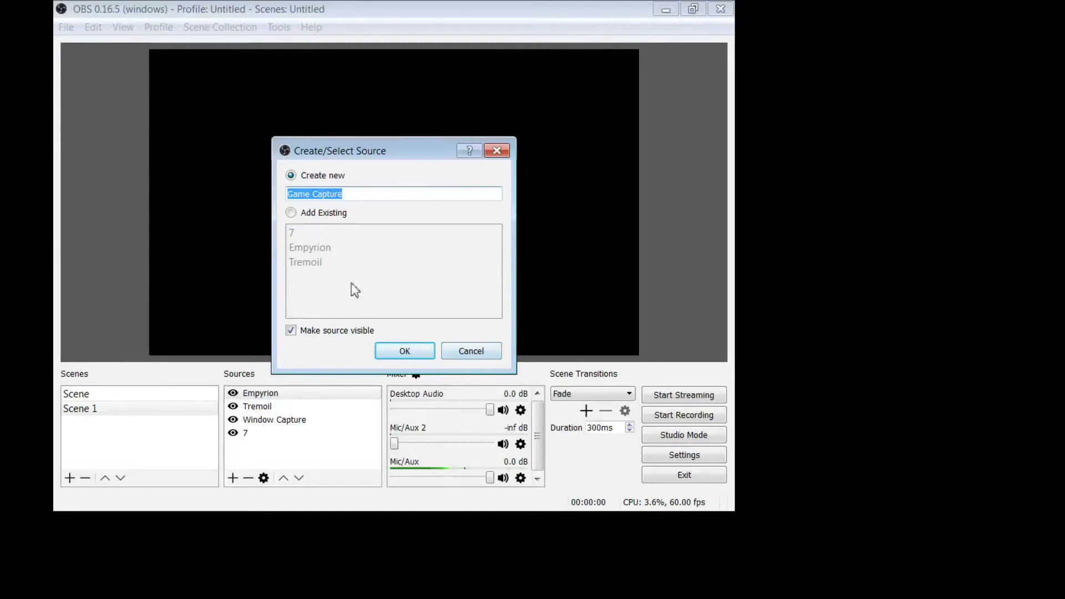
pyautogui.click(470, 351)
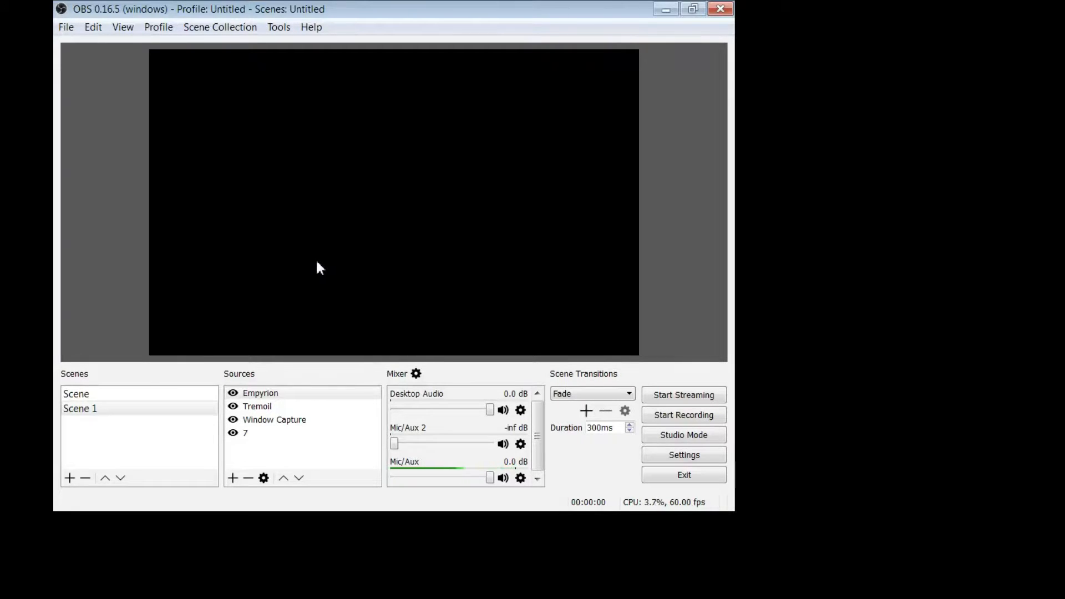
# Step: Select Scene 1 and its sources Tremoil, Window Capture and 7, then record briefly
pyautogui.click(79, 408)
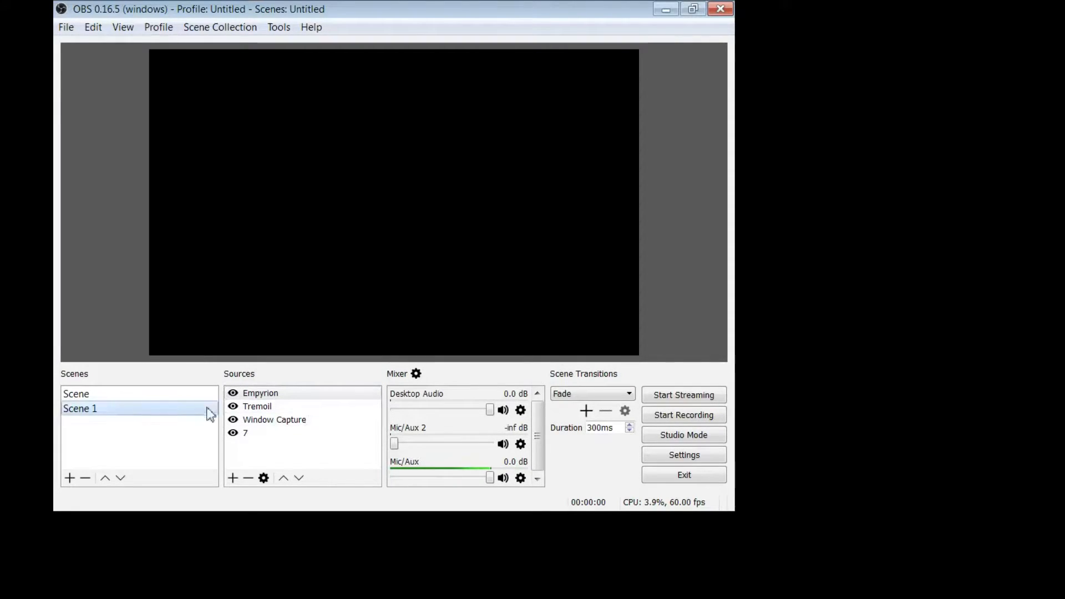
pyautogui.moveTo(175, 412)
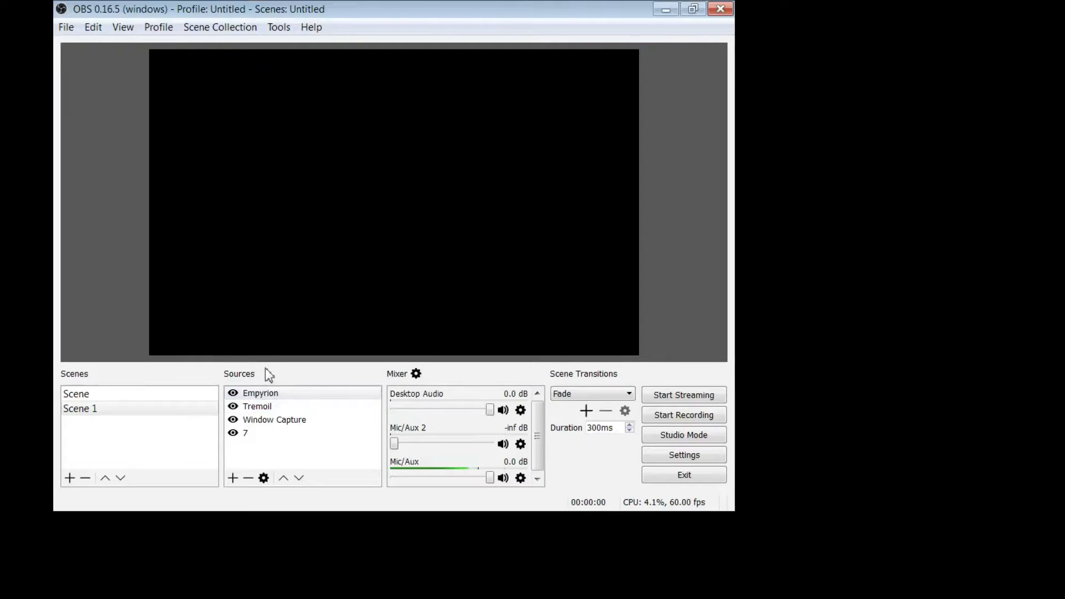
pyautogui.click(260, 392)
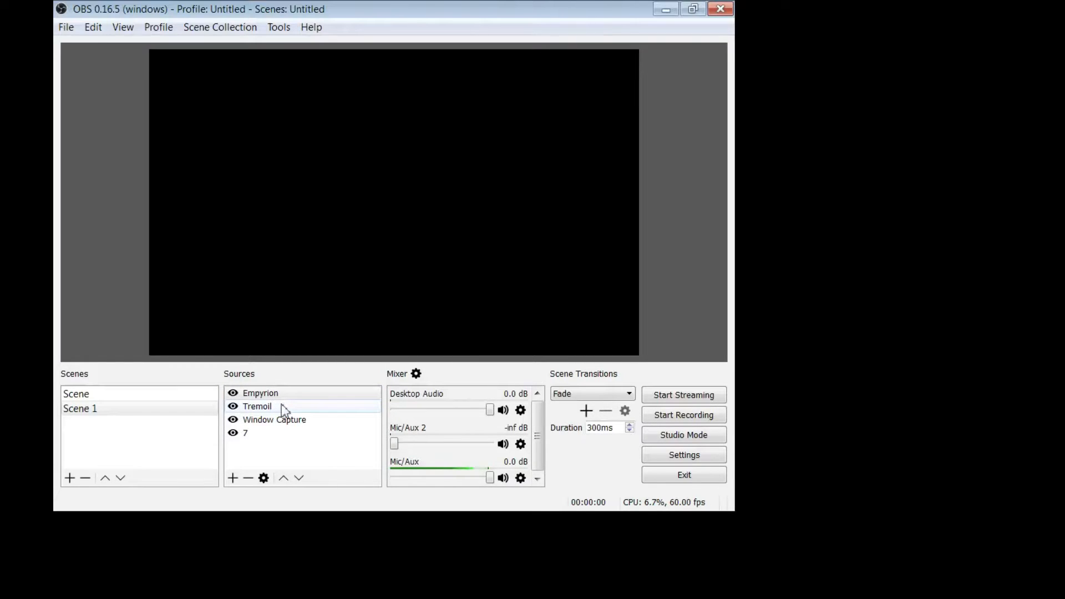
pyautogui.click(261, 393)
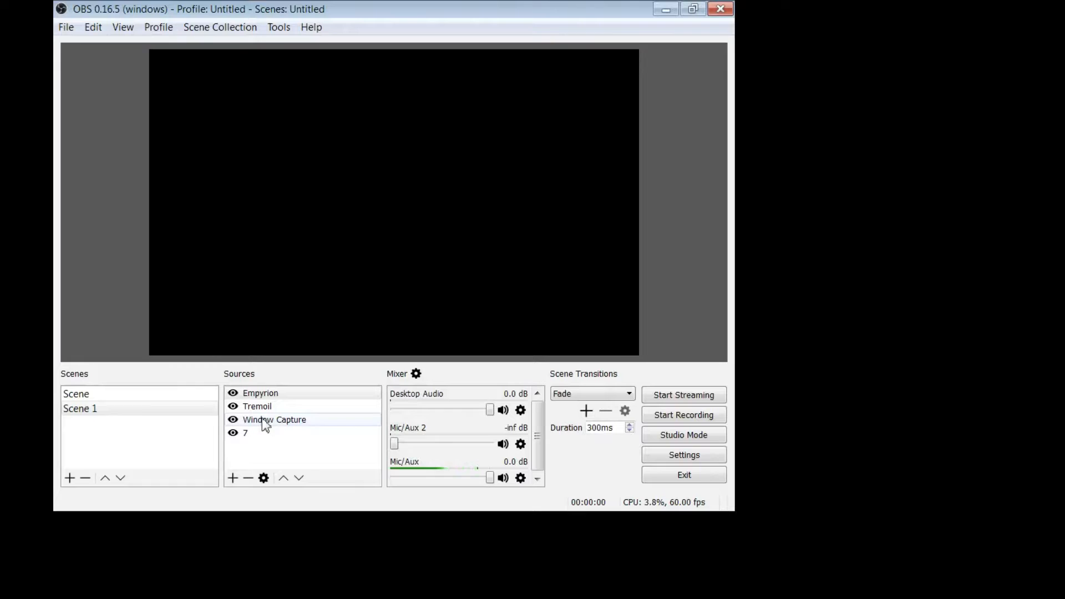
pyautogui.click(260, 393)
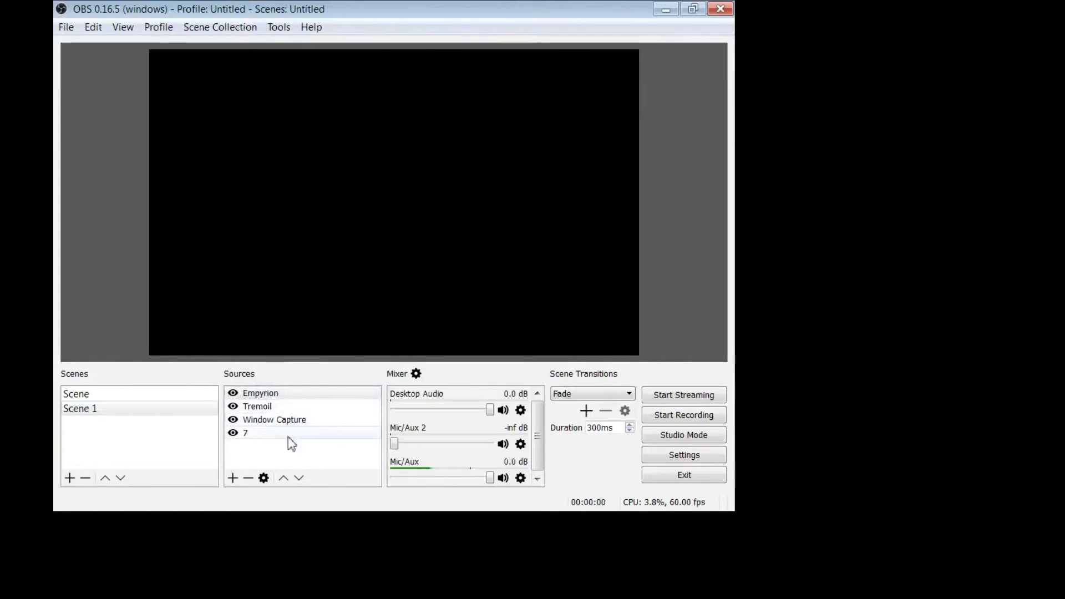
pyautogui.click(260, 392)
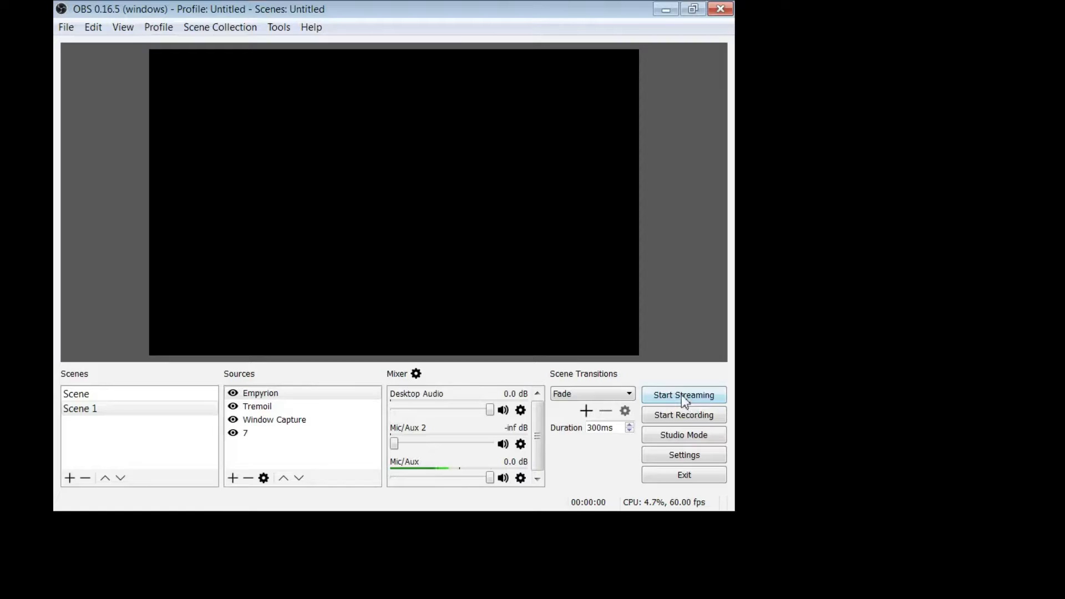
pyautogui.moveTo(689, 426)
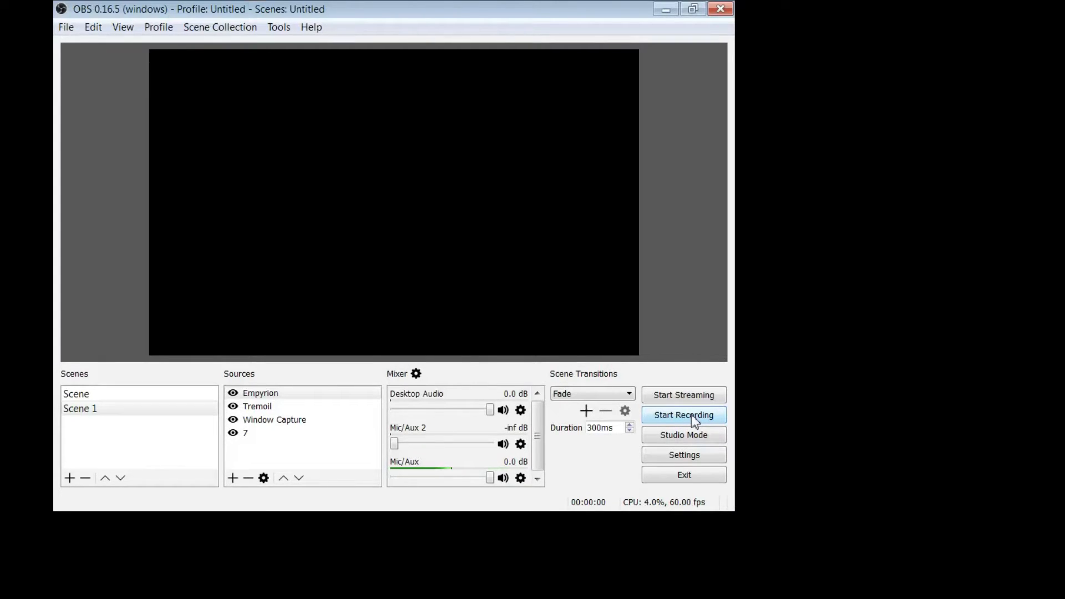
pyautogui.click(683, 415)
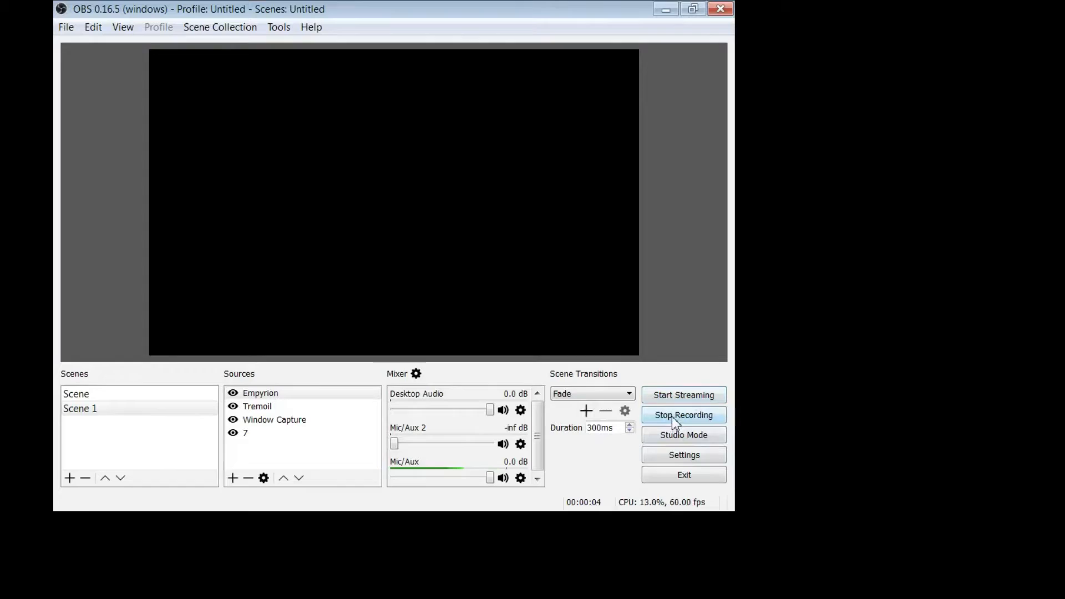
pyautogui.click(683, 415)
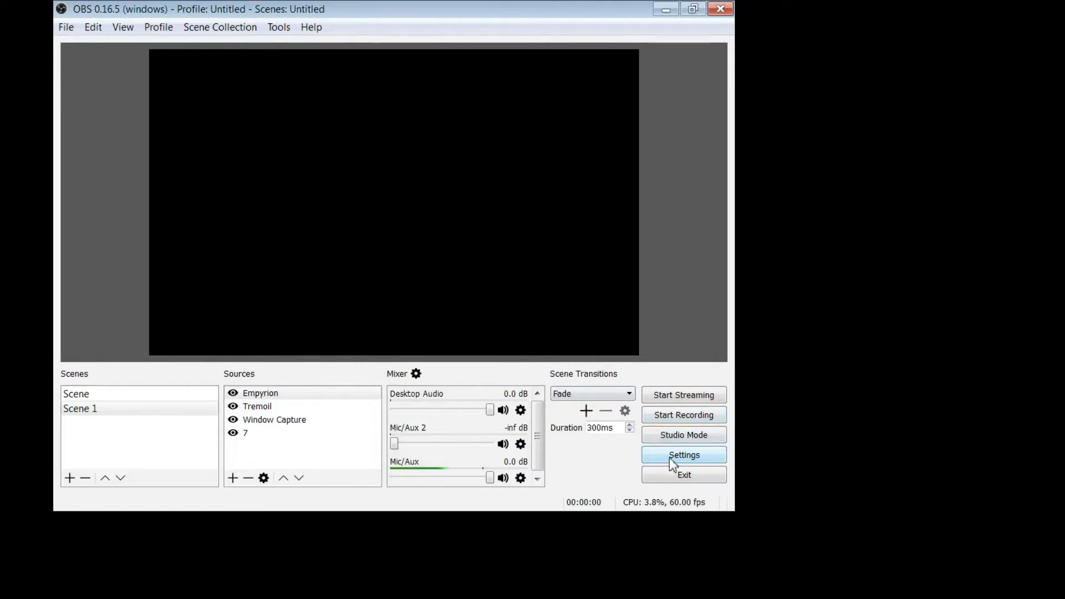
# Step: Open Settings, pick the Dark theme under General and apply it
pyautogui.click(683, 454)
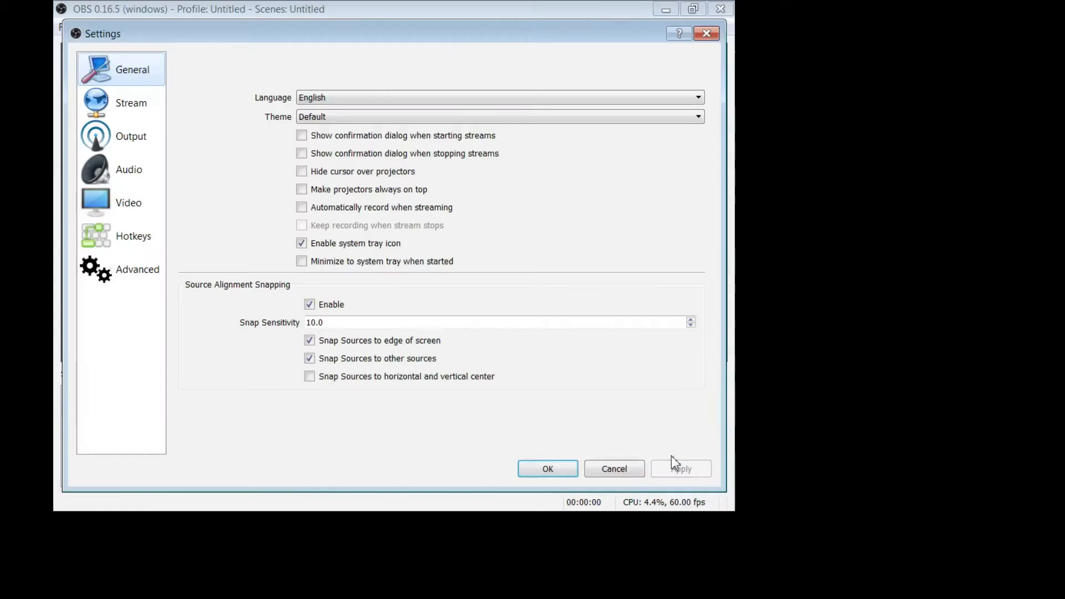
pyautogui.moveTo(417, 121)
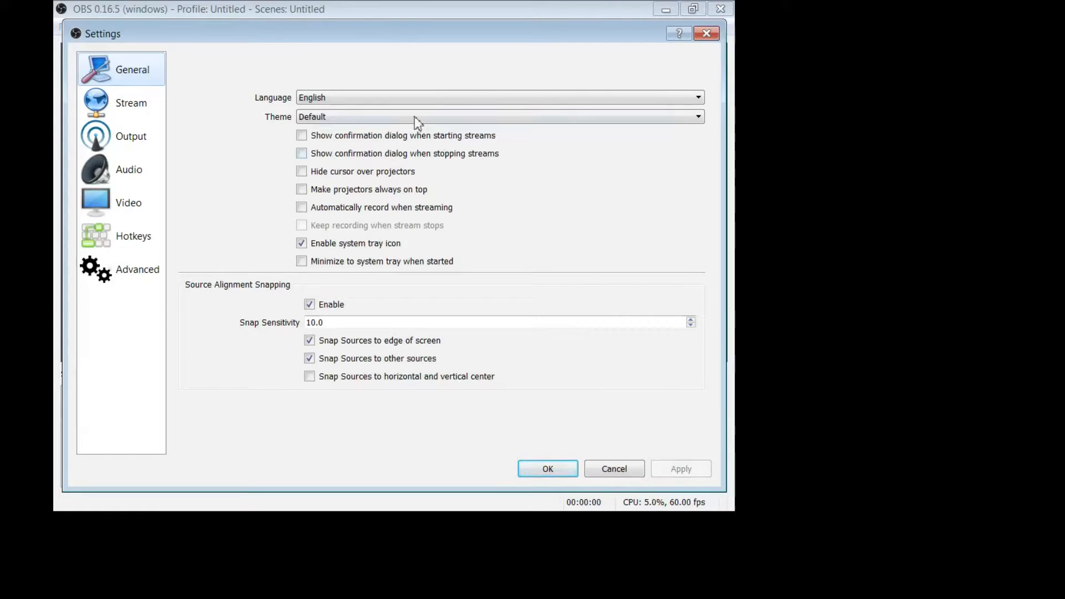
pyautogui.moveTo(455, 94)
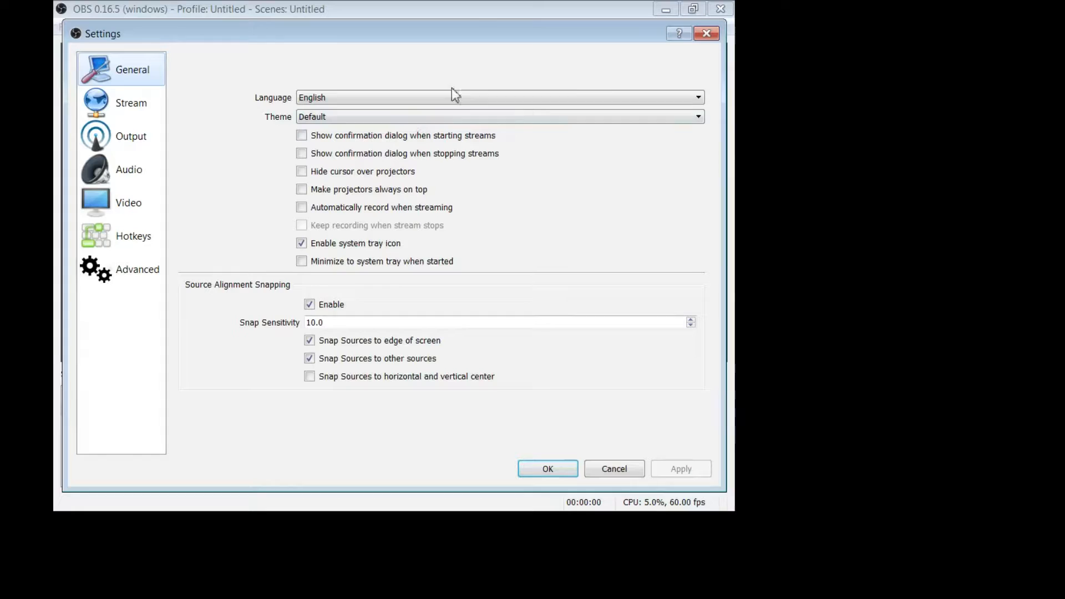
pyautogui.moveTo(206, 175)
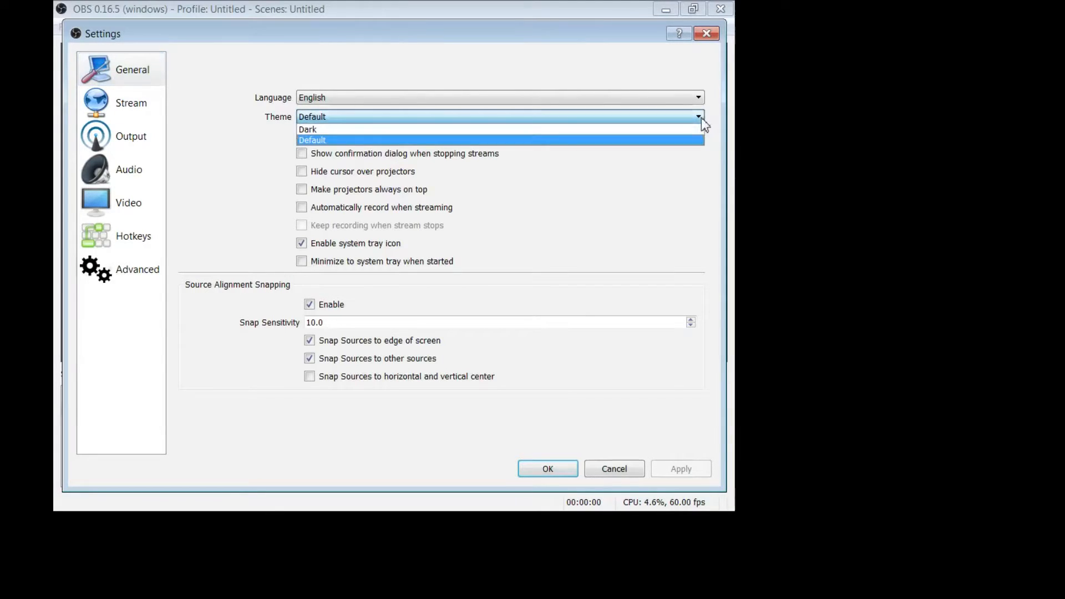
pyautogui.moveTo(475, 118)
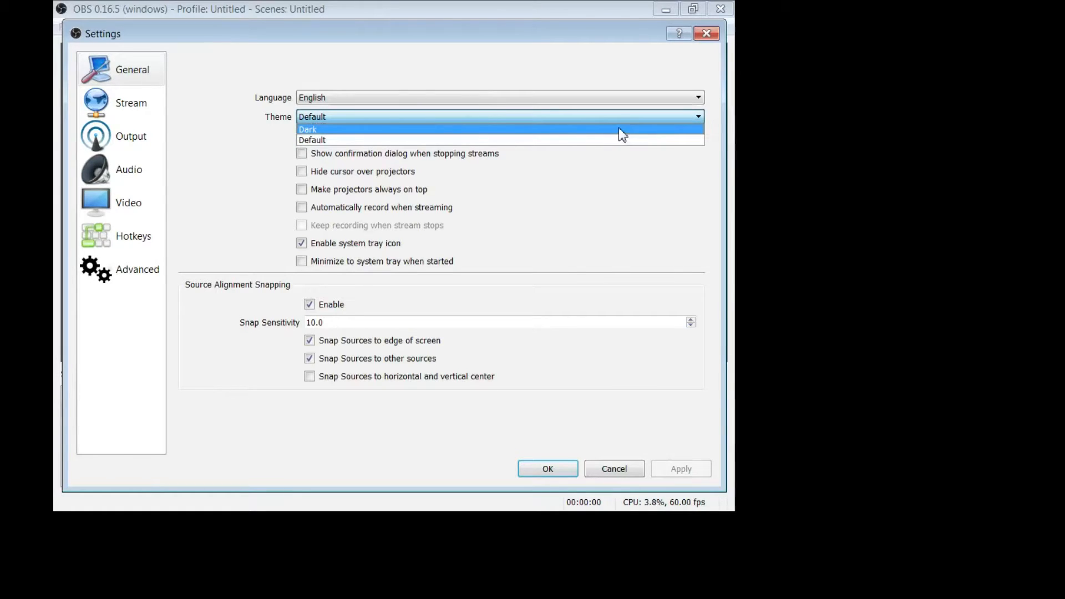
pyautogui.click(308, 130)
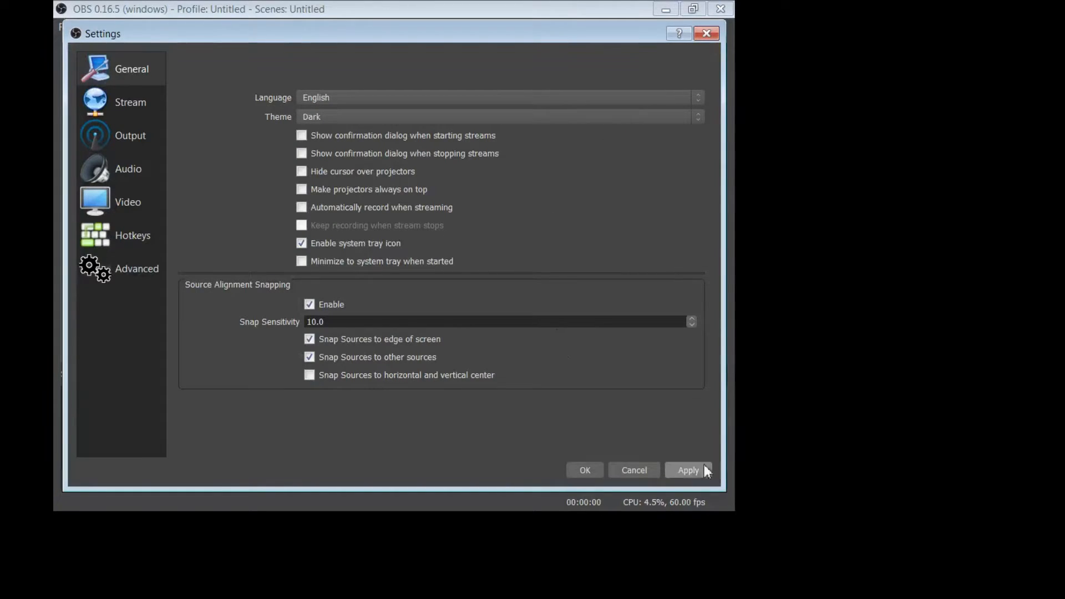
pyautogui.click(688, 470)
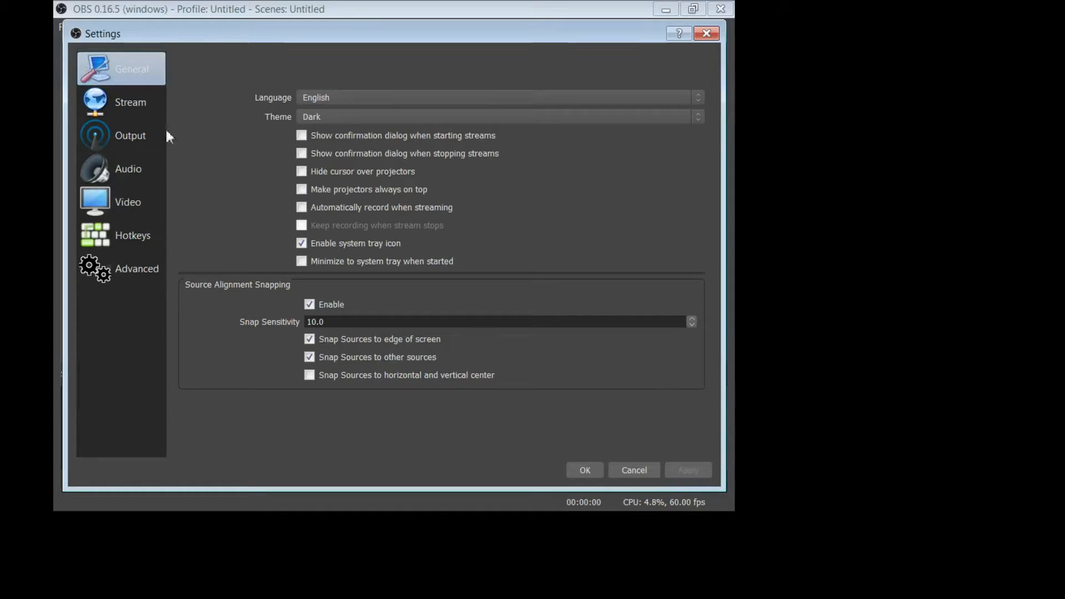
pyautogui.moveTo(250, 178)
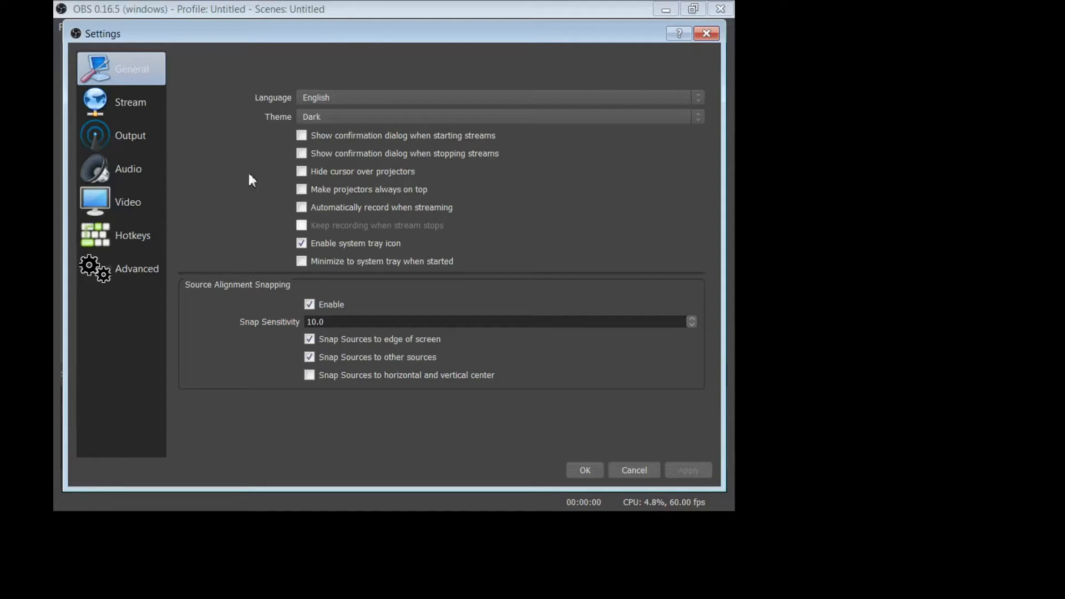
pyautogui.moveTo(370, 253)
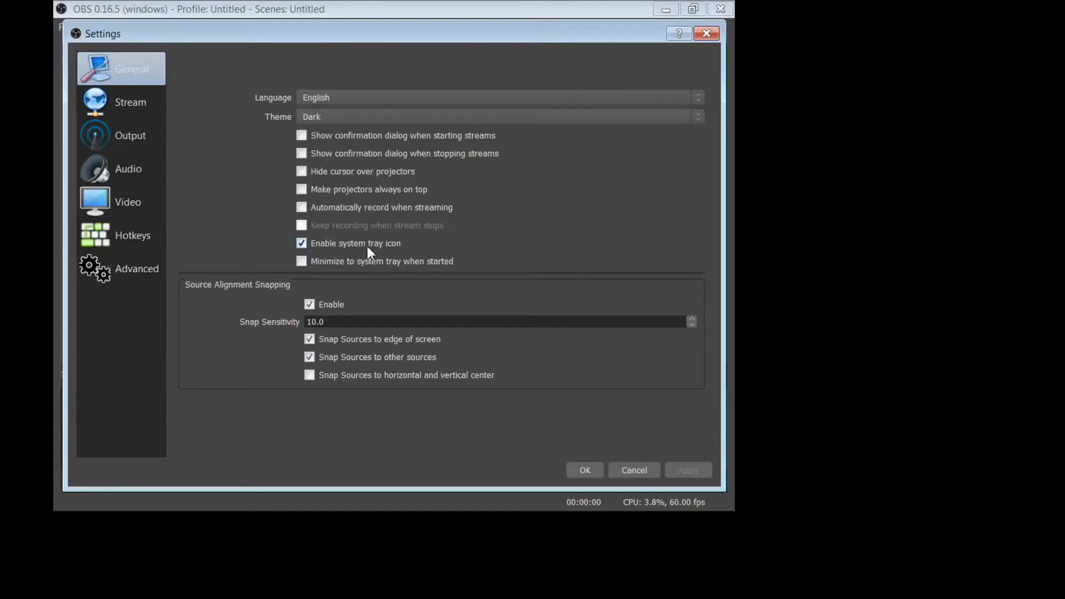
pyautogui.moveTo(405, 255)
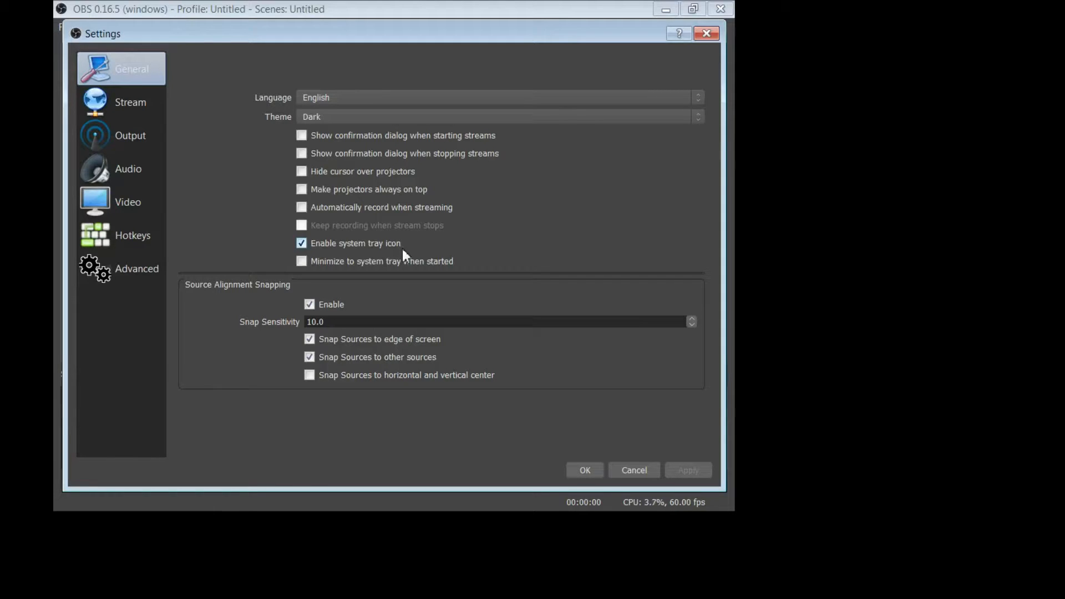
pyautogui.moveTo(221, 296)
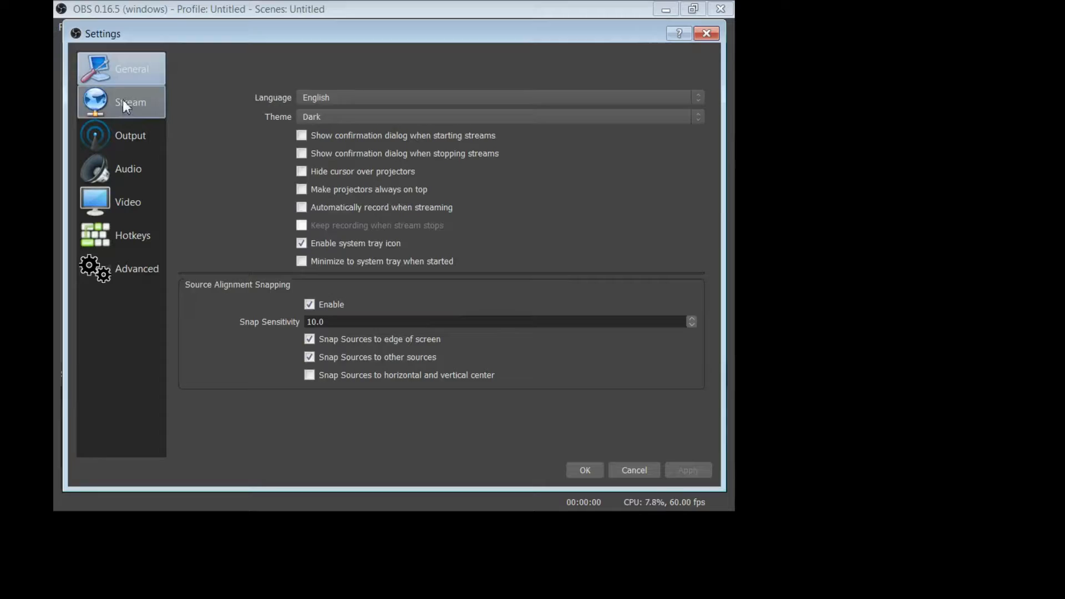
# Step: View the Stream page, then the Output page's Recording tab, changing nothing
pyautogui.click(122, 102)
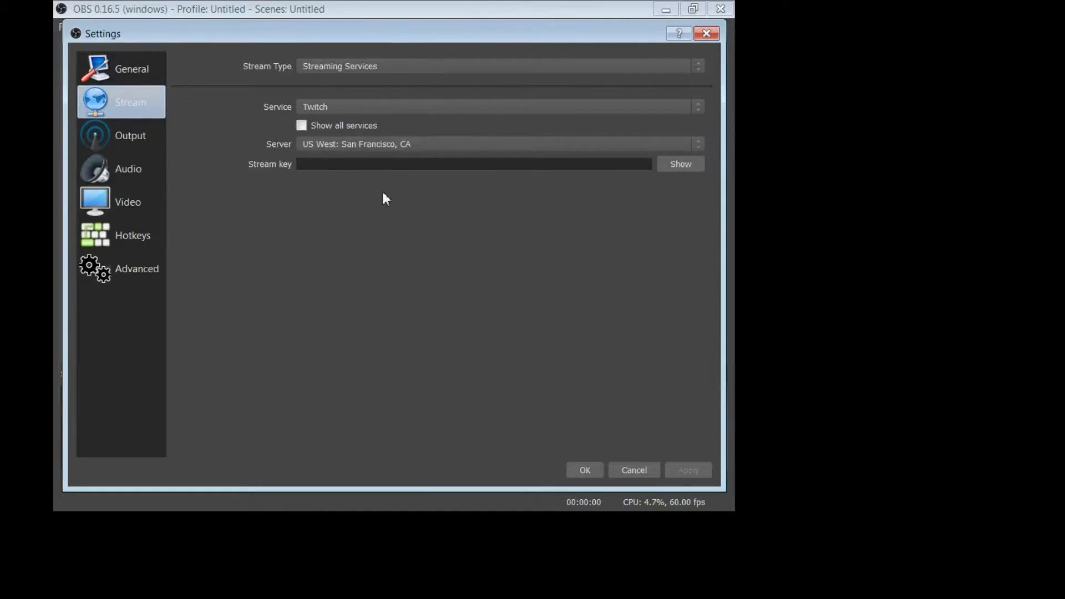
pyautogui.moveTo(247, 128)
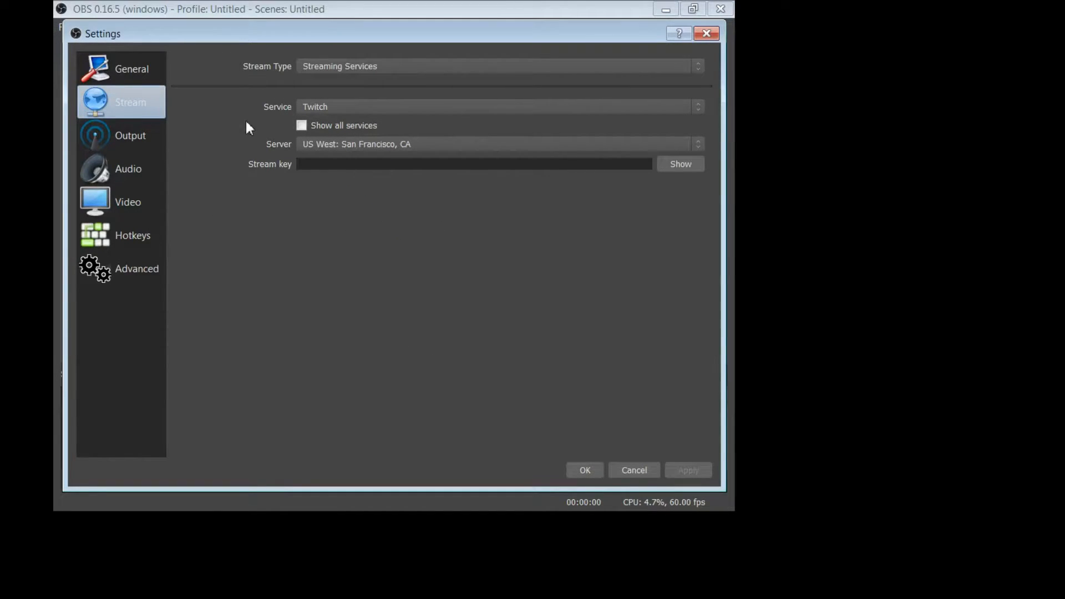
pyautogui.click(129, 135)
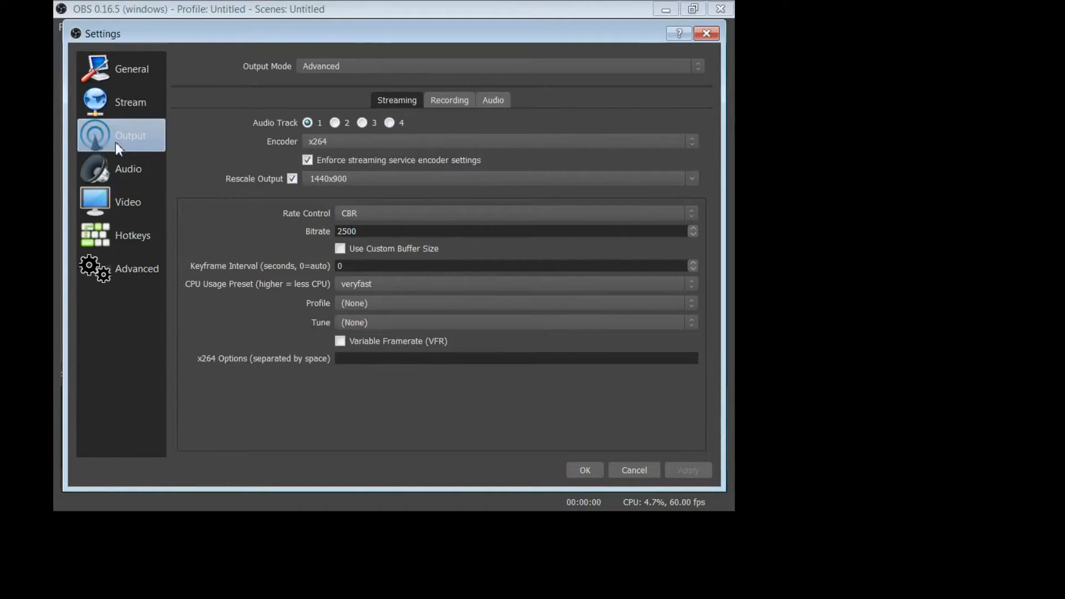
pyautogui.moveTo(231, 157)
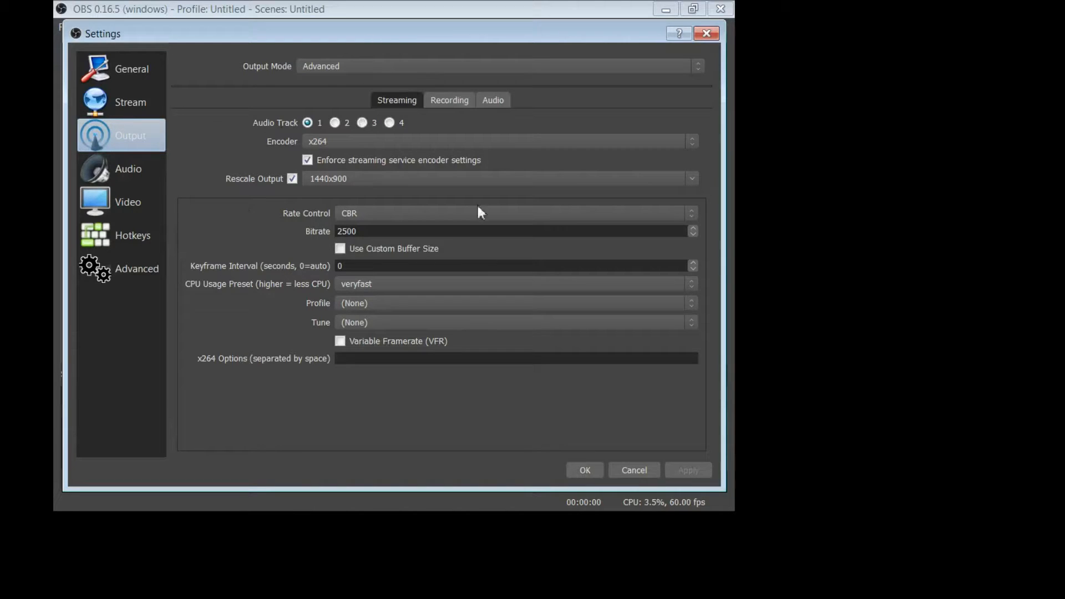
pyautogui.click(448, 100)
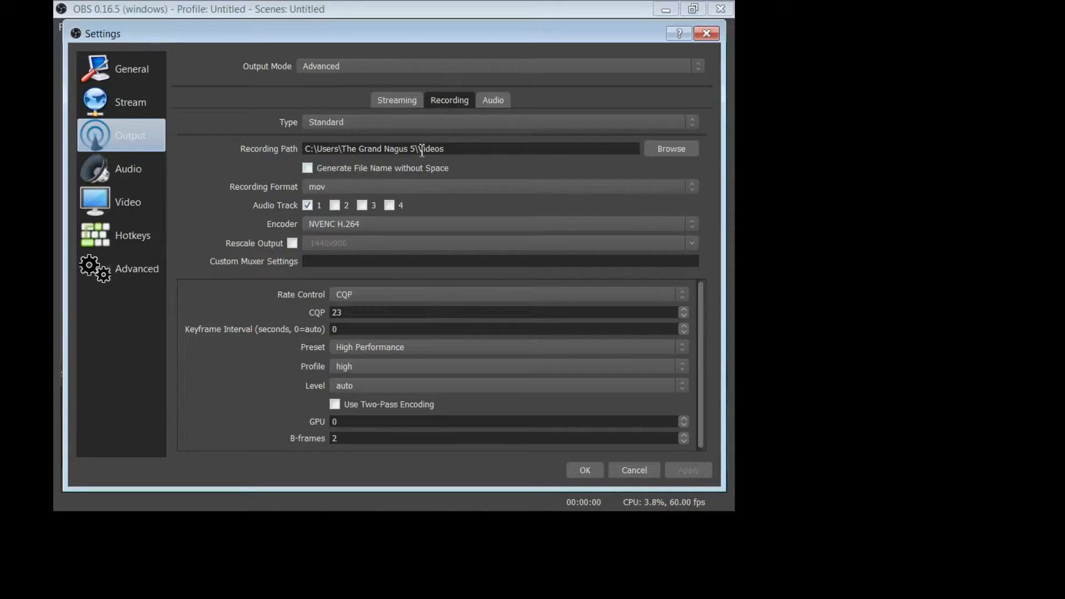
pyautogui.moveTo(244, 223)
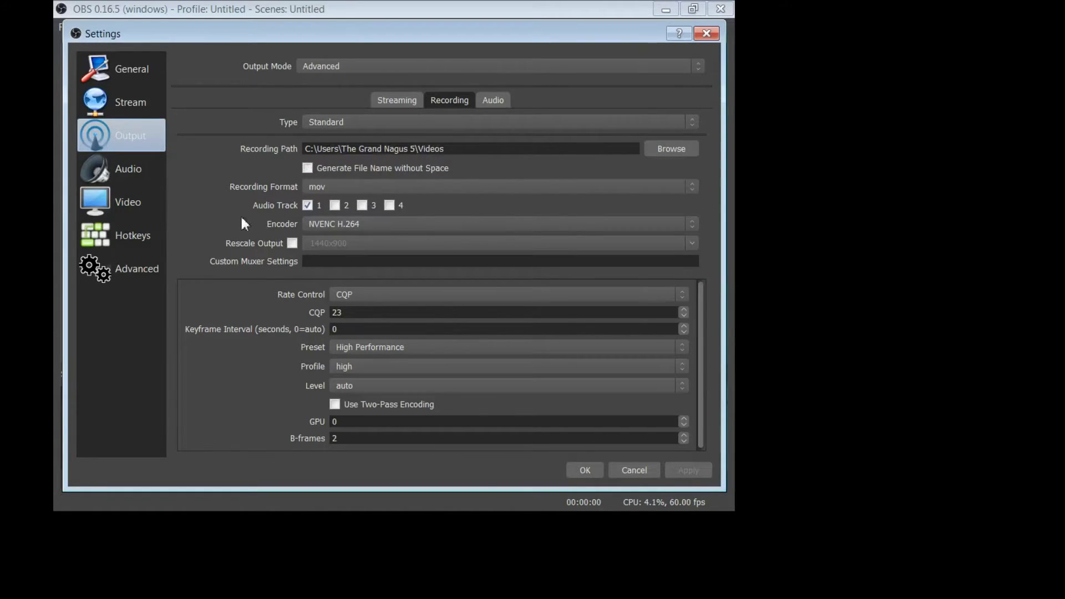
pyautogui.moveTo(321, 225)
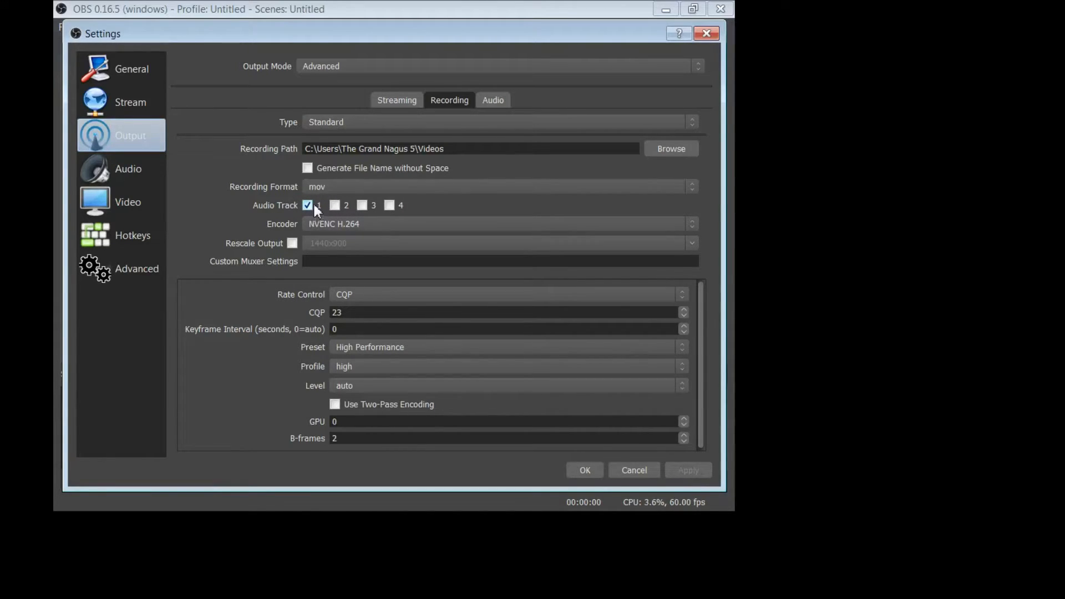
pyautogui.moveTo(324, 216)
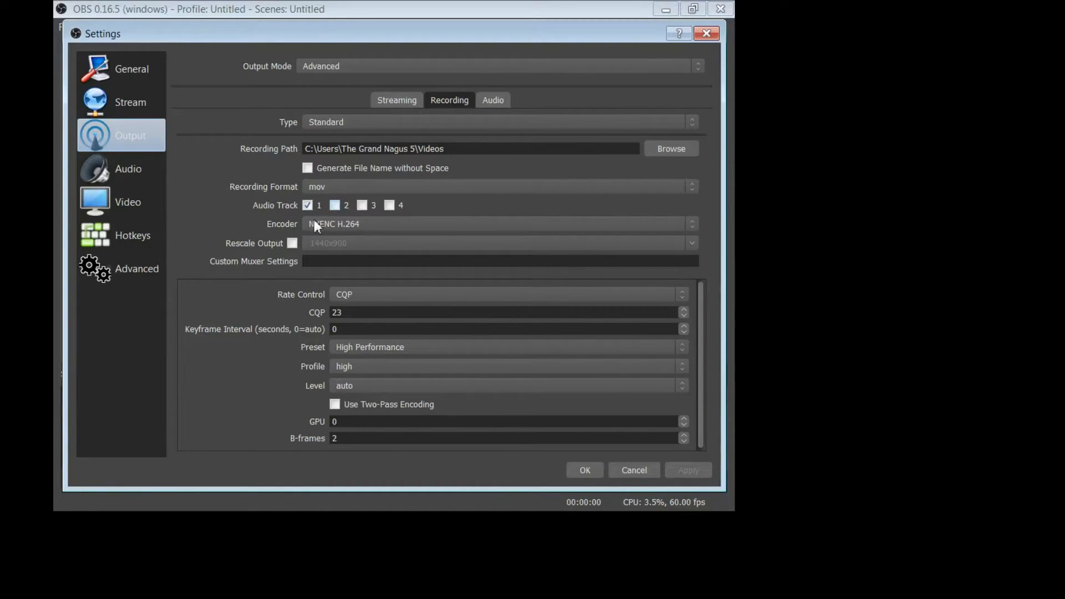
pyautogui.moveTo(365, 230)
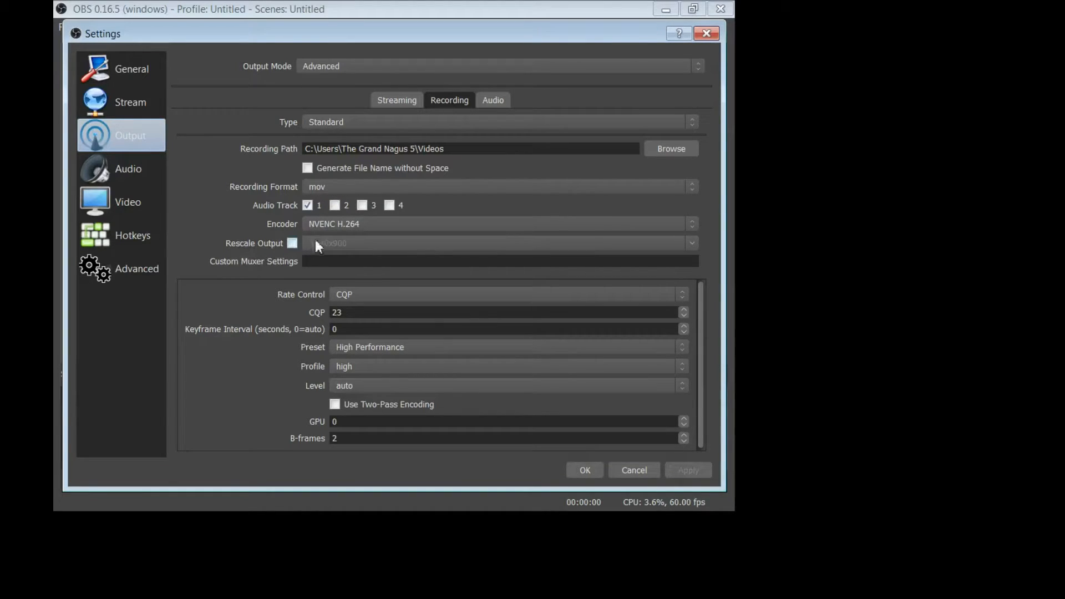
# Step: Toggle Rescale Output on and back off, then go to the Audio page
pyautogui.click(293, 243)
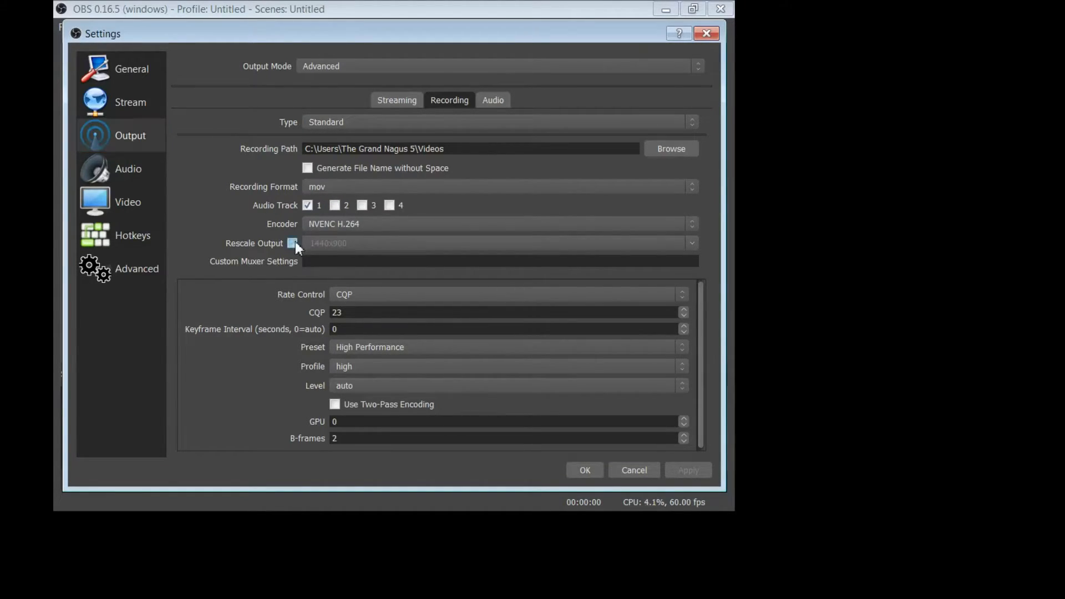
pyautogui.click(293, 243)
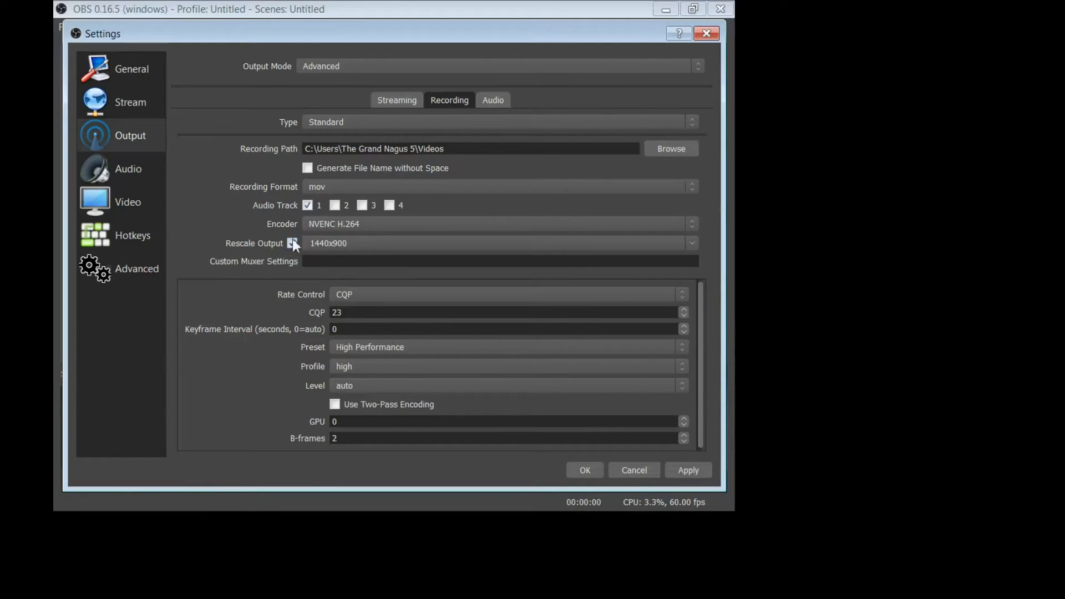
pyautogui.click(292, 243)
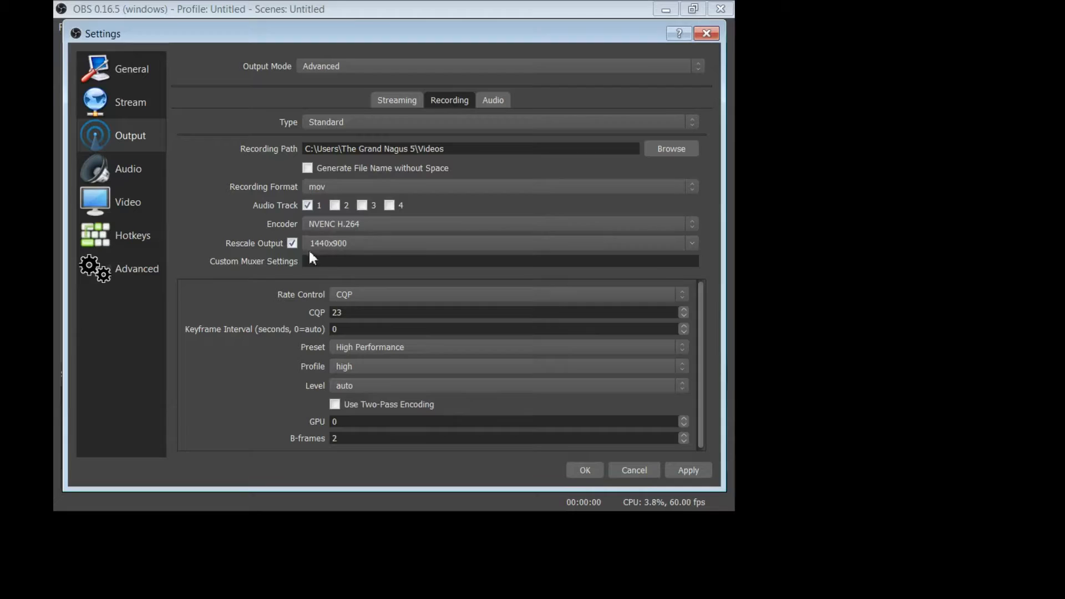
pyautogui.moveTo(364, 234)
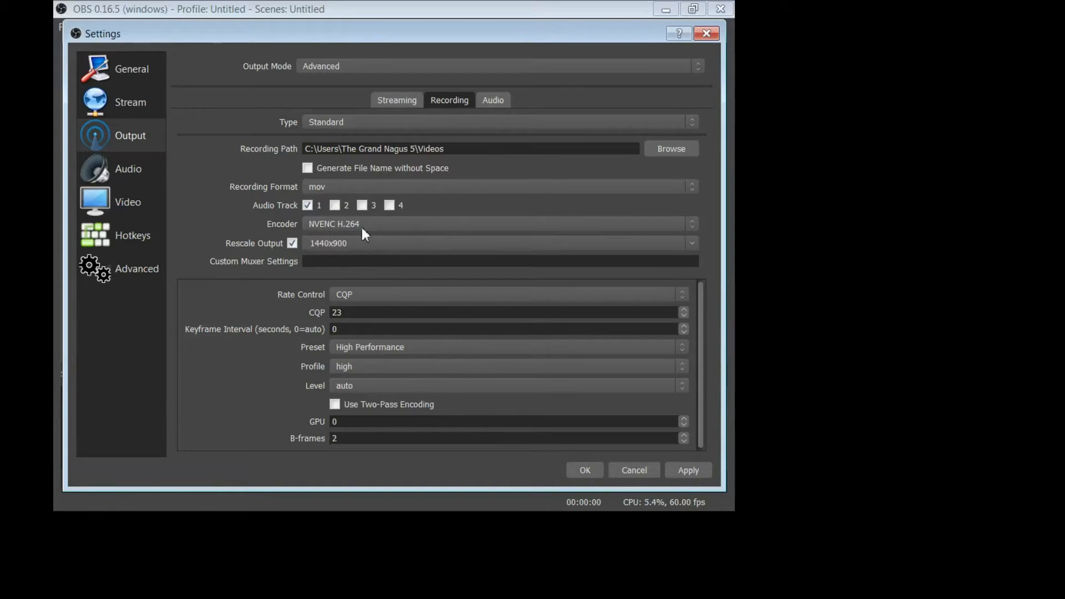
pyautogui.click(293, 243)
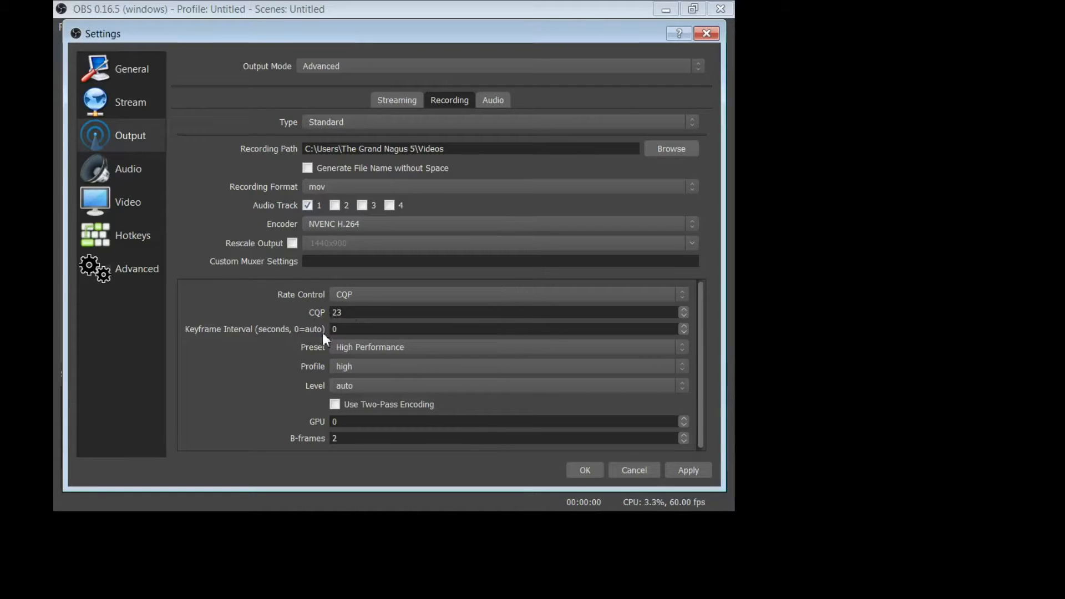
pyautogui.moveTo(245, 341)
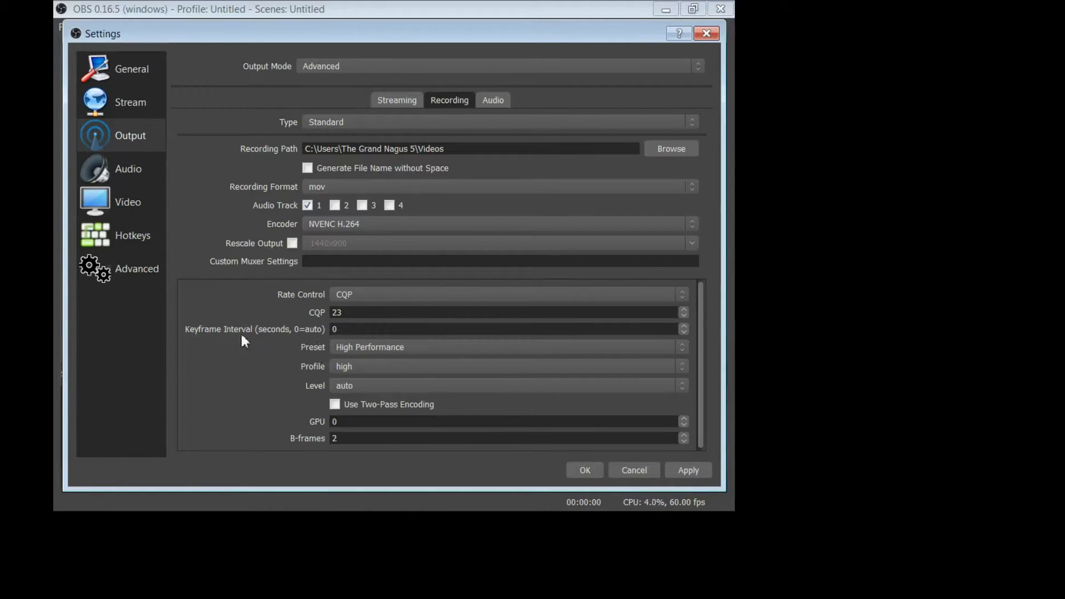
pyautogui.moveTo(353, 356)
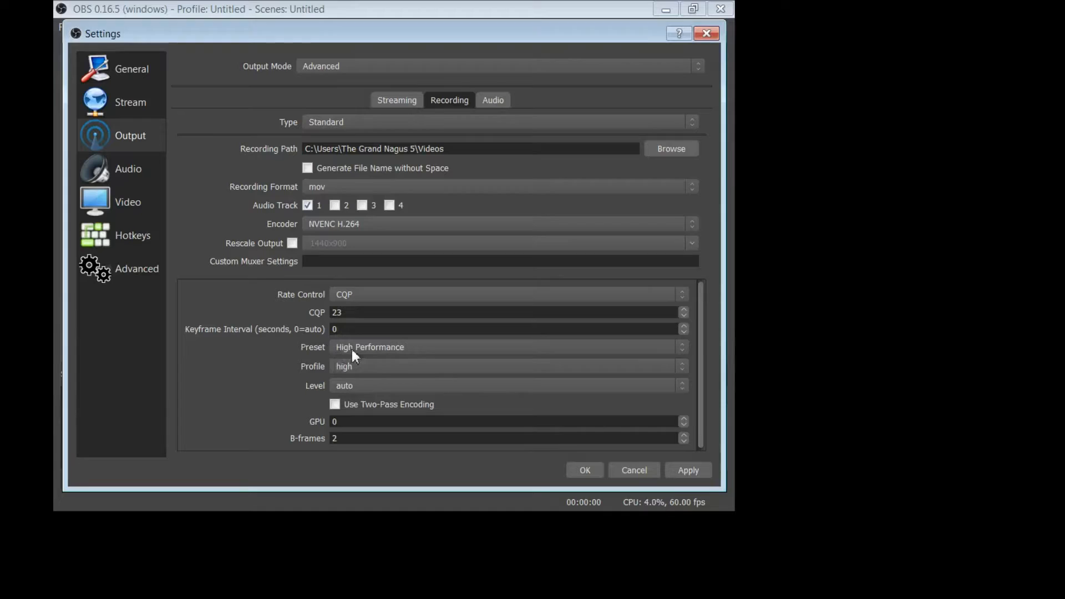
pyautogui.moveTo(343, 391)
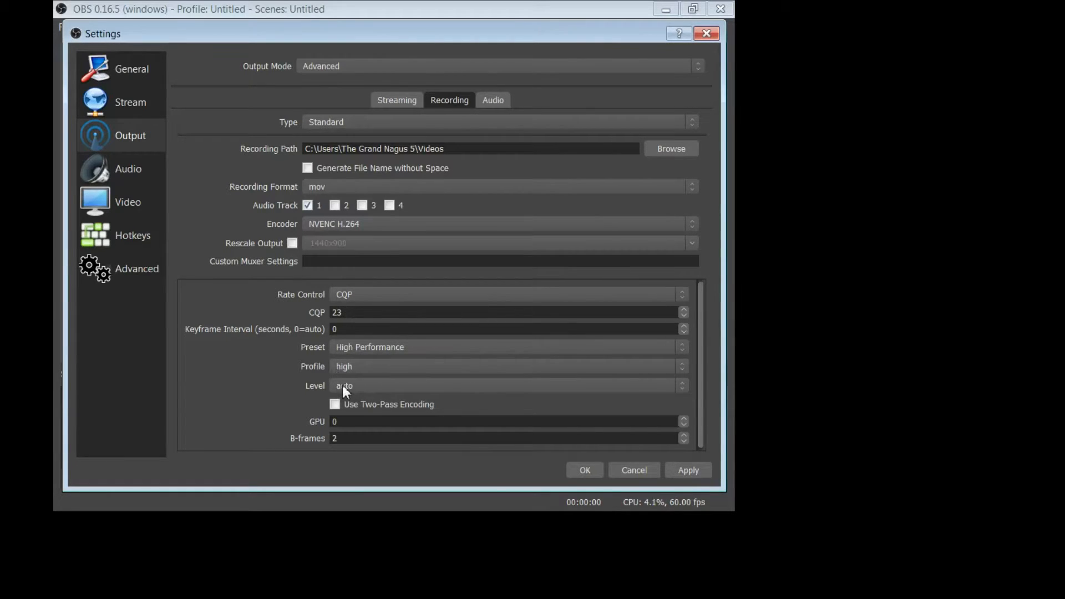
pyautogui.moveTo(321, 436)
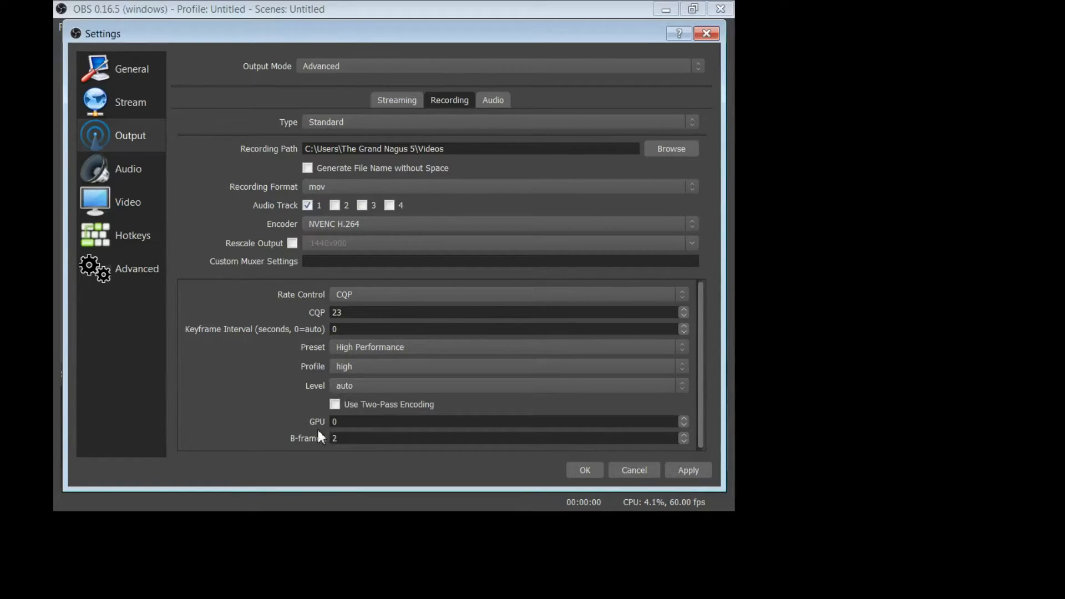
pyautogui.moveTo(301, 449)
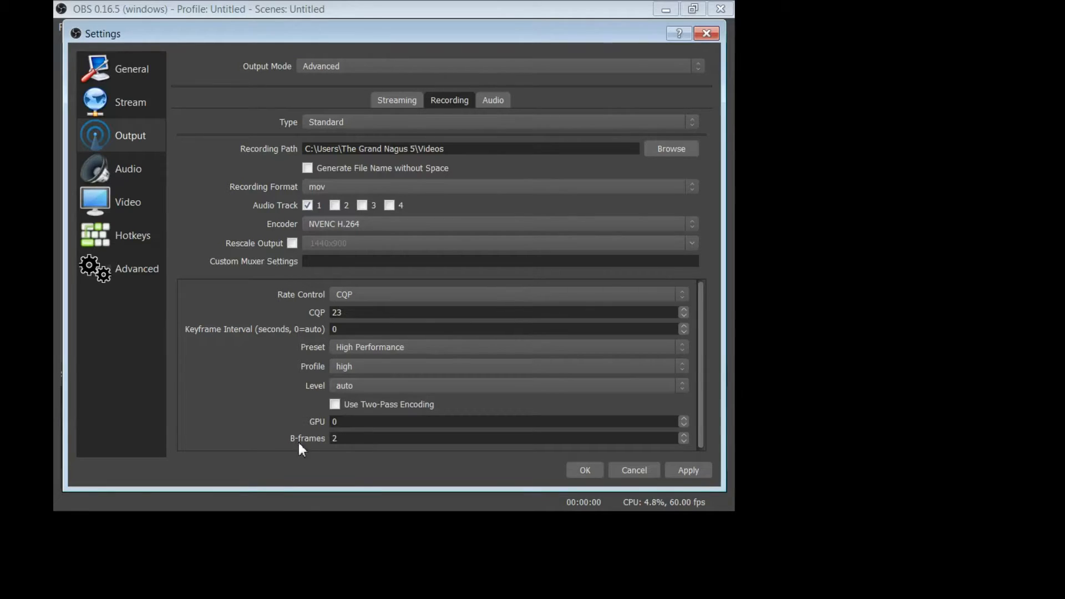
pyautogui.moveTo(245, 329)
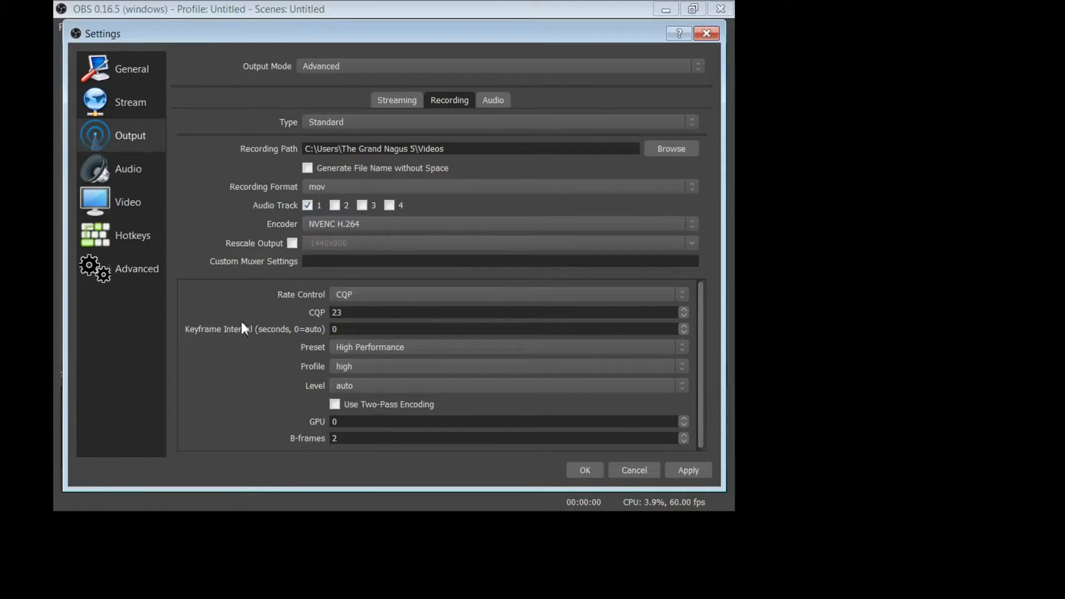
pyautogui.click(128, 169)
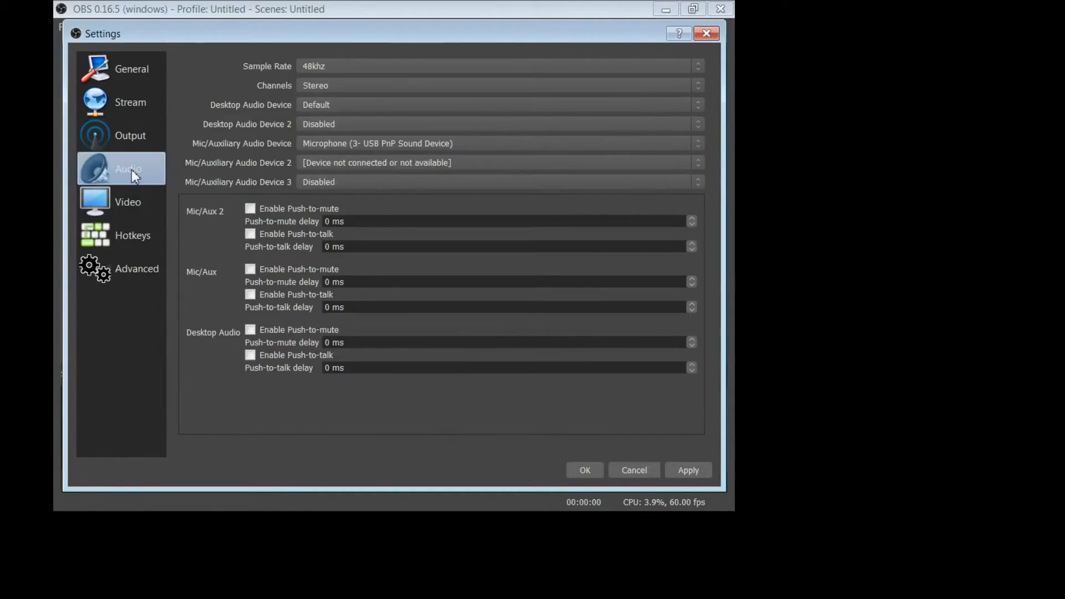
pyautogui.moveTo(305, 54)
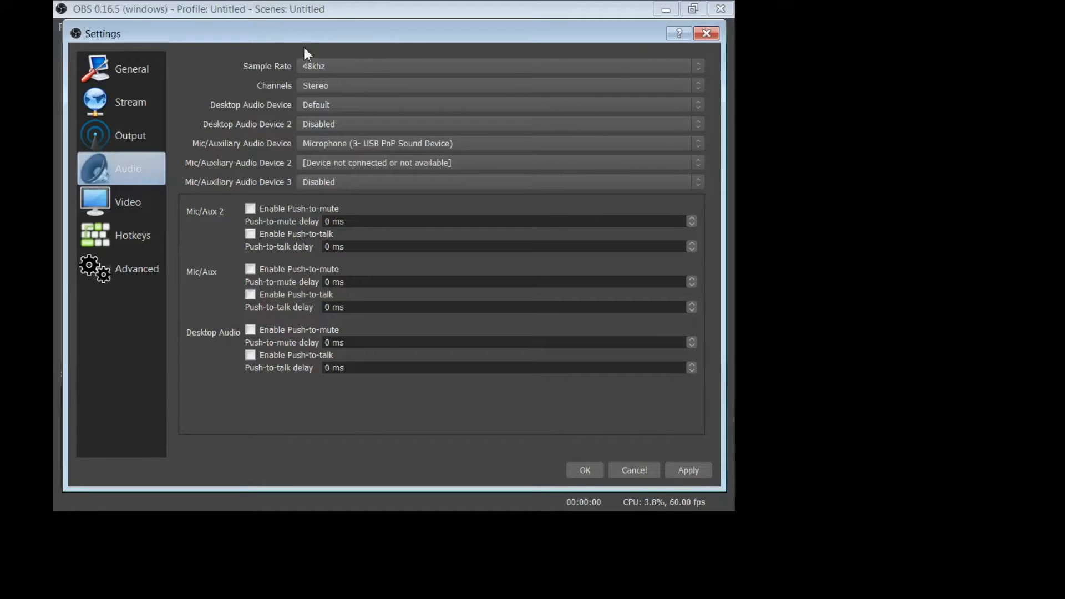
pyautogui.moveTo(549, 61)
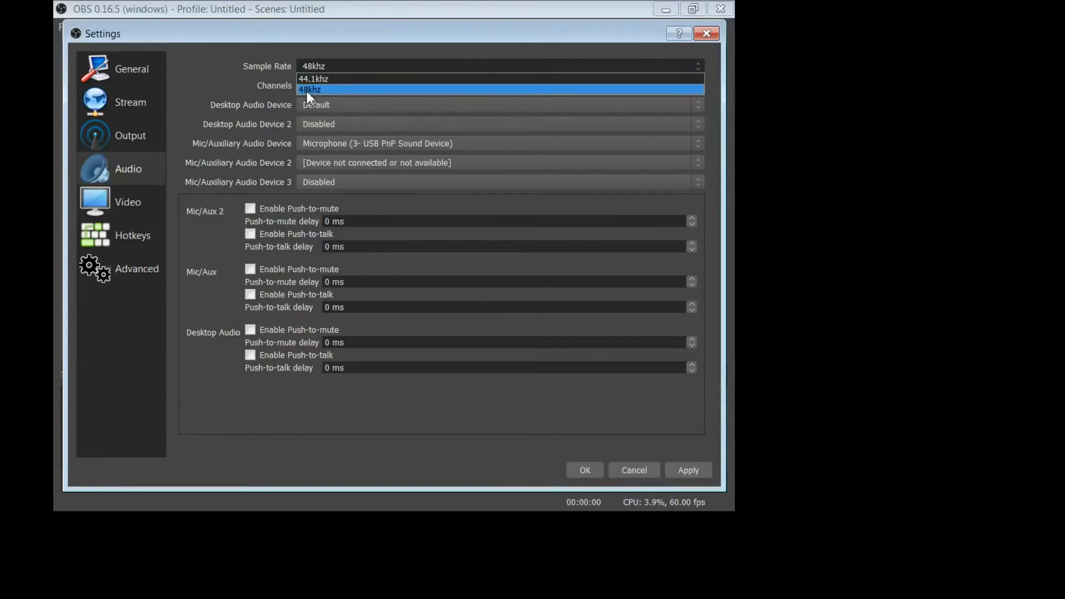
pyautogui.moveTo(318, 88)
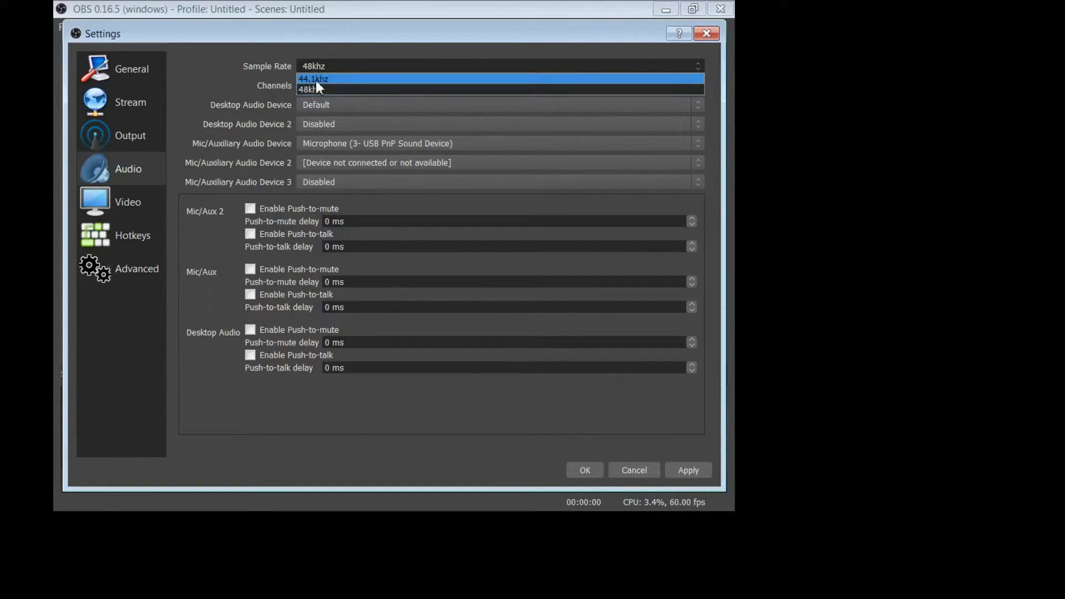
pyautogui.moveTo(309, 89)
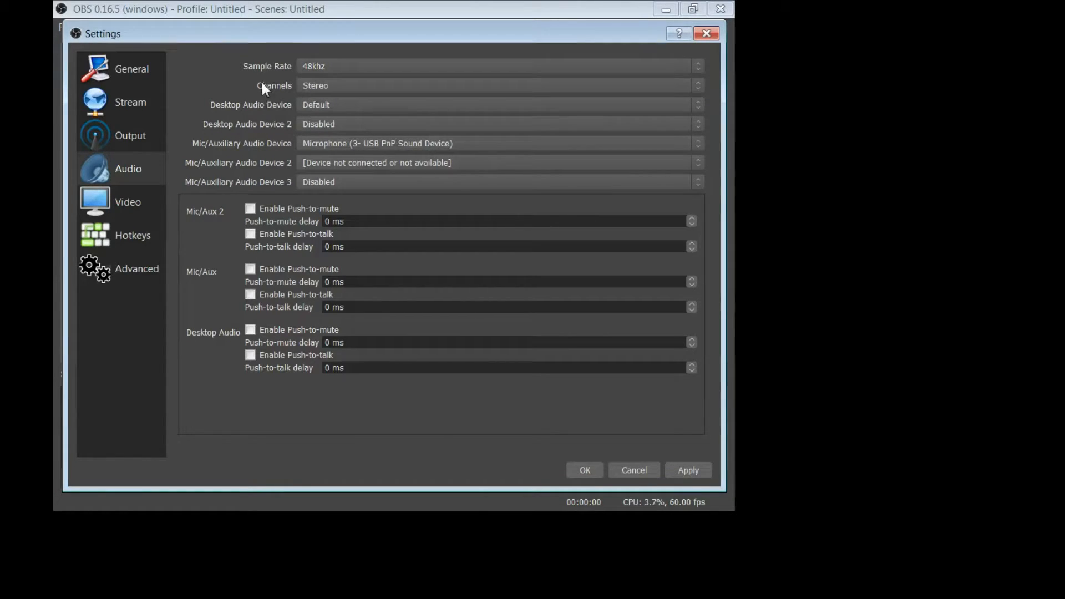
pyautogui.moveTo(273, 128)
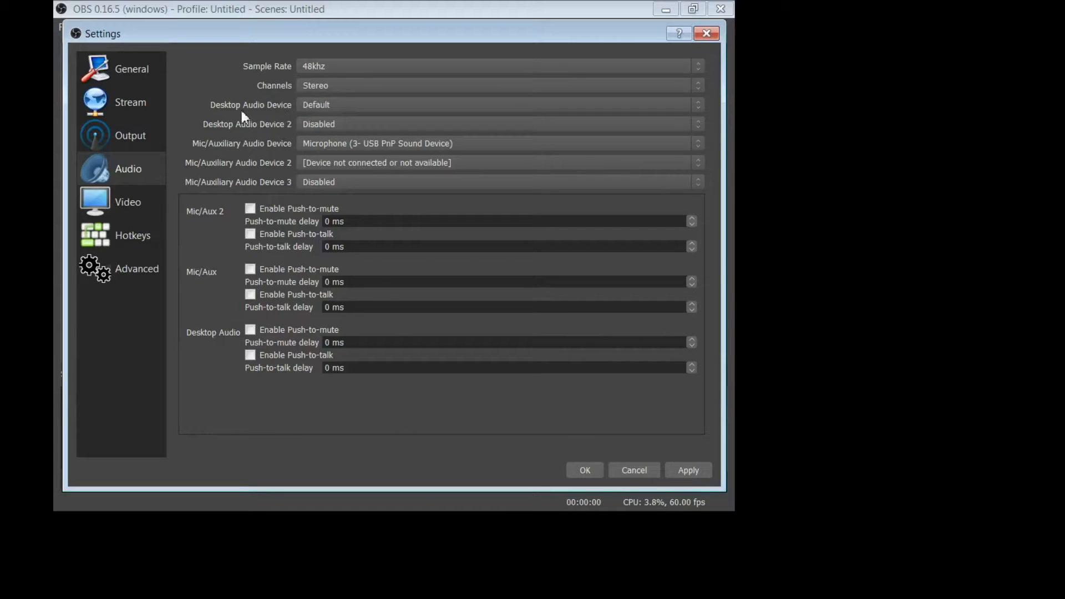
pyautogui.moveTo(379, 112)
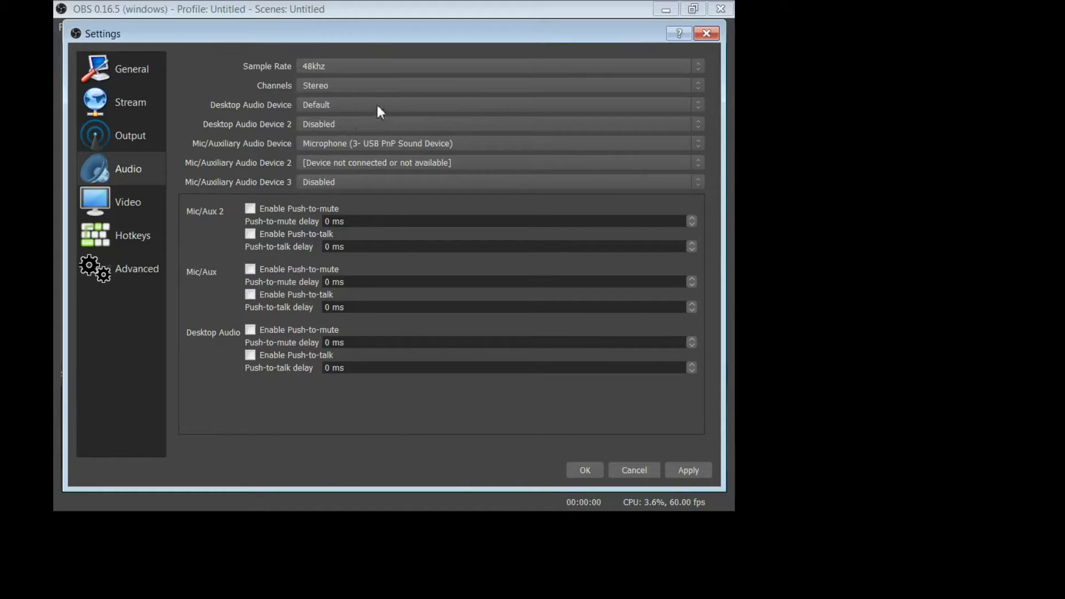
pyautogui.moveTo(453, 152)
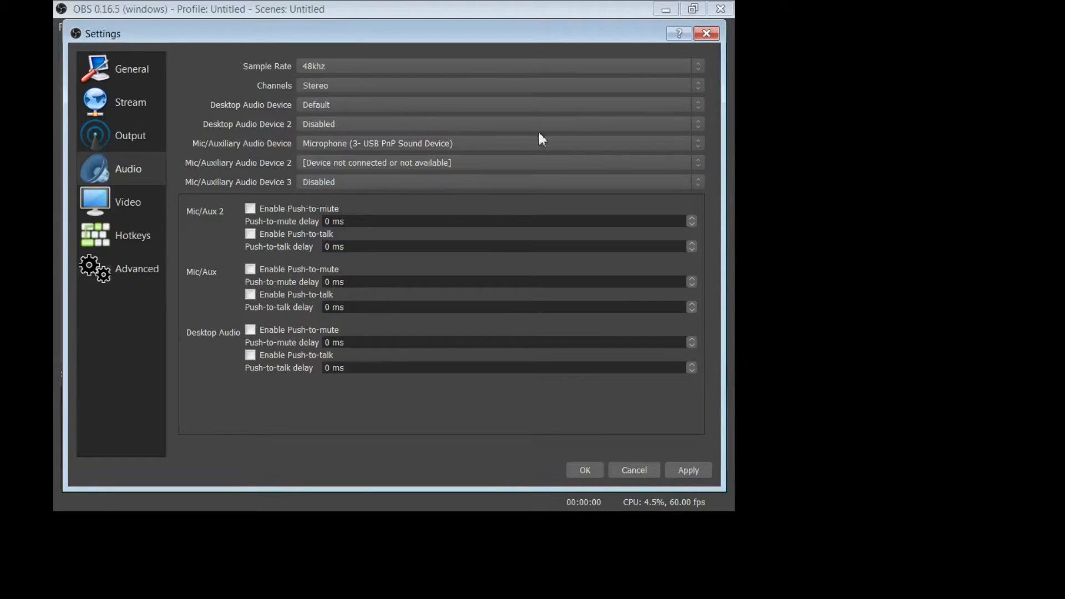
pyautogui.moveTo(317, 151)
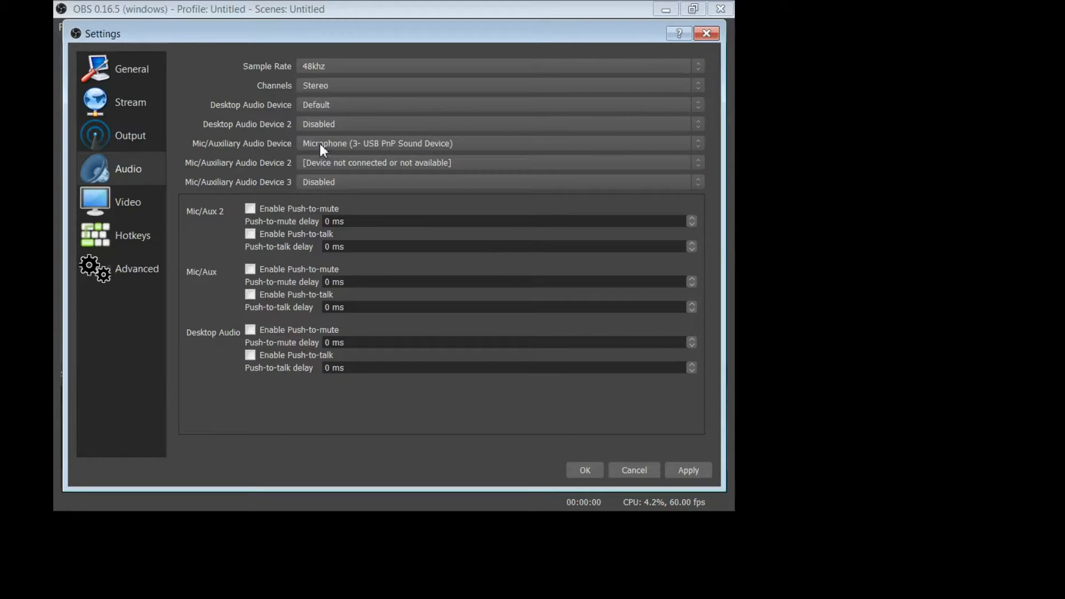
pyautogui.moveTo(277, 172)
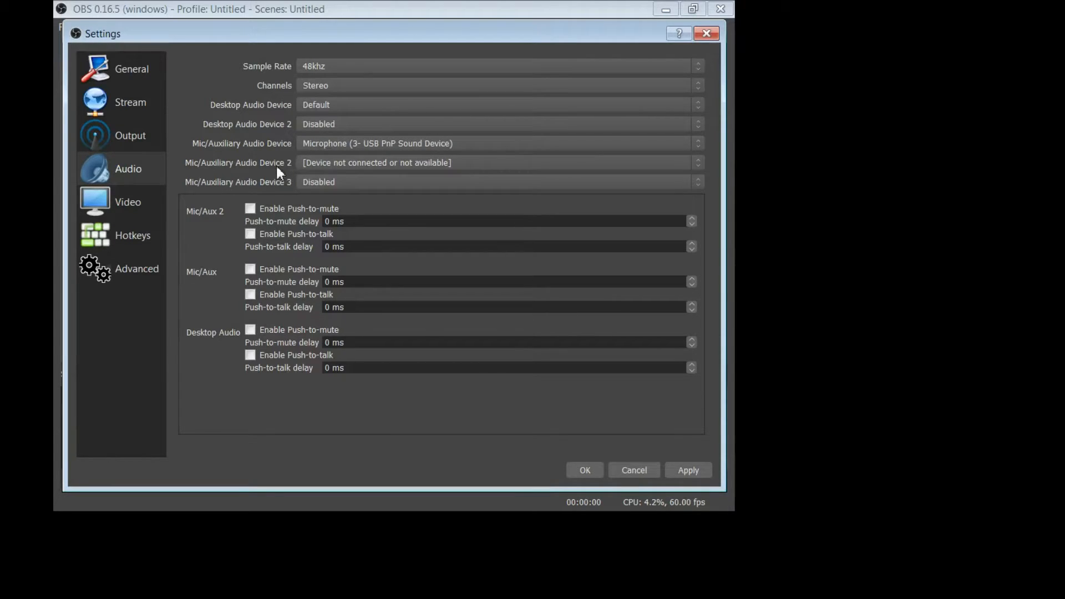
pyautogui.moveTo(247, 173)
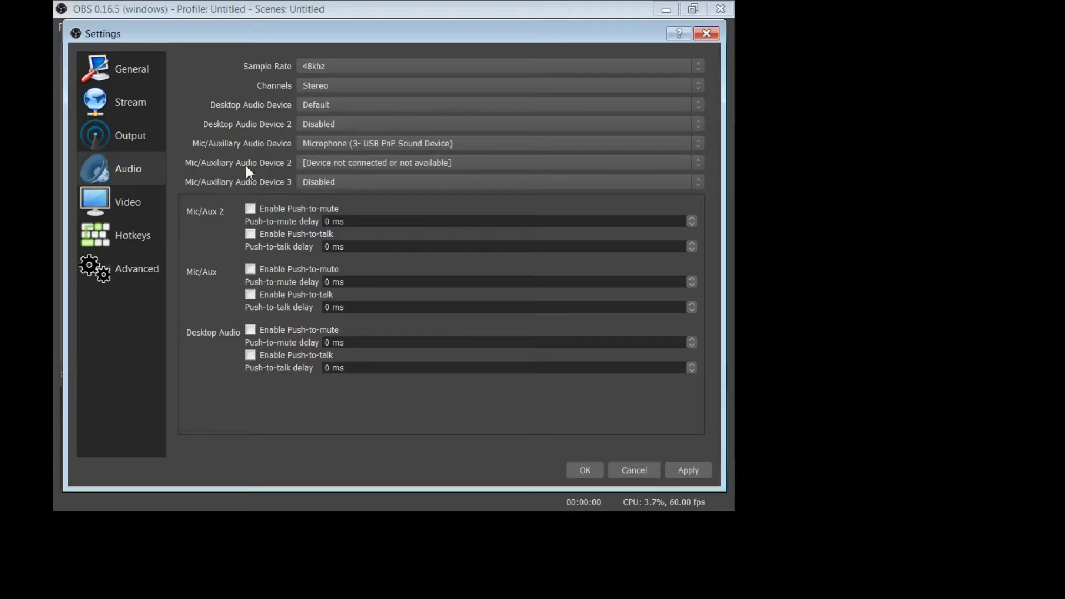
pyautogui.moveTo(243, 196)
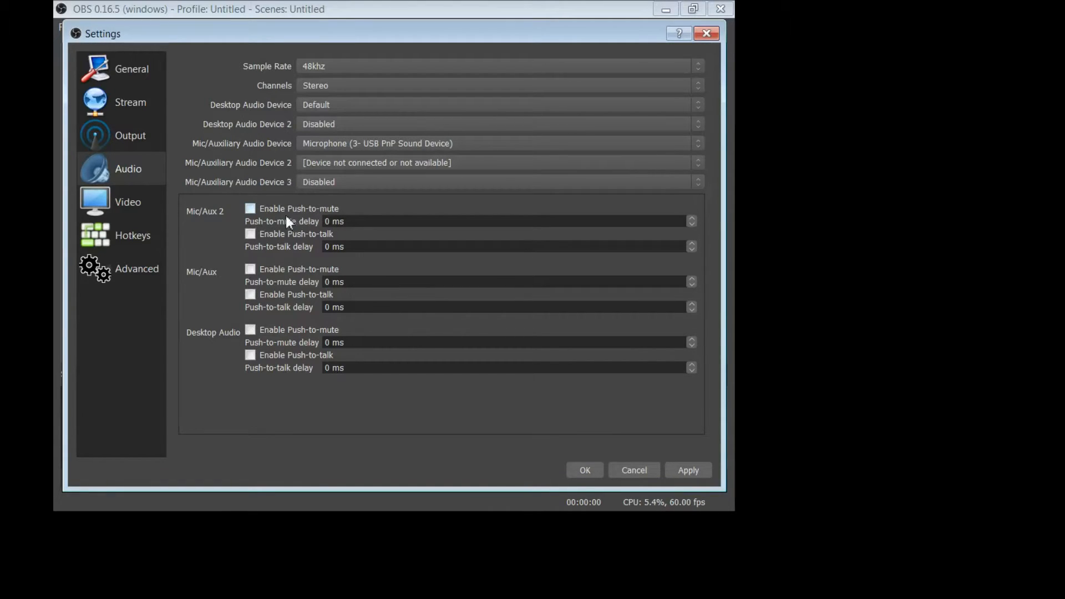
pyautogui.moveTo(331, 189)
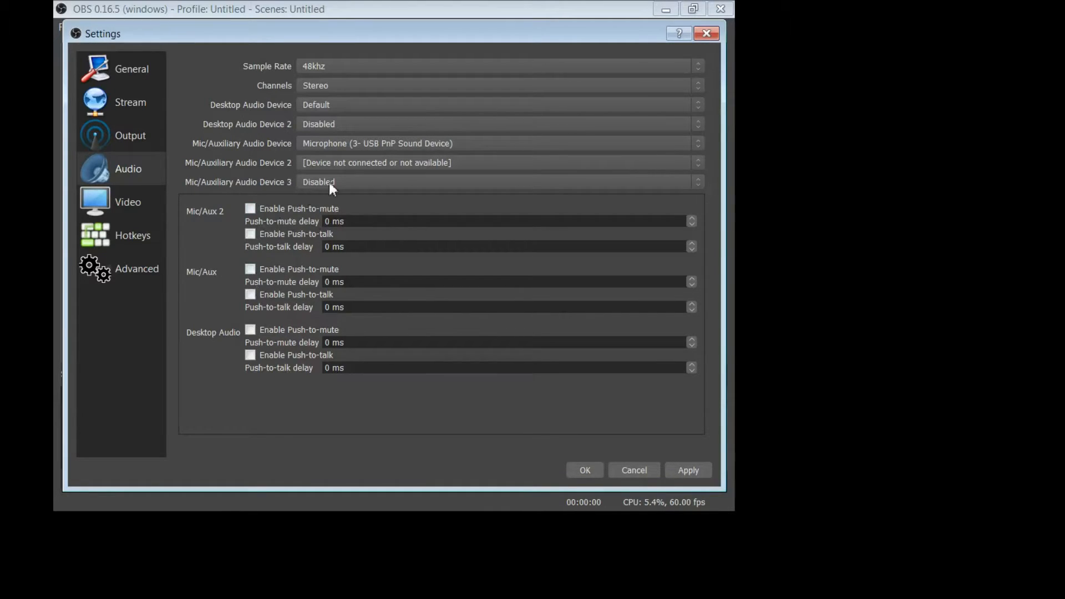
pyautogui.moveTo(397, 310)
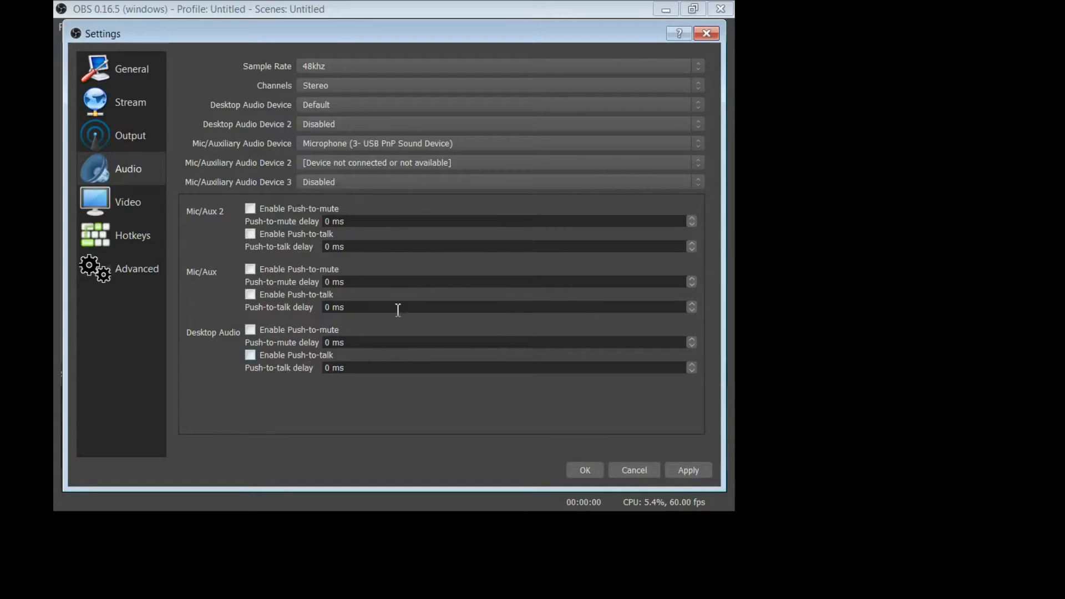
# Step: Leave audio at 48khz with the USB mic and switch to Video settings
pyautogui.click(127, 202)
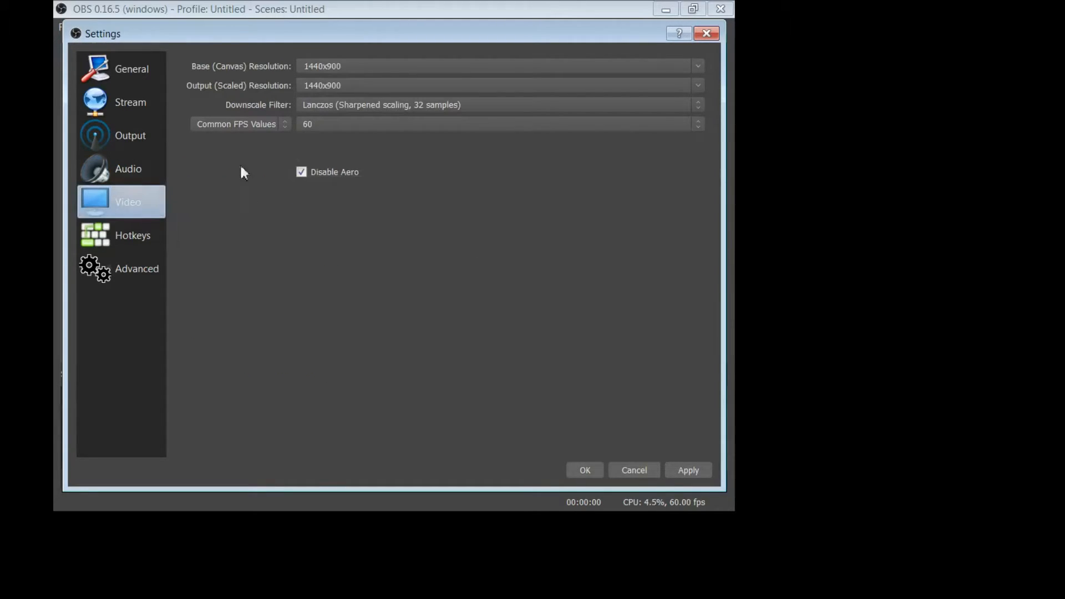
pyautogui.moveTo(318, 53)
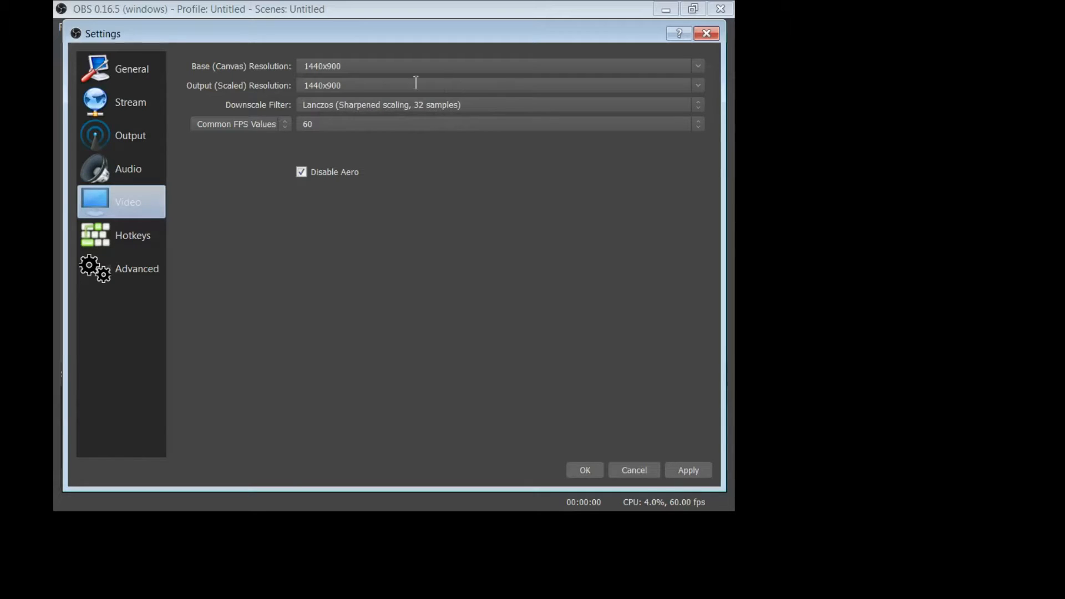
pyautogui.moveTo(297, 118)
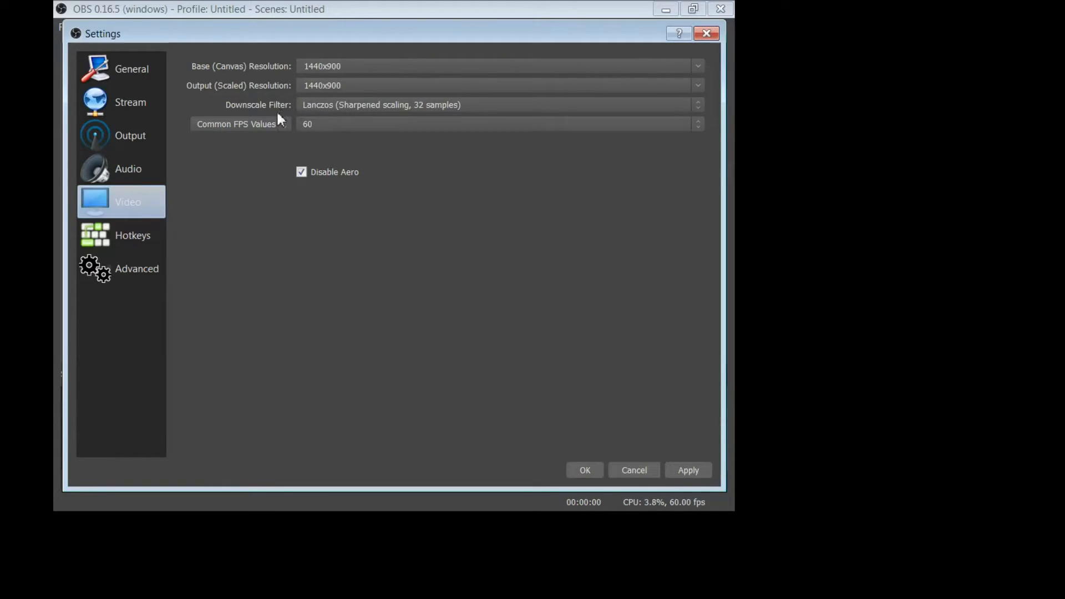
pyautogui.moveTo(346, 126)
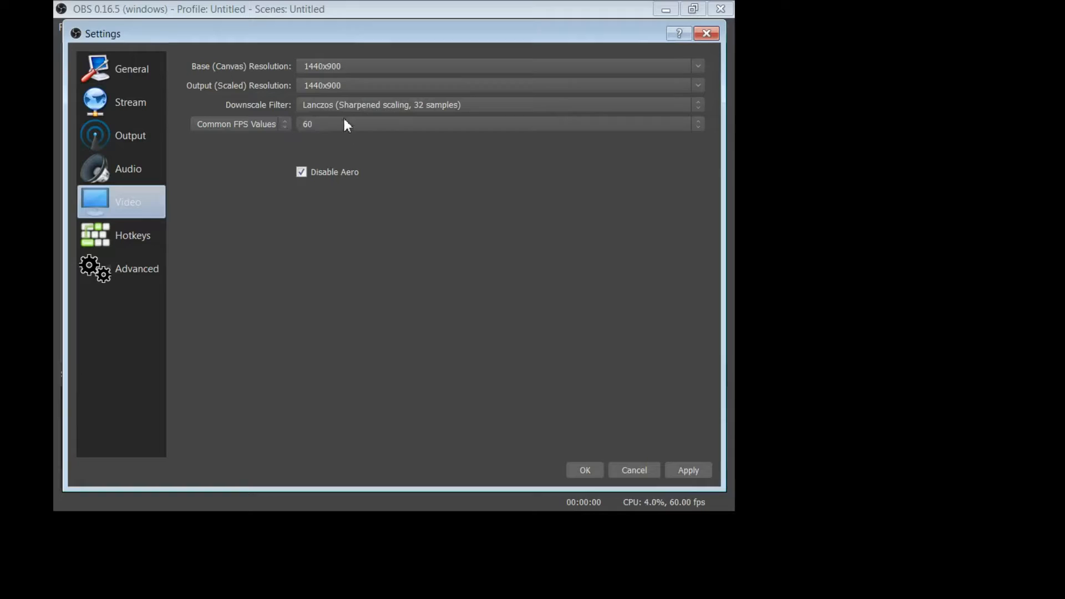
pyautogui.moveTo(323, 139)
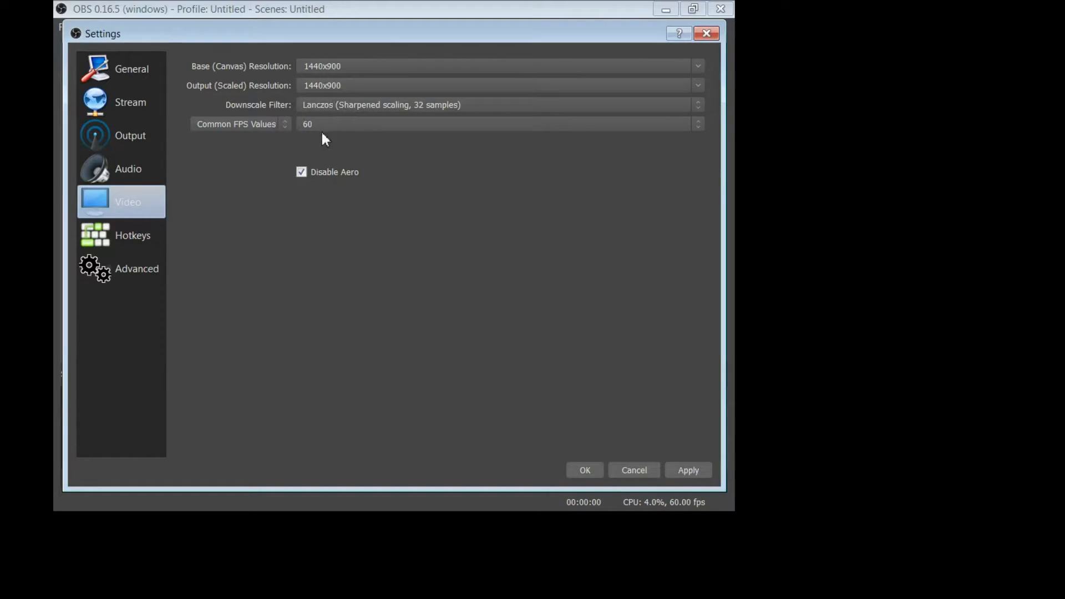
pyautogui.moveTo(303, 161)
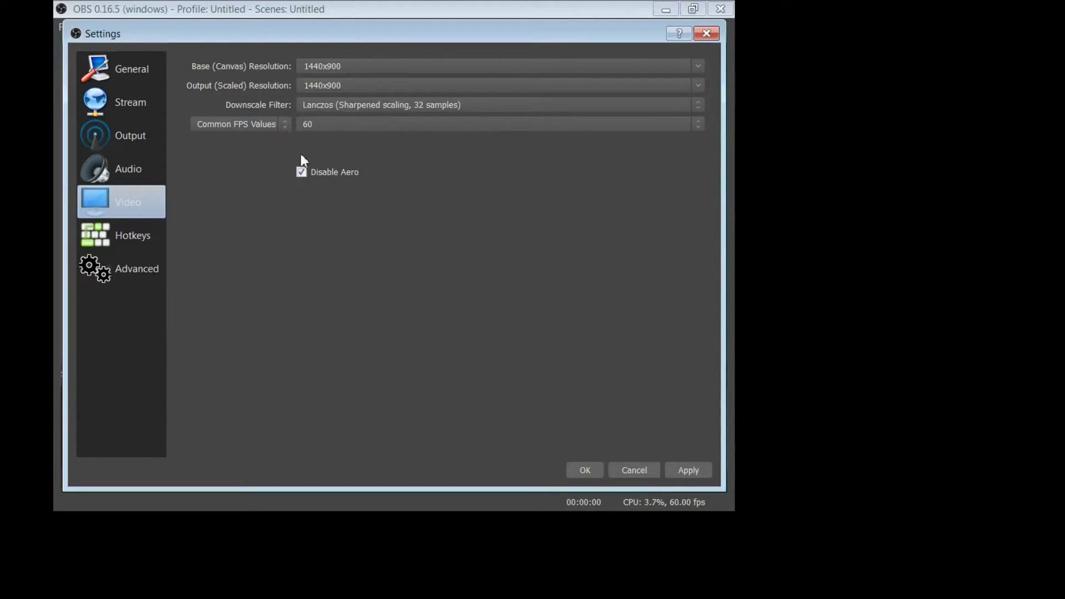
pyautogui.moveTo(313, 149)
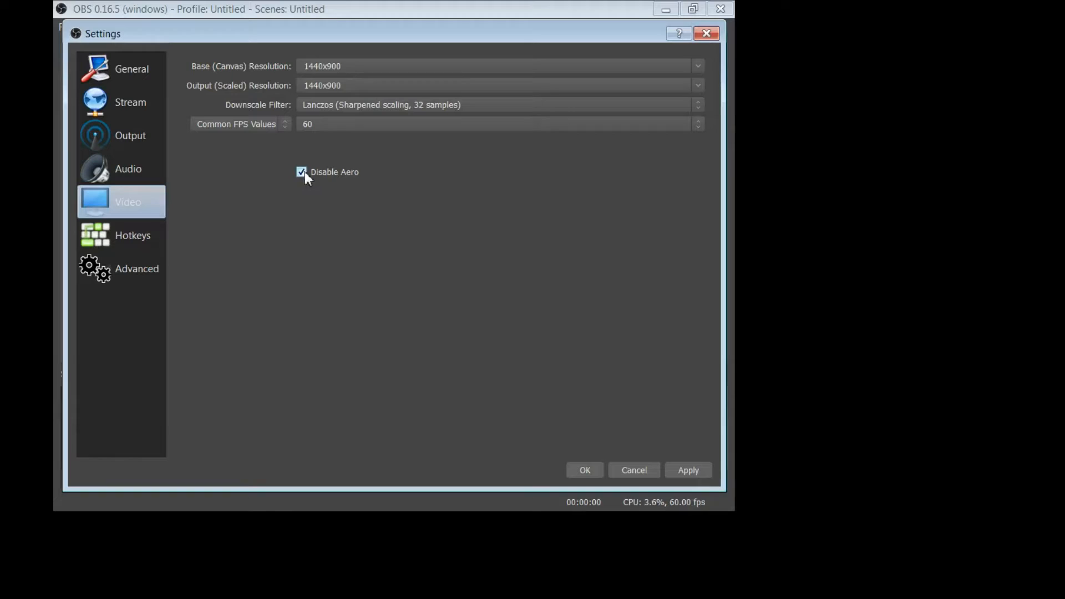
pyautogui.moveTo(295, 150)
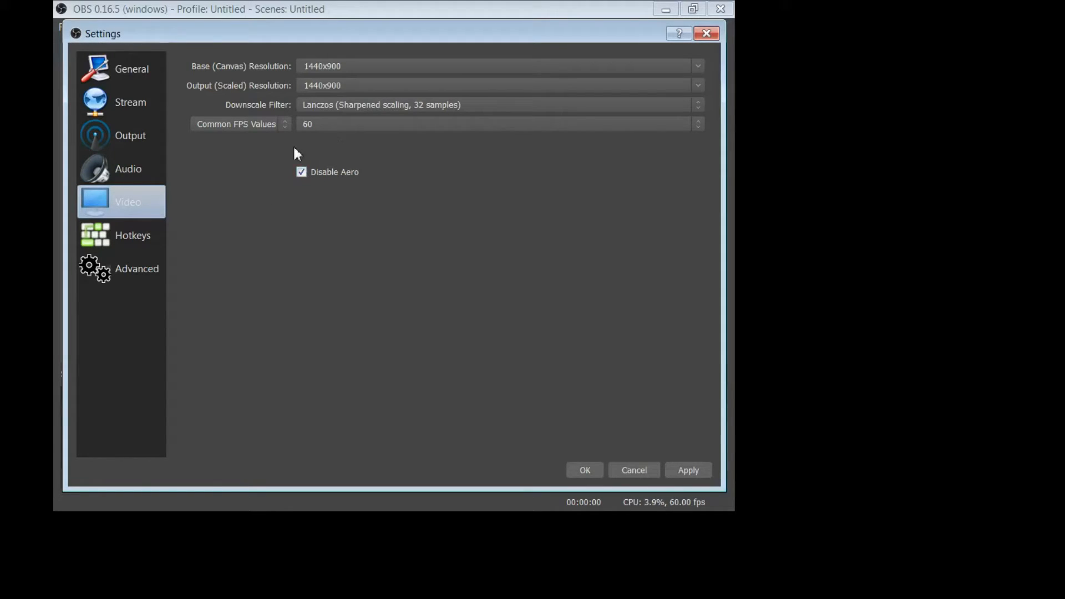
pyautogui.moveTo(269, 196)
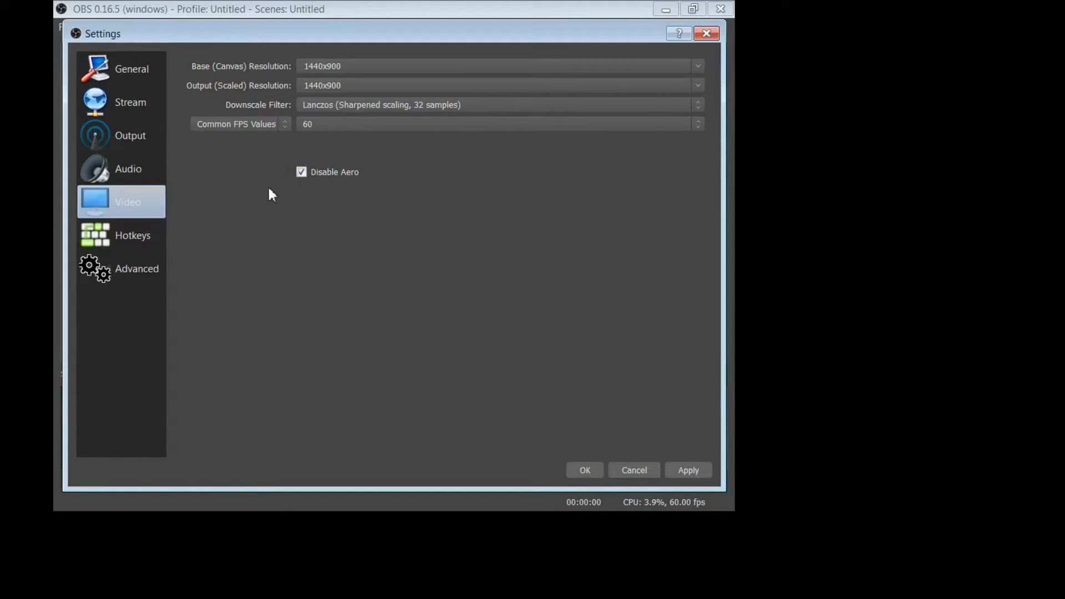
pyautogui.moveTo(265, 178)
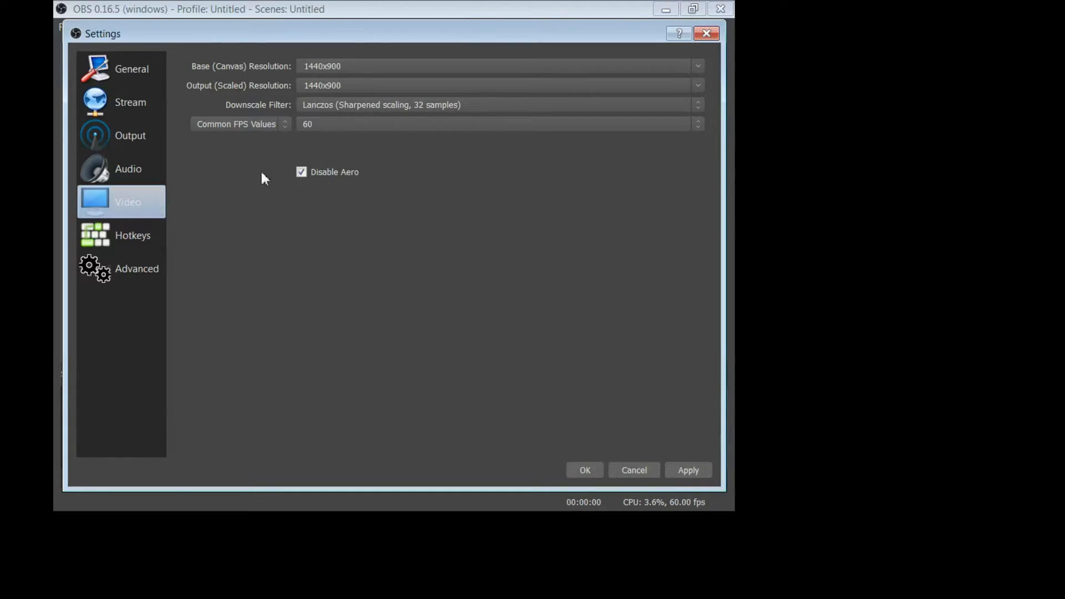
# Step: Keep video at 1440x900, 60 FPS with Aero disabled and go to Hotkeys
pyautogui.click(132, 236)
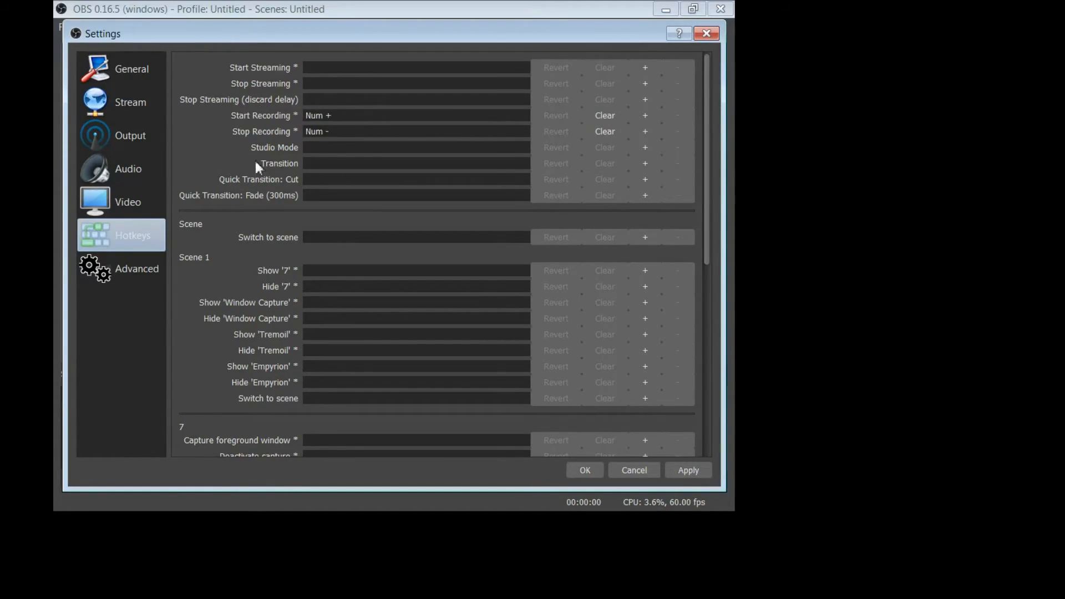
pyautogui.moveTo(229, 211)
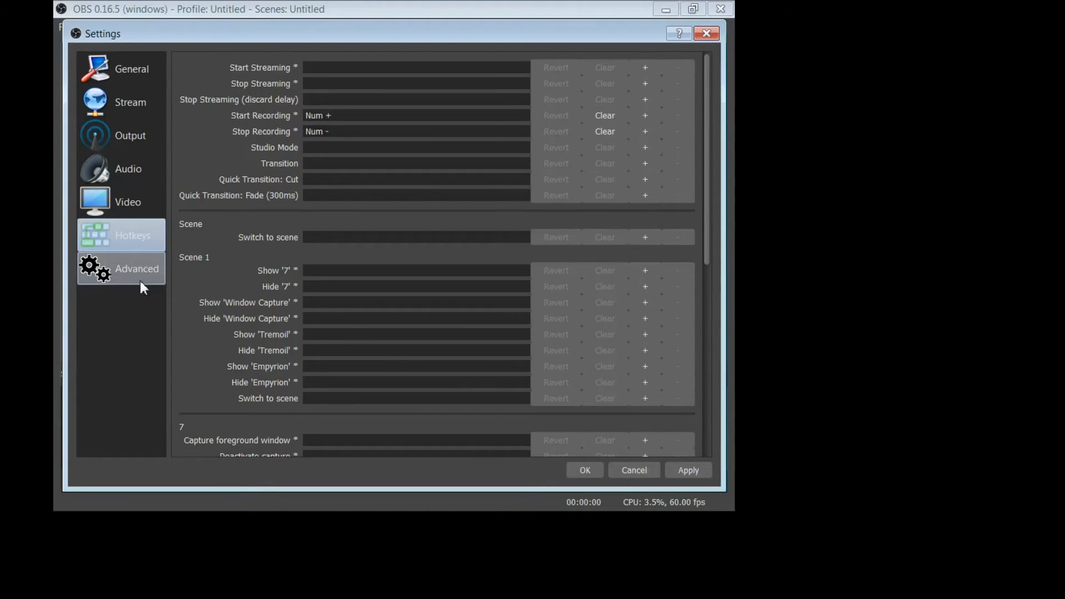
# Step: Leave the Num +/Num - recording hotkeys unchanged and move to Advanced settings
pyautogui.click(128, 202)
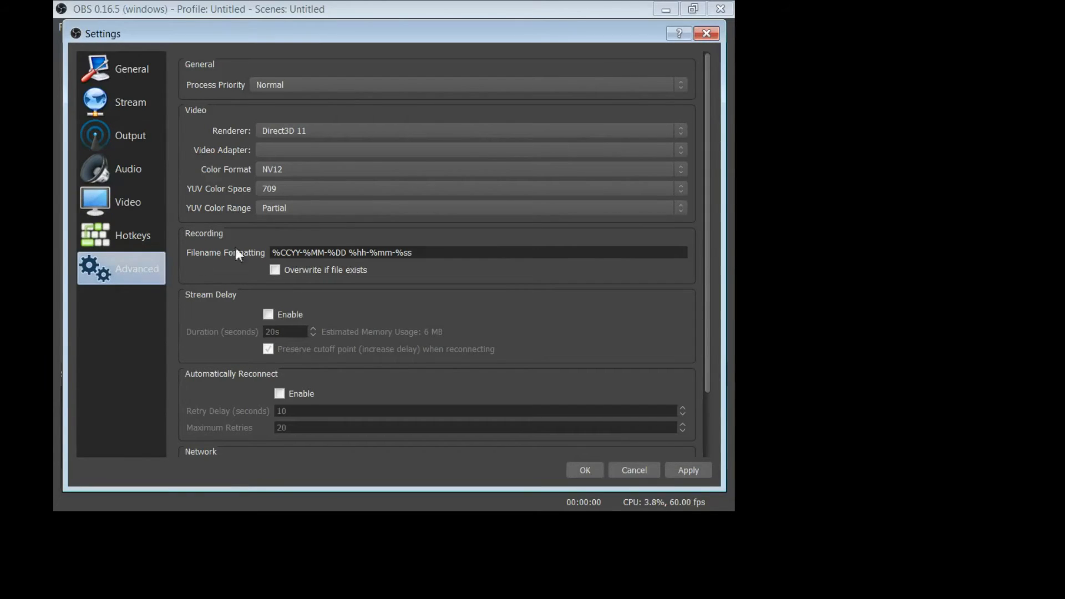
pyautogui.moveTo(265, 70)
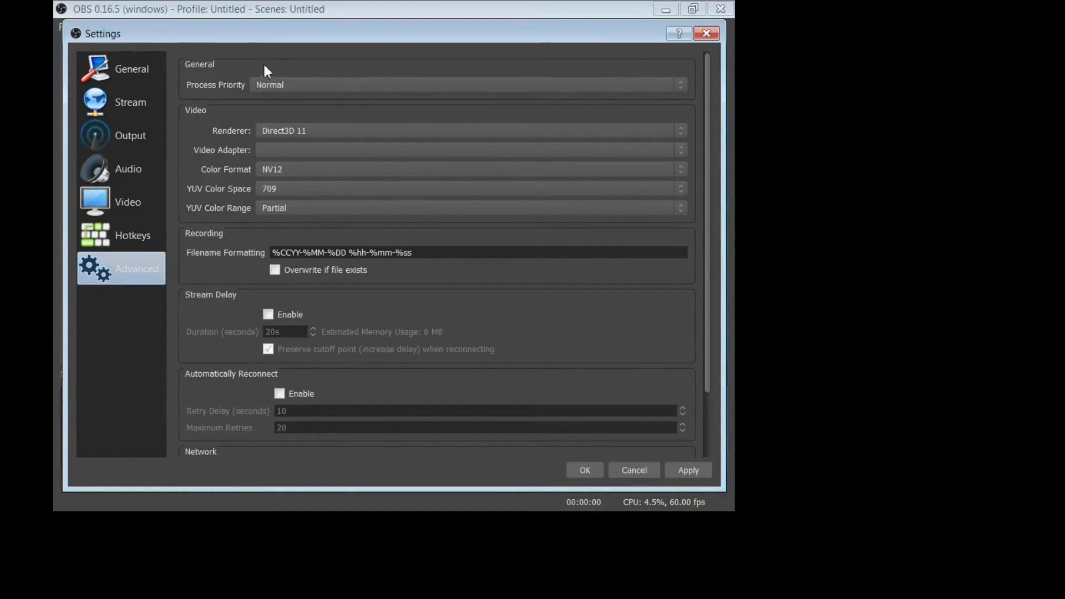
pyautogui.moveTo(294, 79)
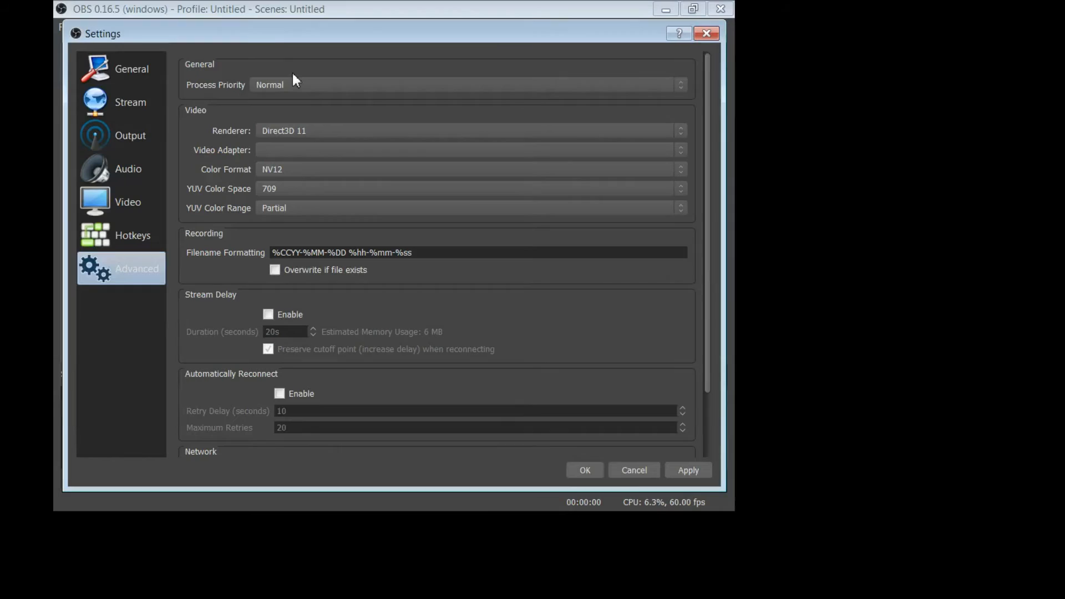
pyautogui.moveTo(283, 66)
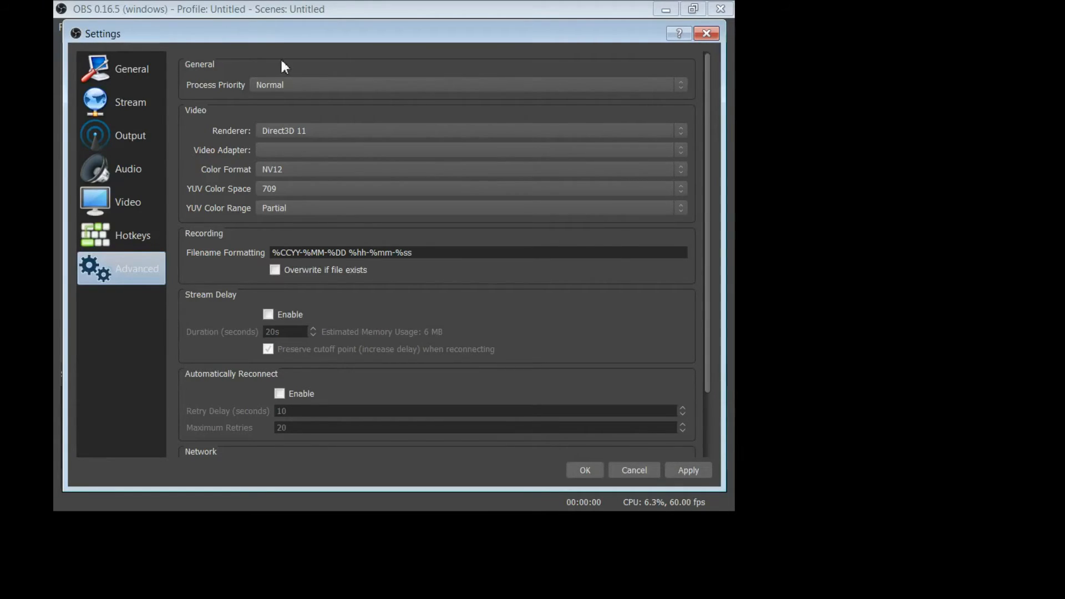
pyautogui.moveTo(226, 102)
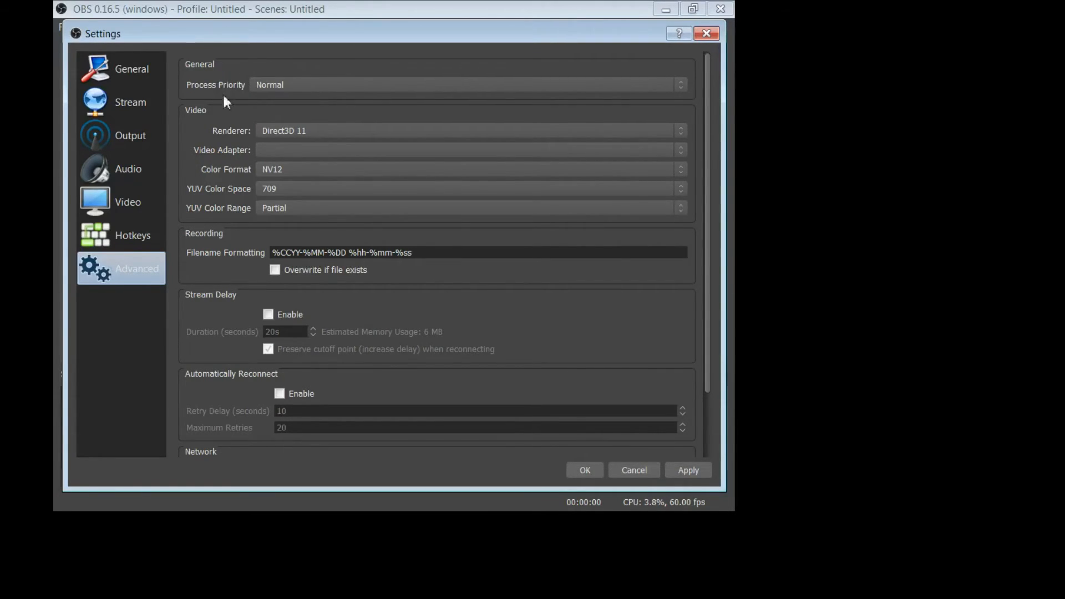
pyautogui.moveTo(583, 80)
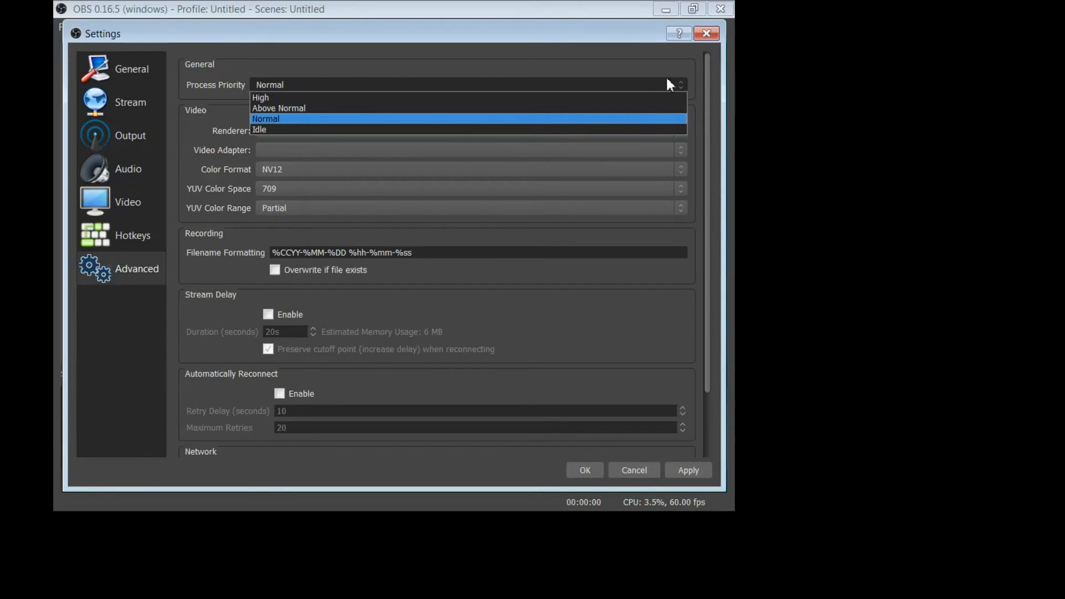
pyautogui.moveTo(575, 97)
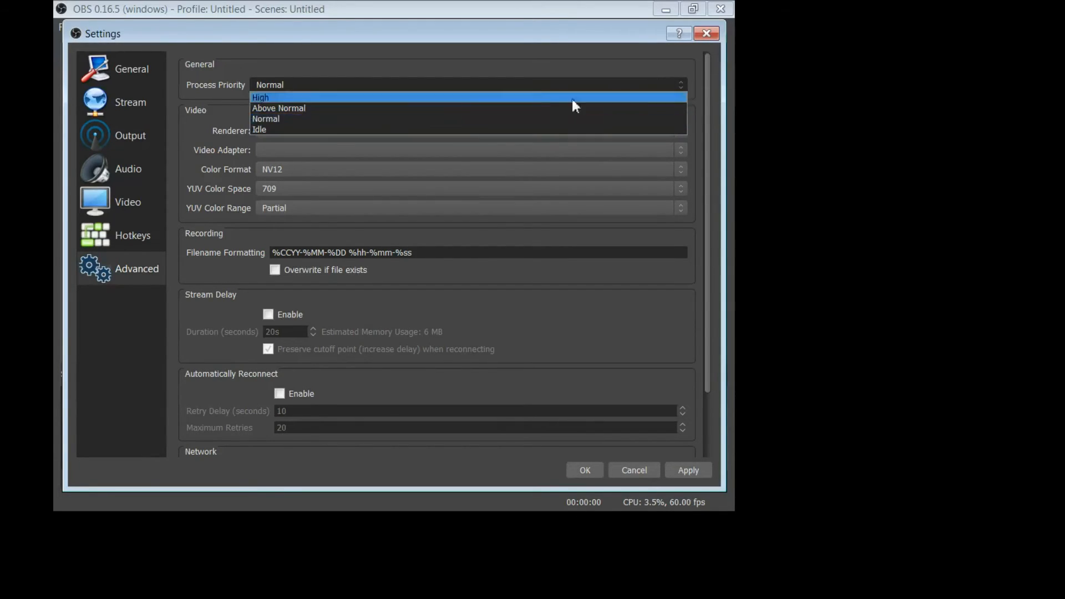
pyautogui.moveTo(384, 106)
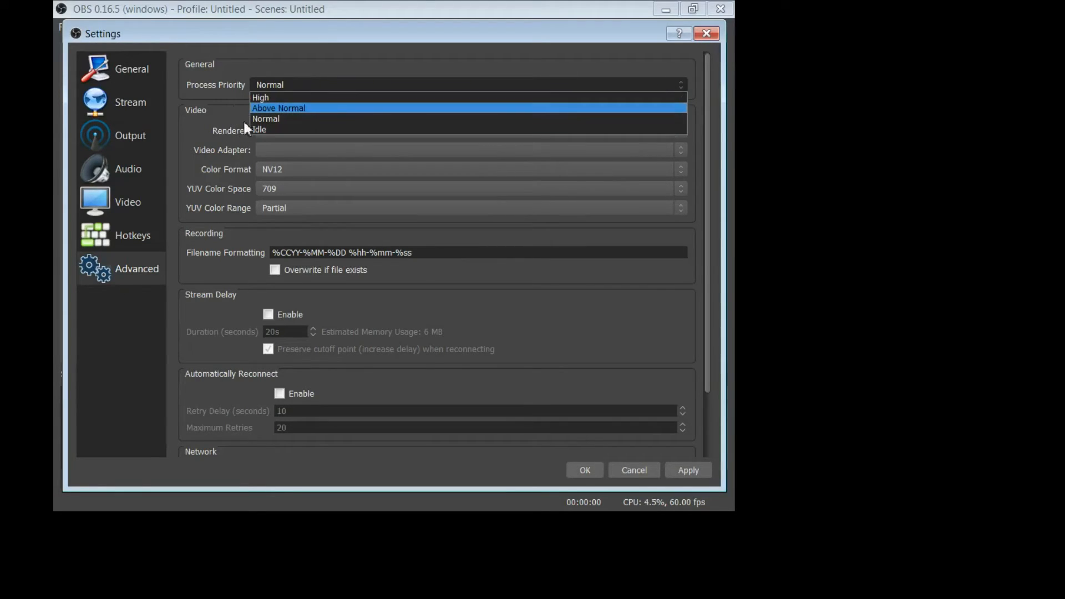
# Step: Close the Process Priority dropdown on Normal and look over the remaining advanced options
pyautogui.click(266, 119)
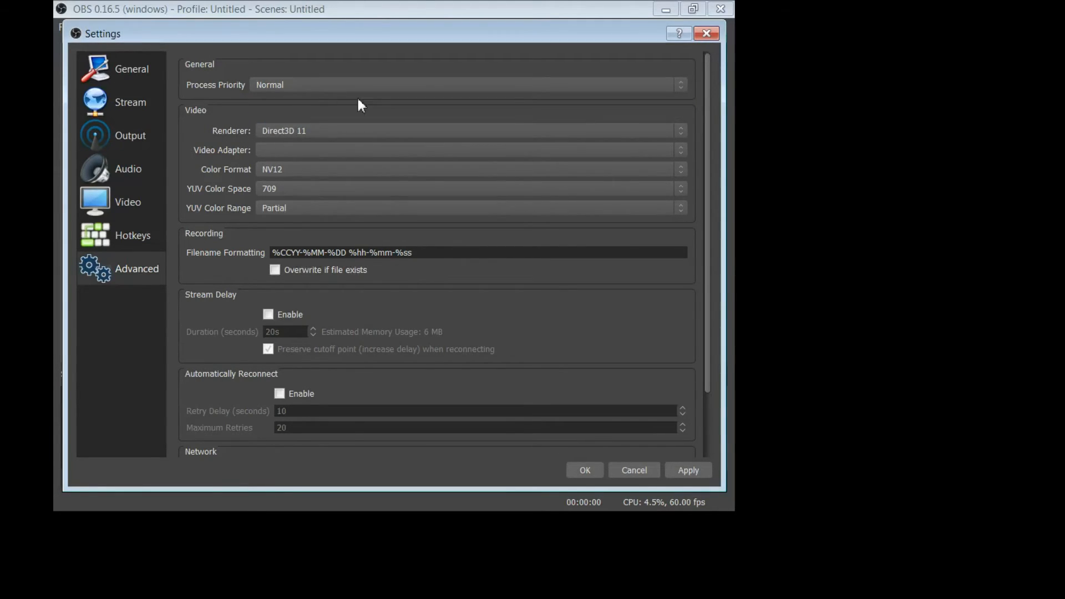
pyautogui.moveTo(296, 142)
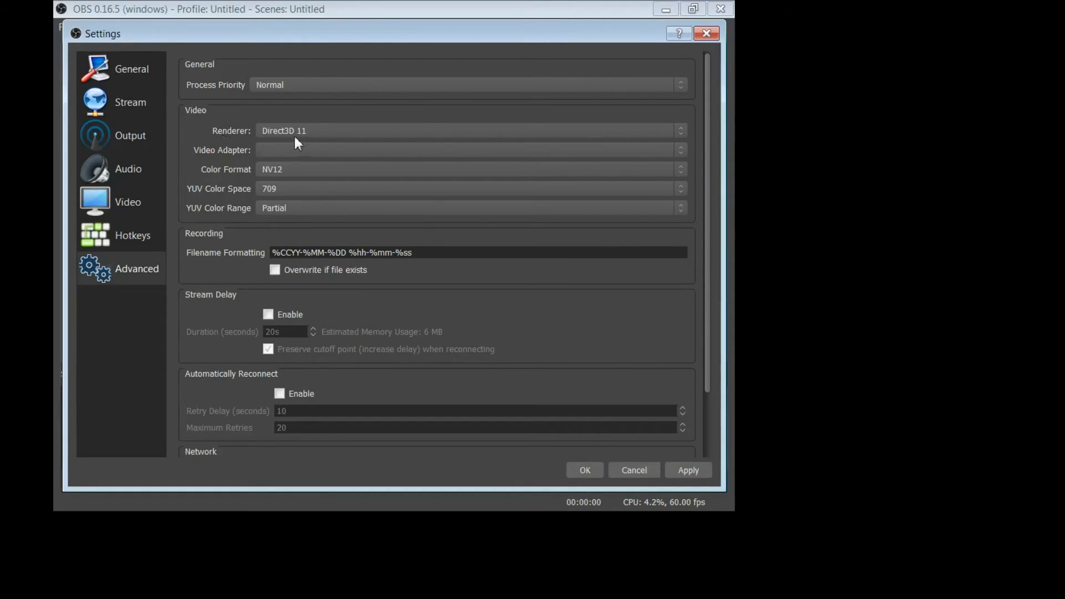
pyautogui.moveTo(342, 141)
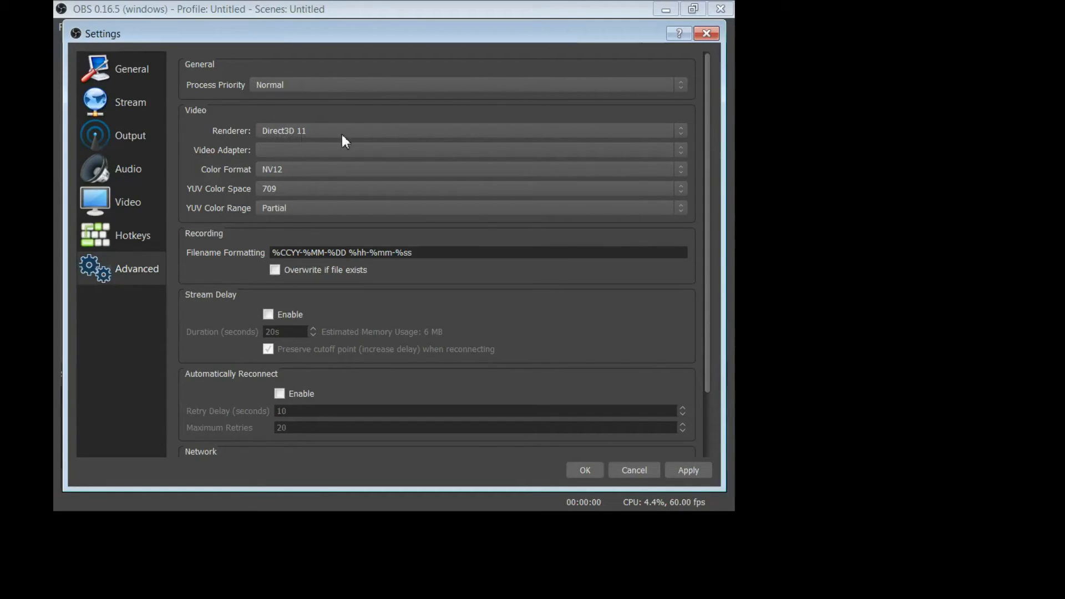
pyautogui.moveTo(237, 181)
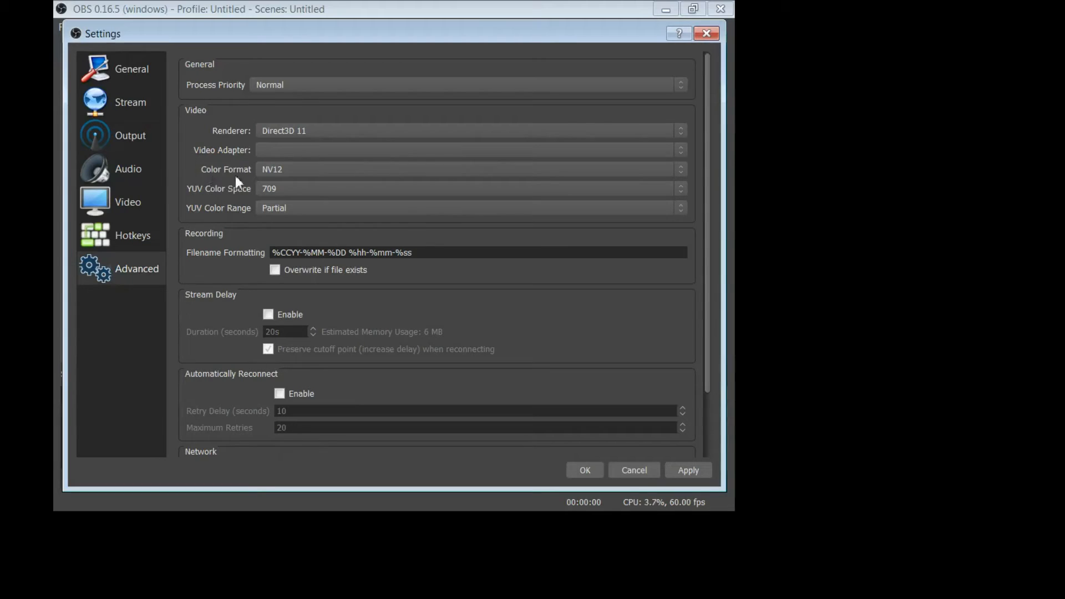
pyautogui.moveTo(312, 145)
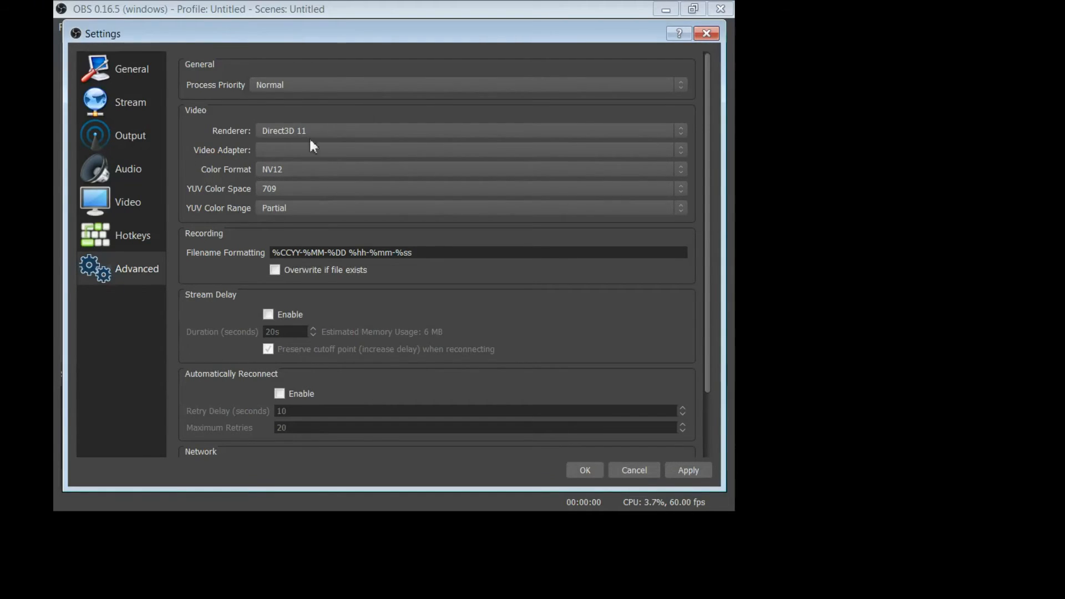
pyautogui.moveTo(357, 220)
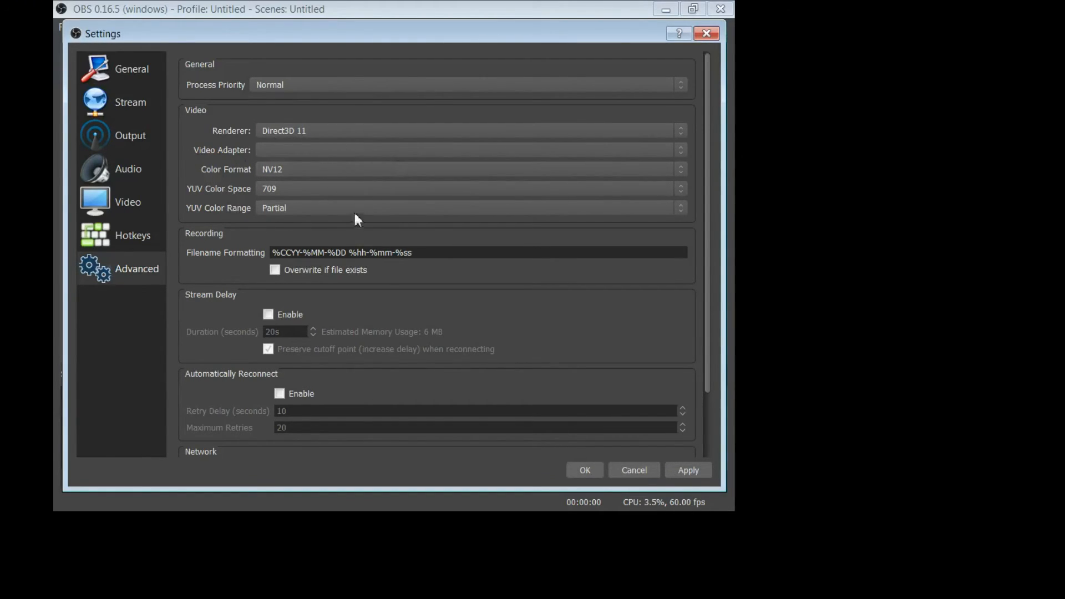
pyautogui.moveTo(227, 266)
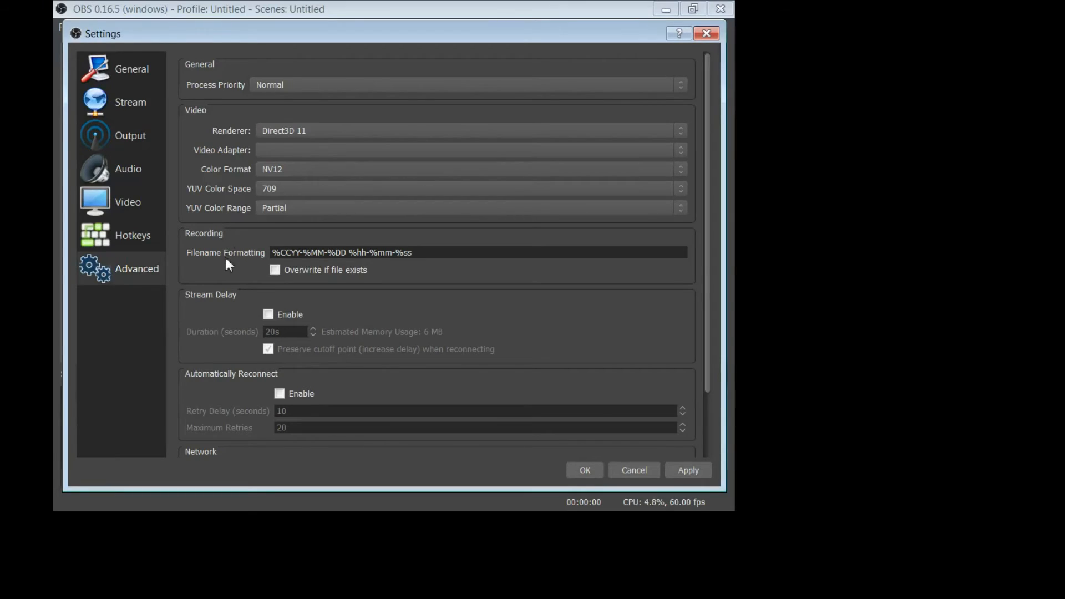
pyautogui.moveTo(231, 273)
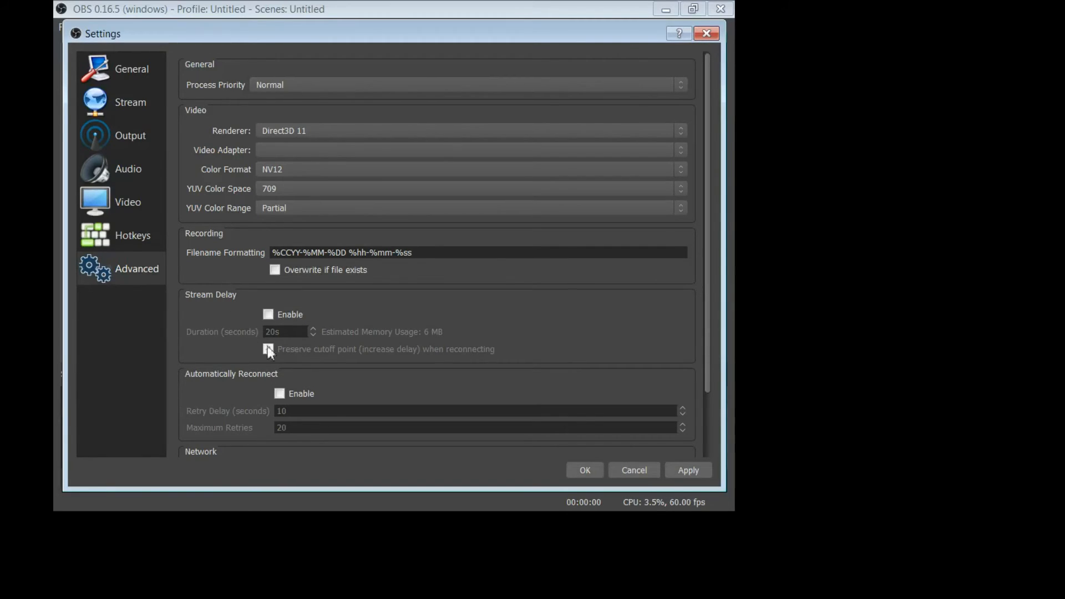
pyautogui.click(267, 348)
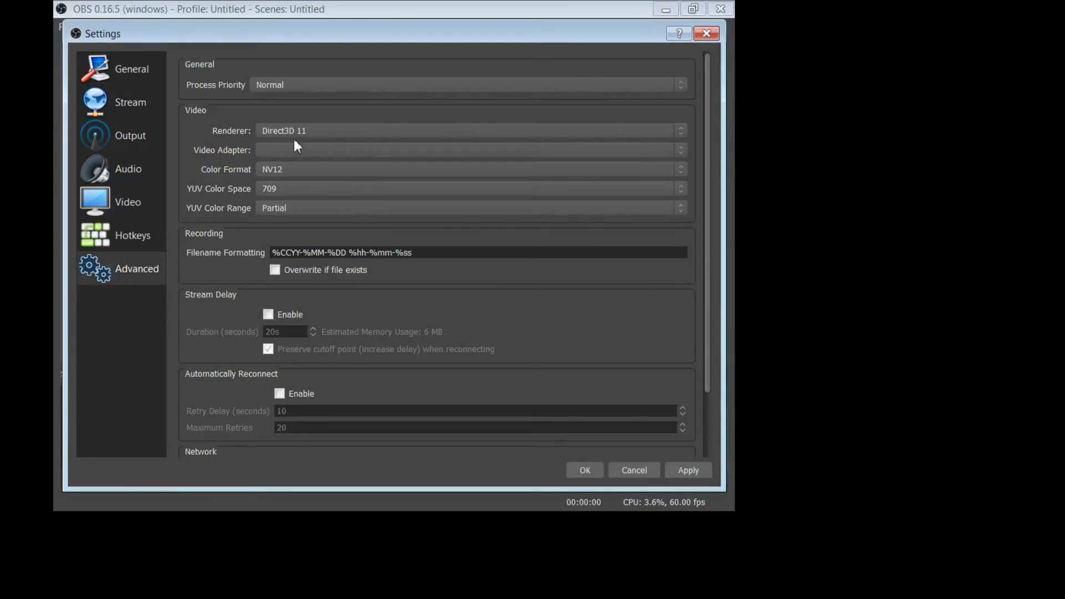
pyautogui.moveTo(243, 174)
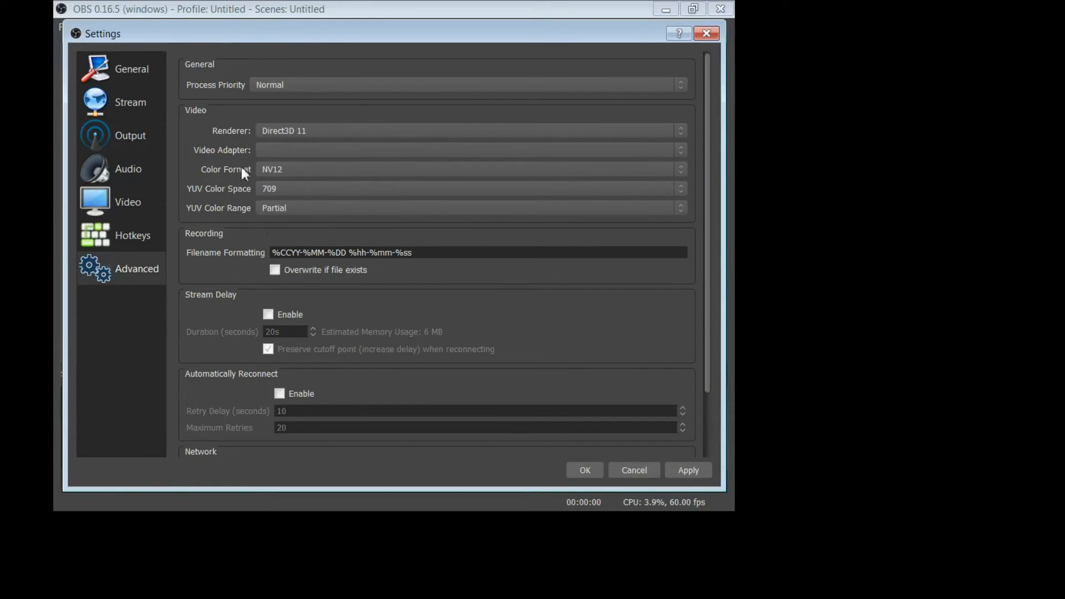
# Step: Revisit the General, Audio and Advanced pages, then close the Settings window
pyautogui.click(131, 68)
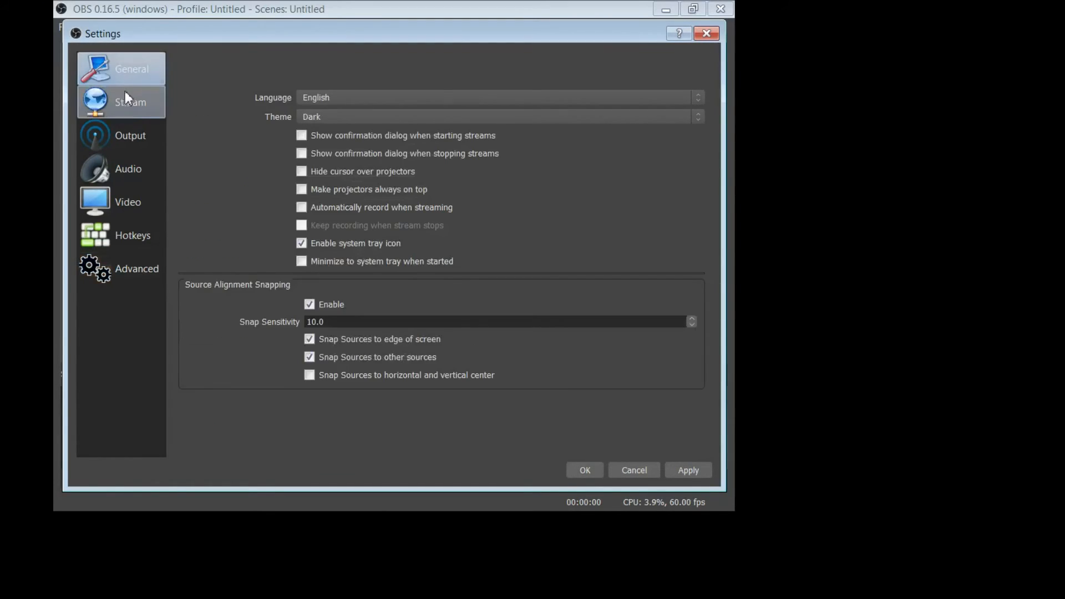
pyautogui.click(127, 169)
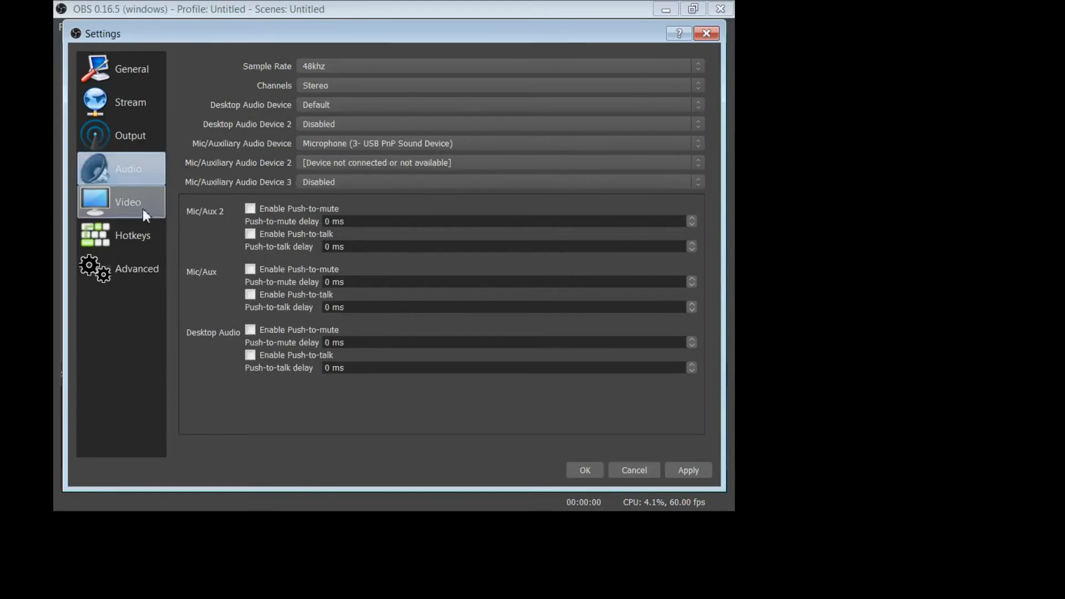
pyautogui.click(137, 268)
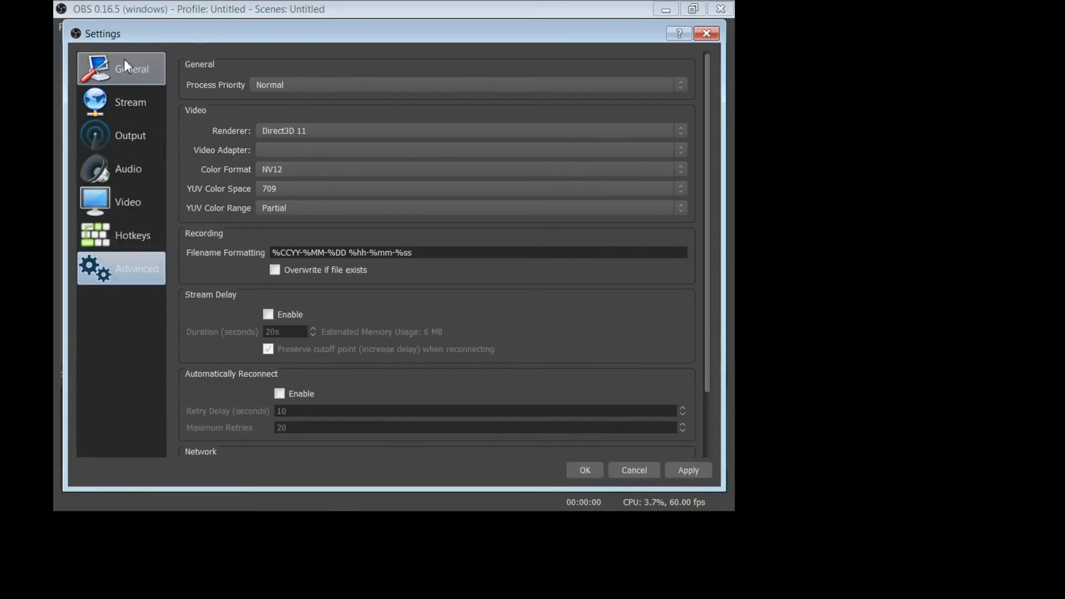
pyautogui.moveTo(517, 363)
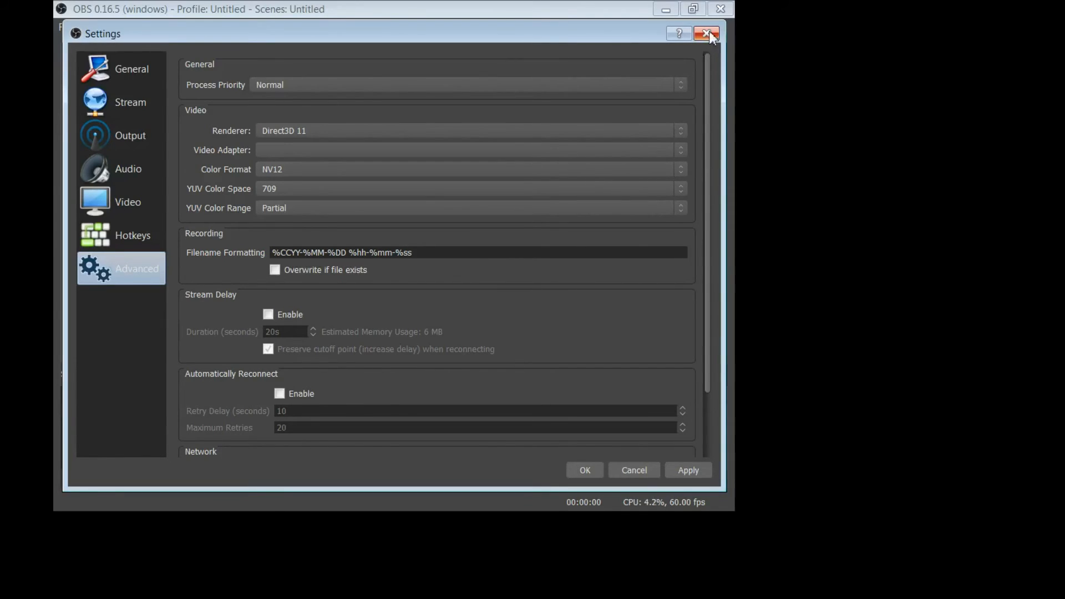
pyautogui.click(706, 33)
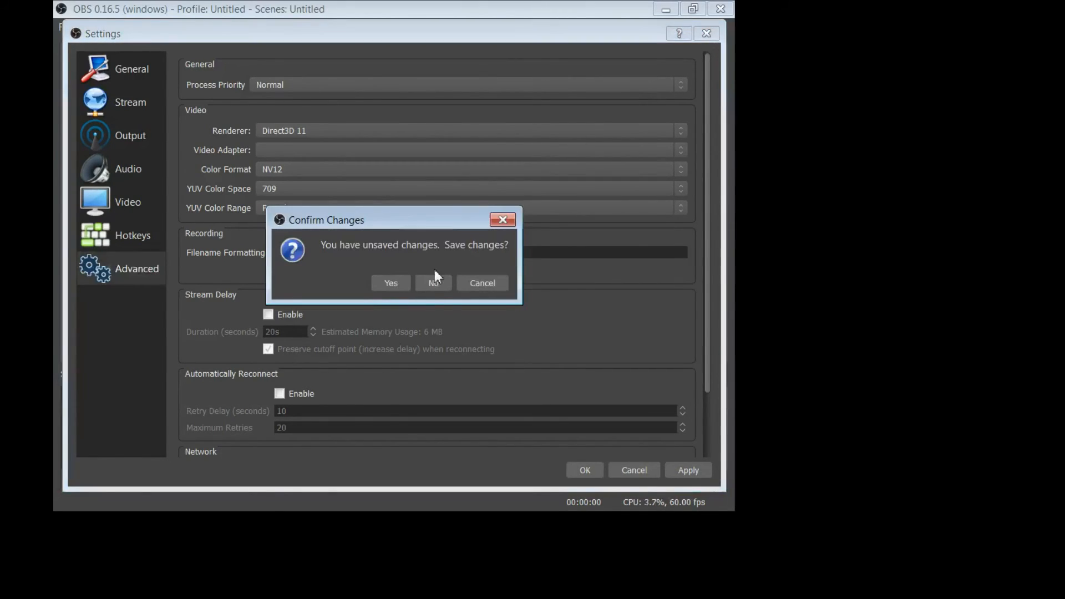
pyautogui.moveTo(489, 258)
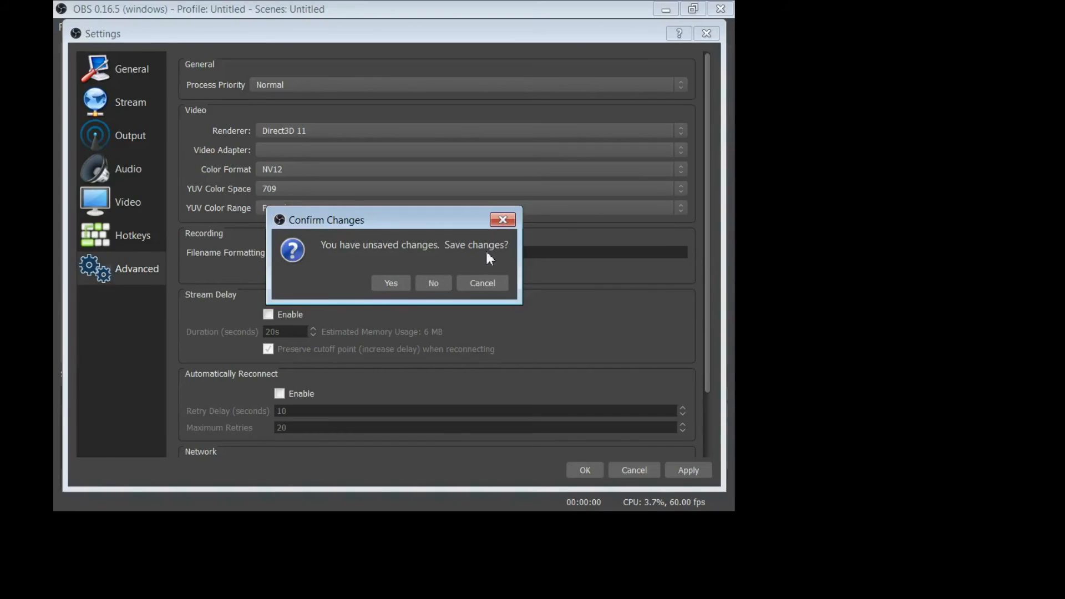
# Step: Answer the Confirm Changes dialog to return to the main OBS window
pyautogui.click(433, 284)
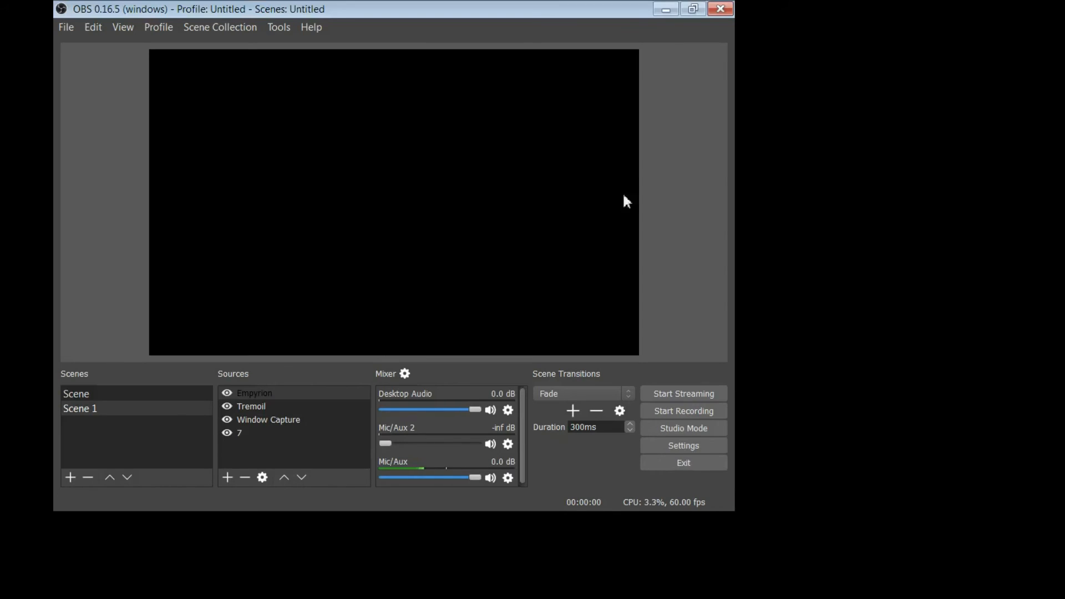
pyautogui.moveTo(254, 141)
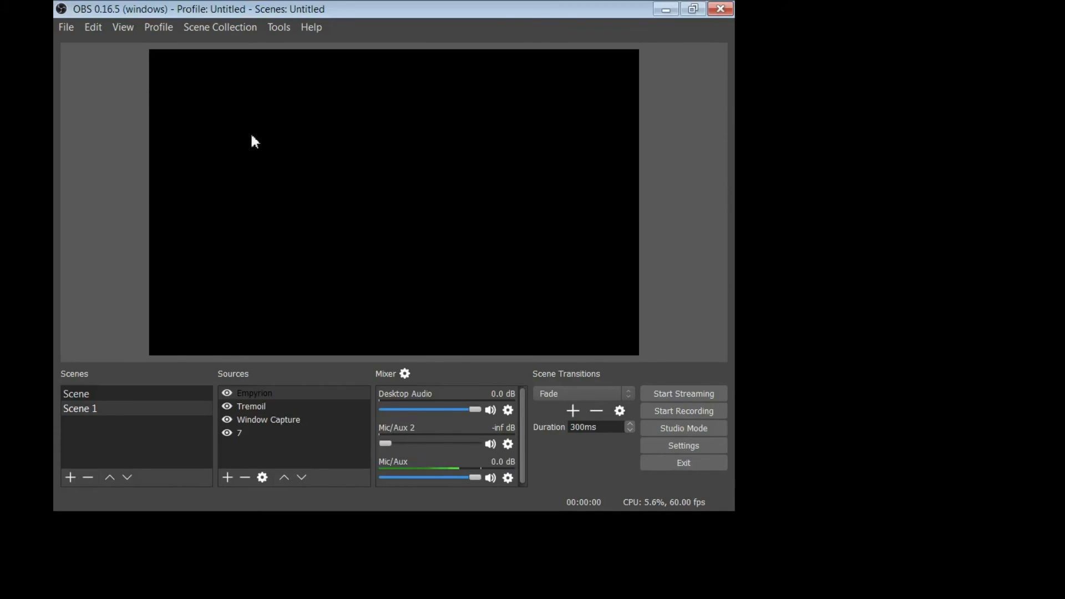
pyautogui.moveTo(509, 124)
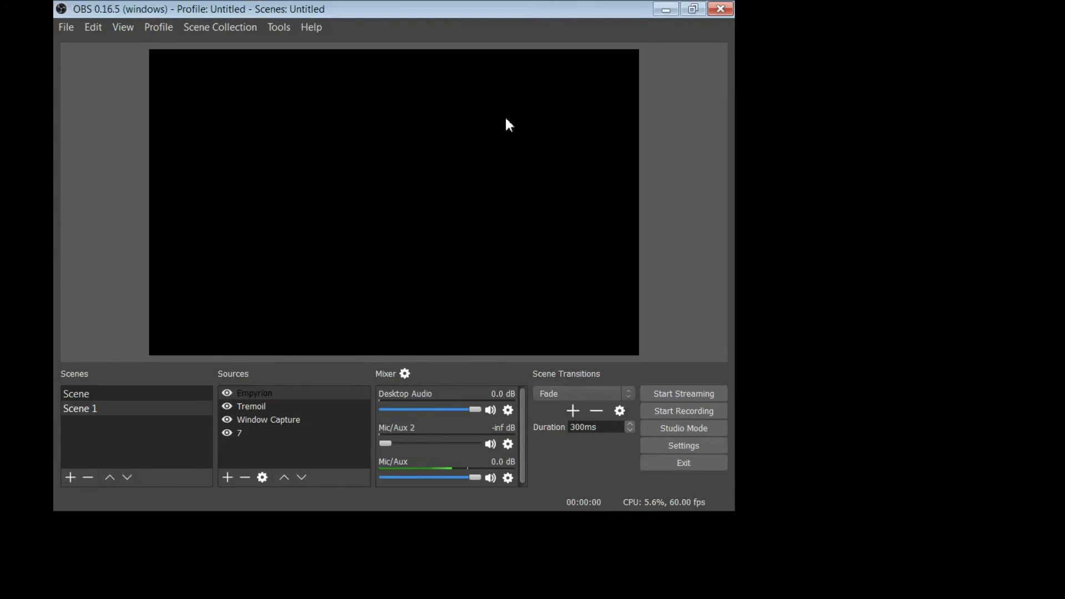
pyautogui.moveTo(442, 146)
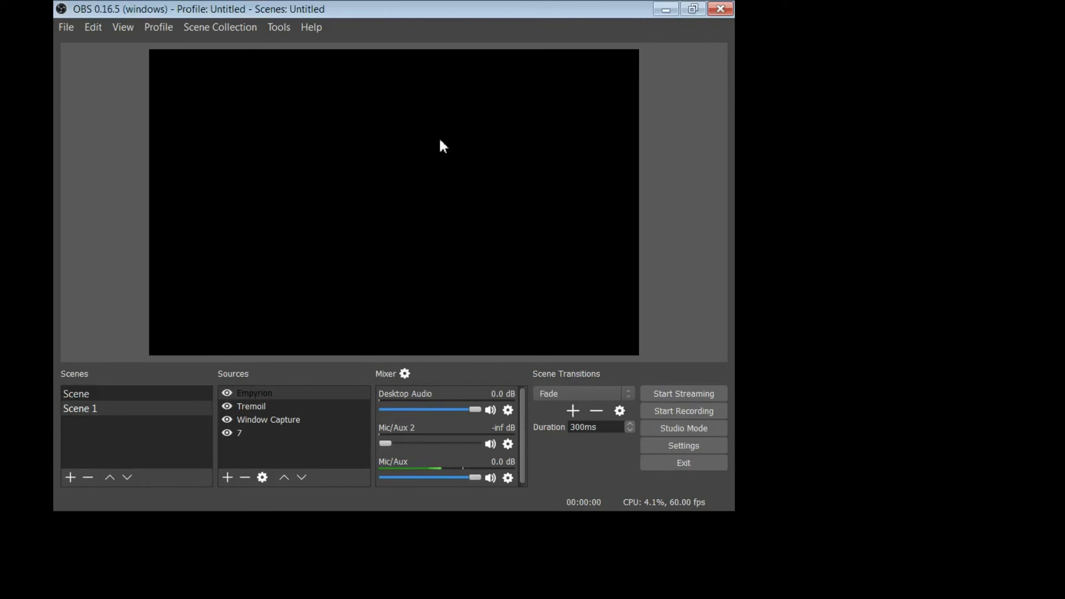